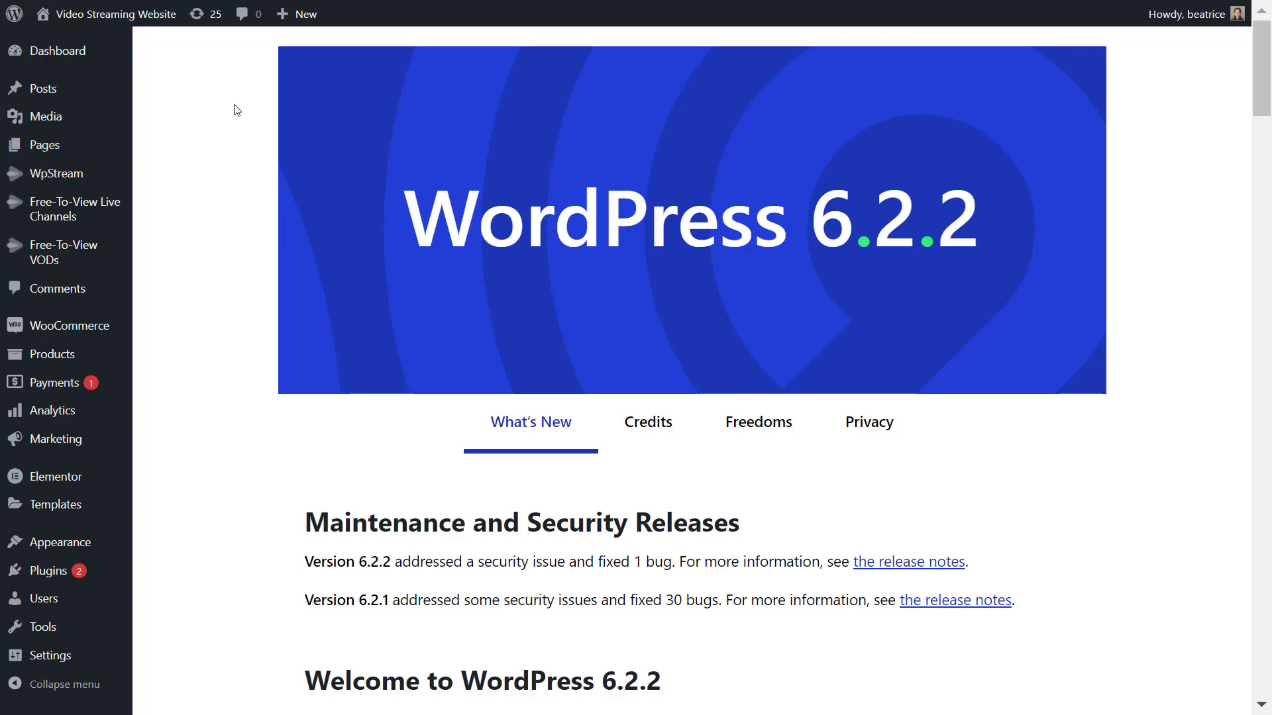
pyautogui.moveTo(270, 118)
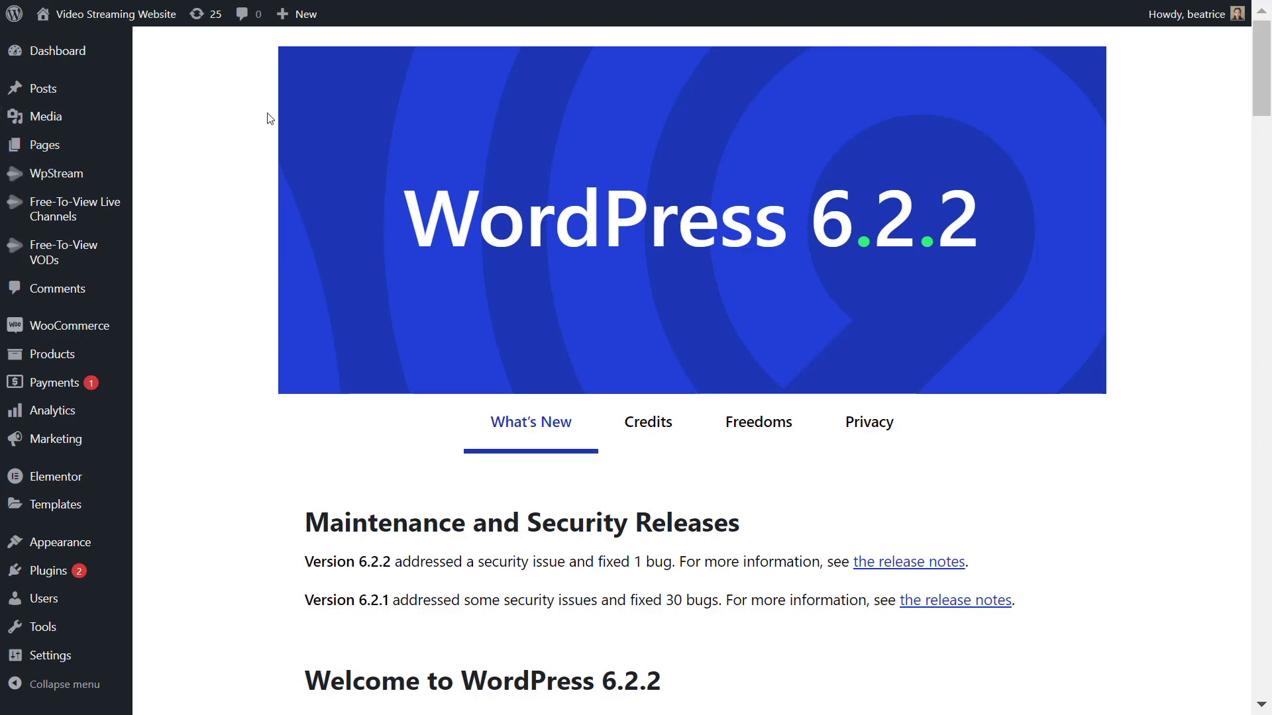
pyautogui.moveTo(256, 138)
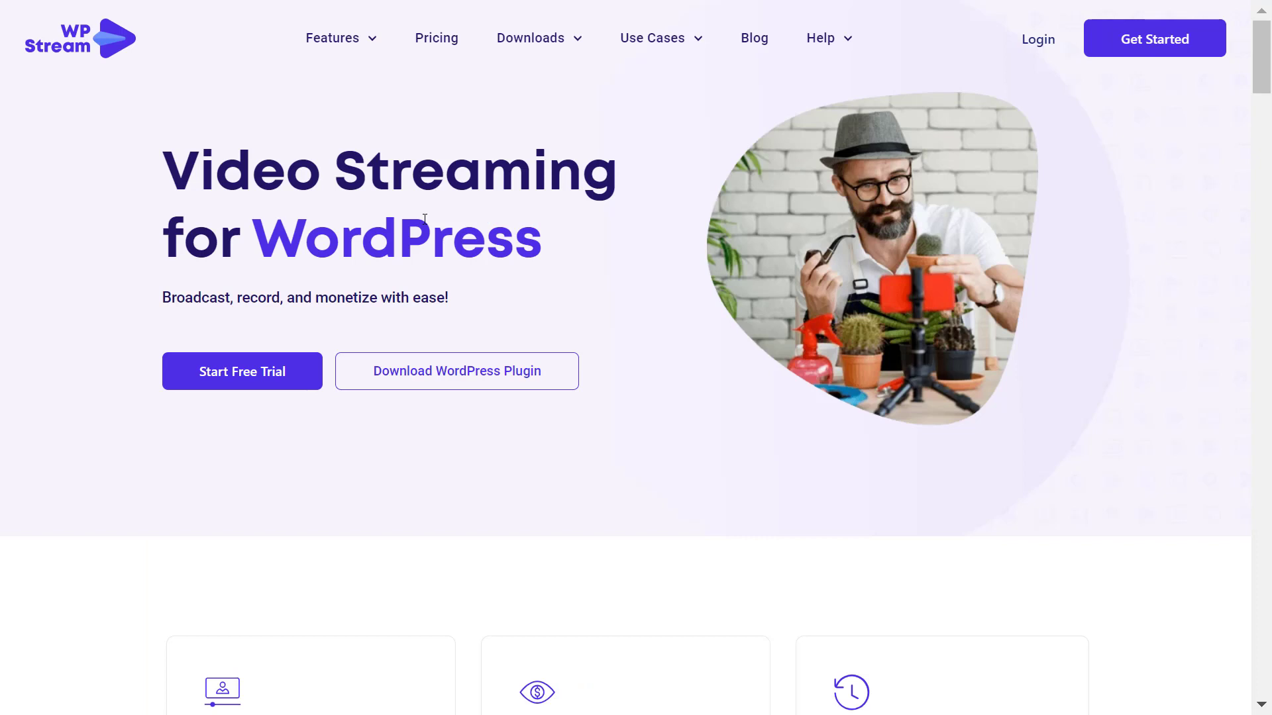
pyautogui.moveTo(1125, 136)
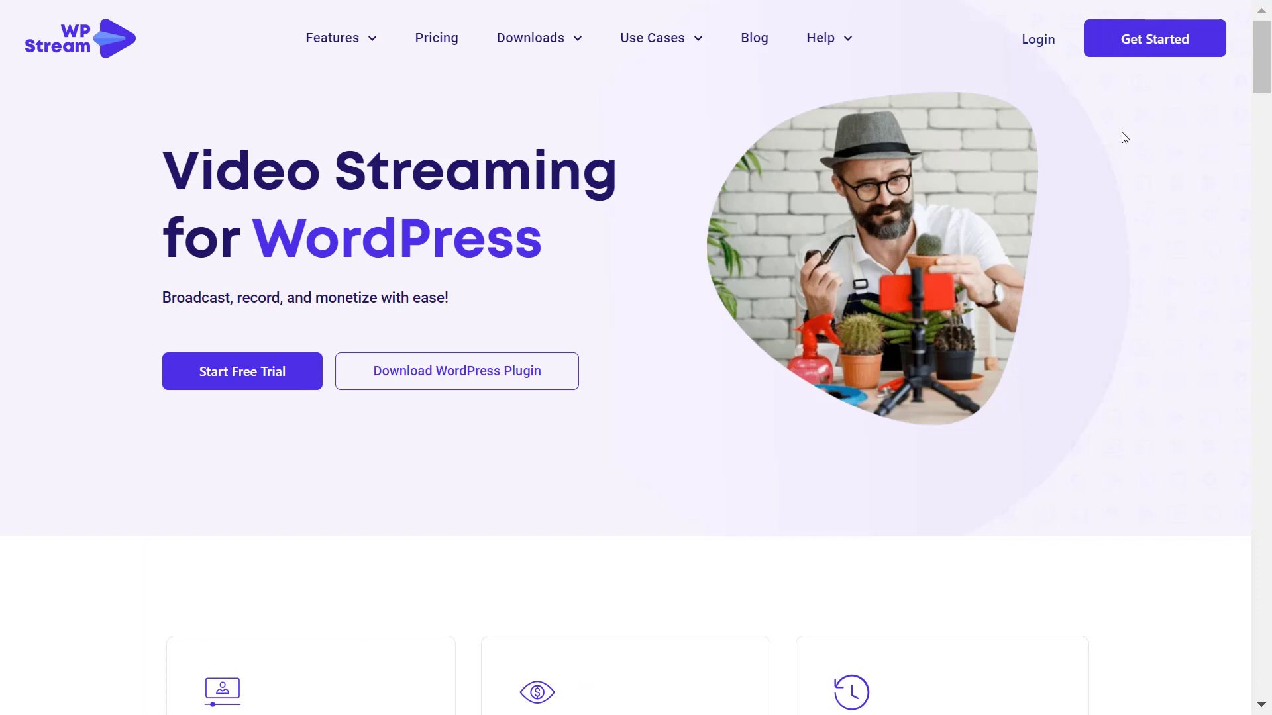
# Step: Go to WpStream > Credentials, showing the site connected to WpStream.net
pyautogui.scroll(-3)
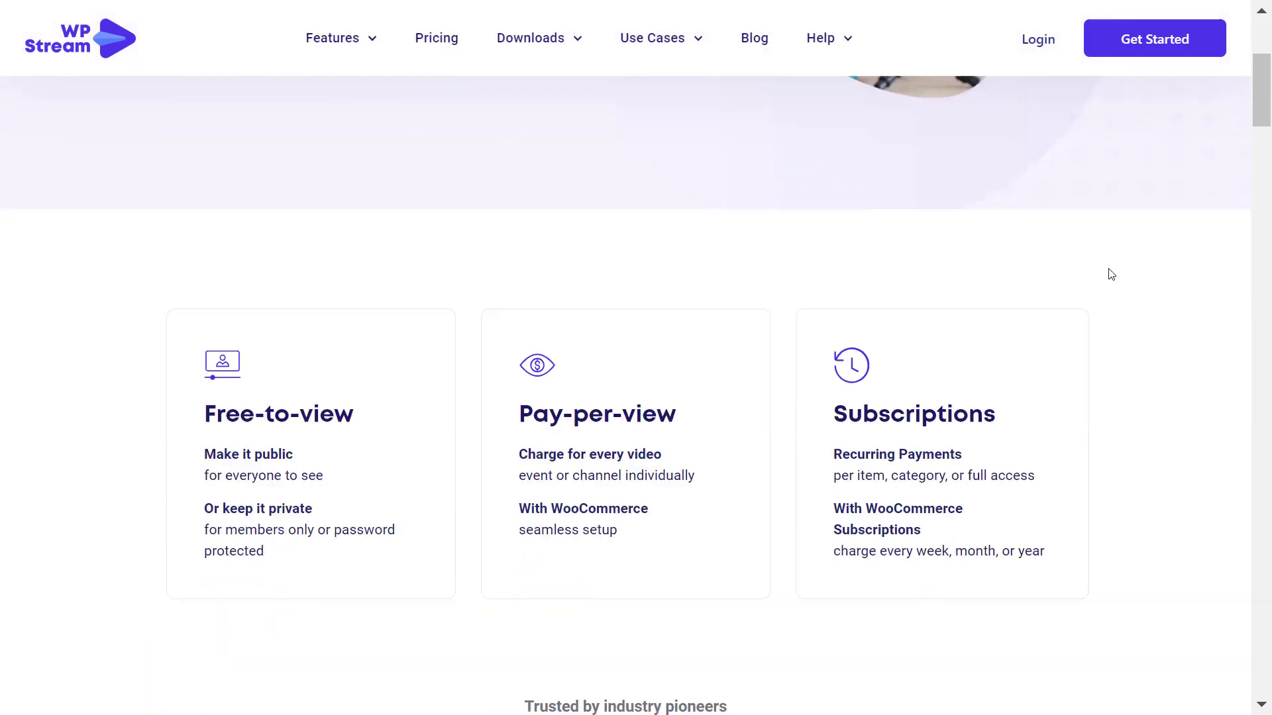
pyautogui.scroll(-3)
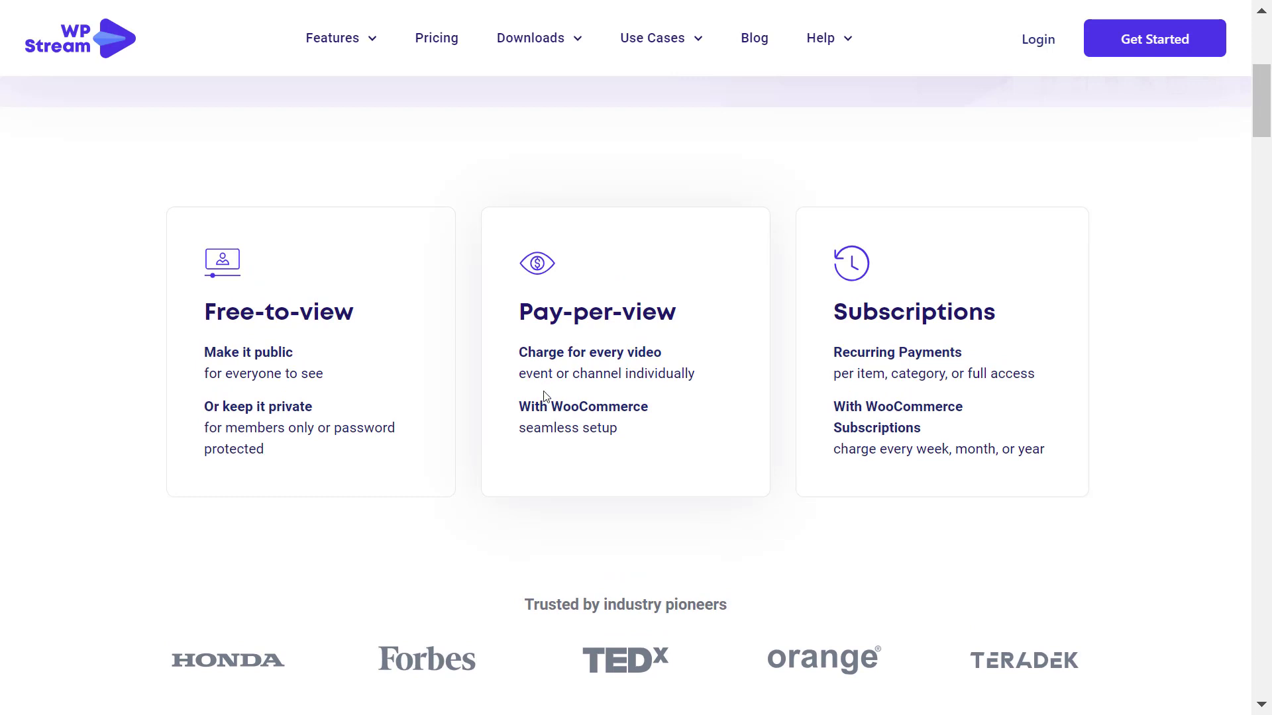
pyautogui.moveTo(617, 447)
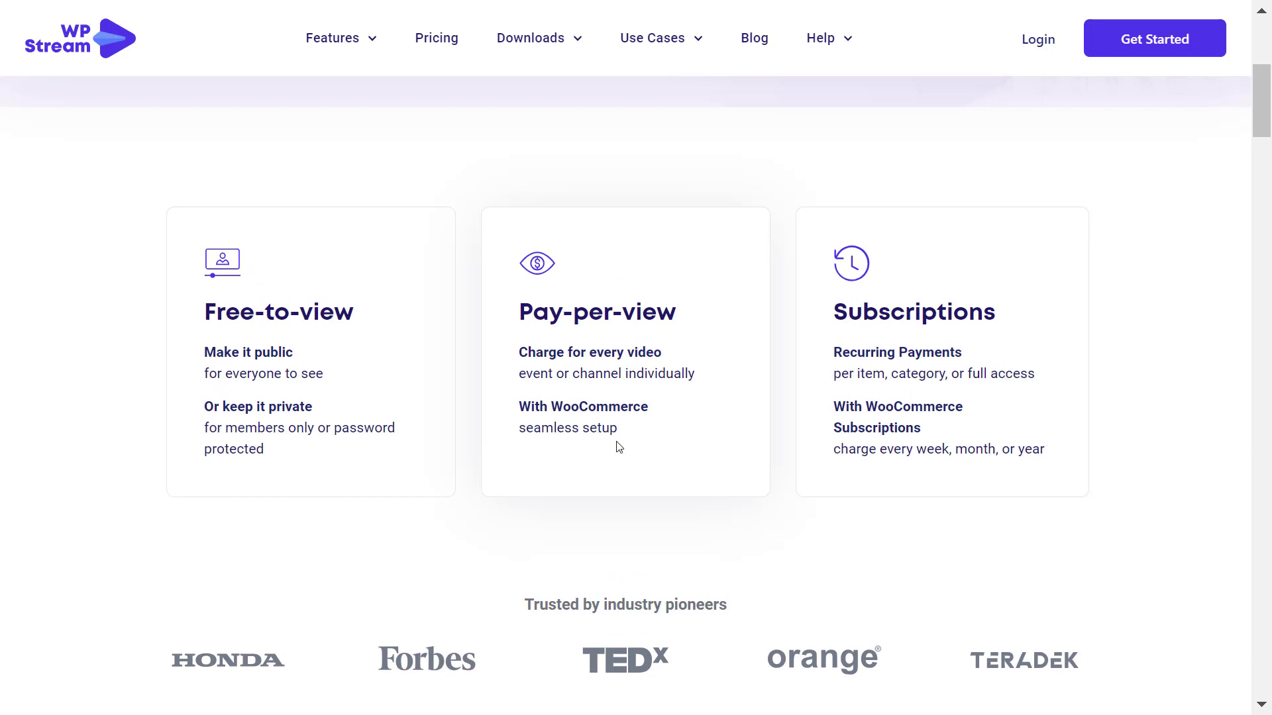
pyautogui.scroll(3)
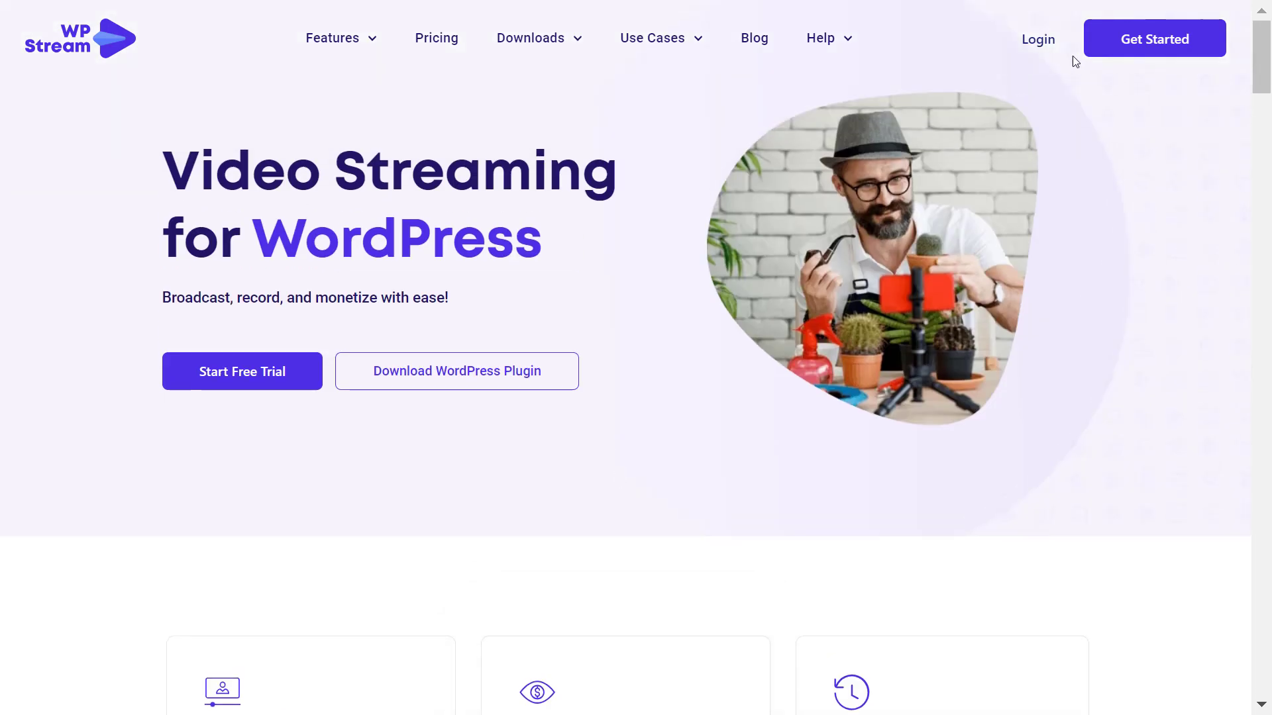
pyautogui.click(241, 371)
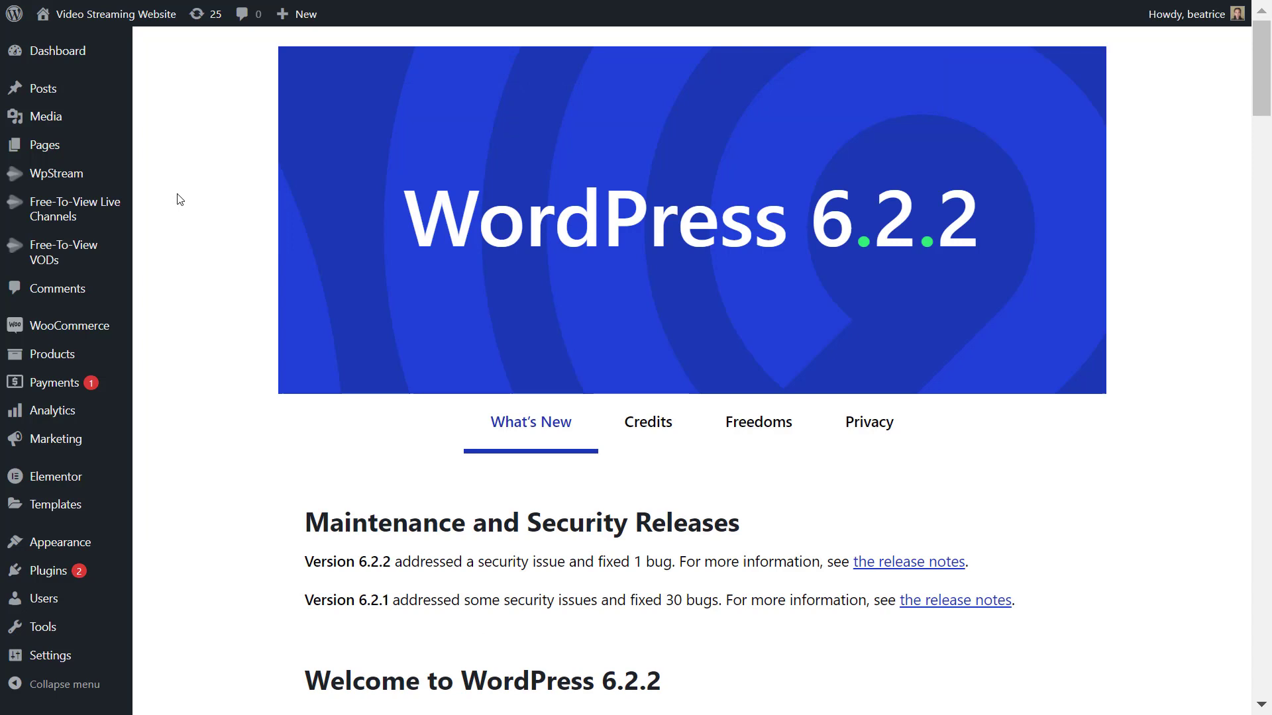
pyautogui.click(56, 173)
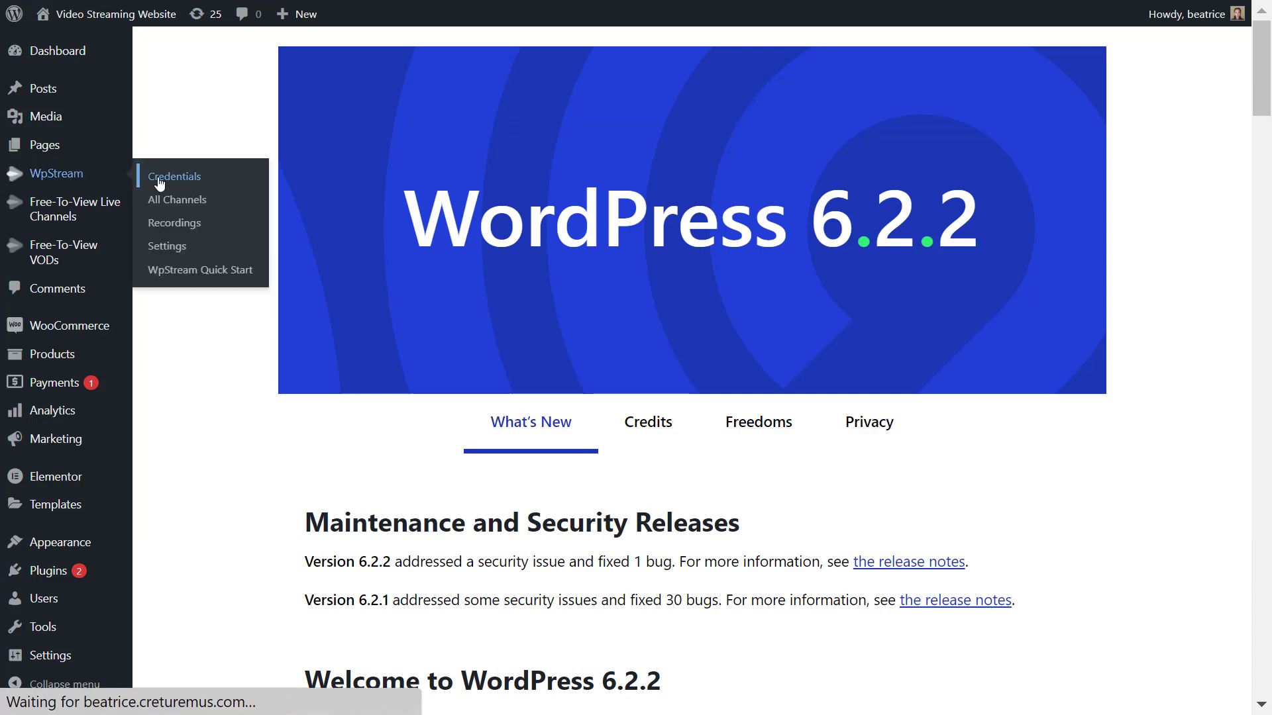
pyautogui.click(176, 176)
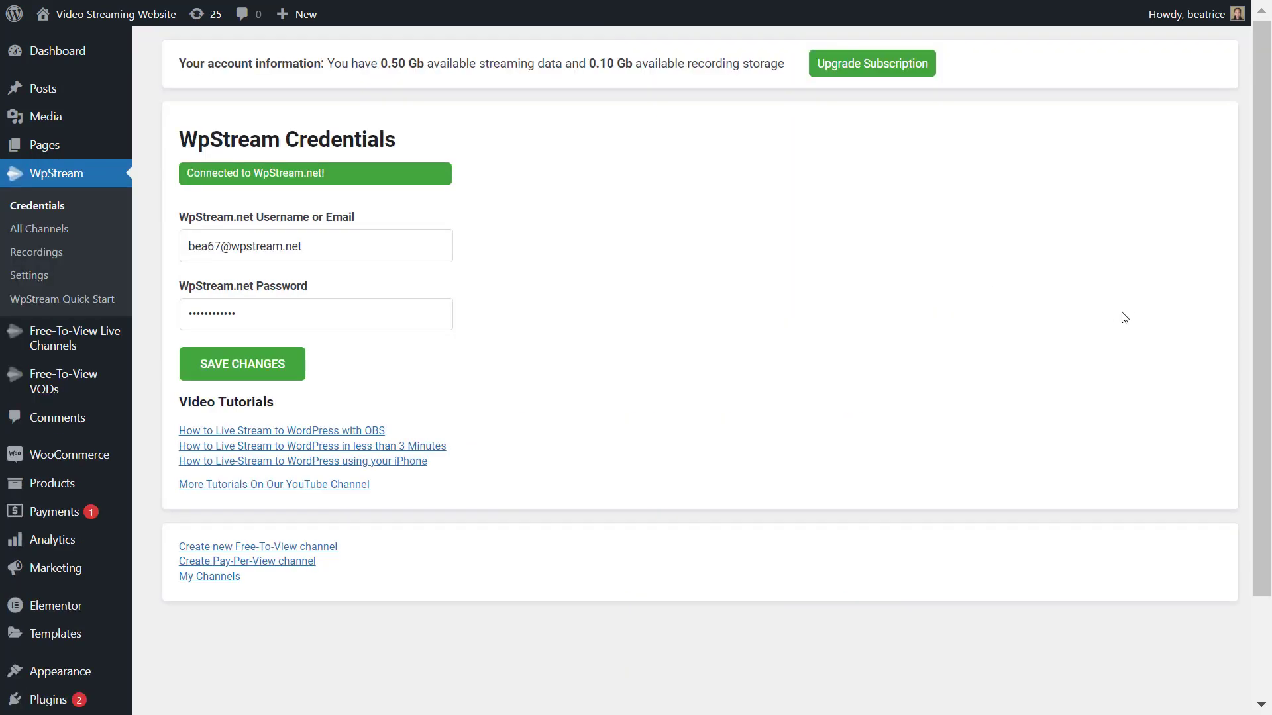
pyautogui.moveTo(436, 213)
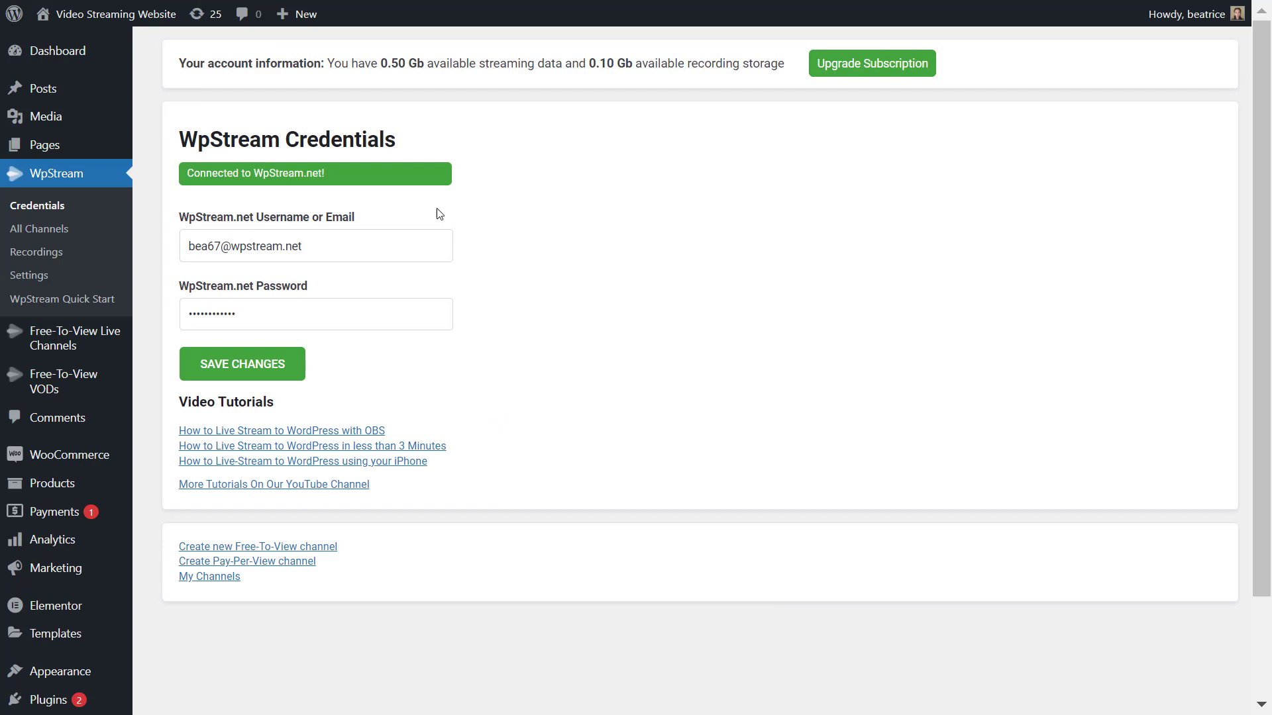
pyautogui.moveTo(39, 229)
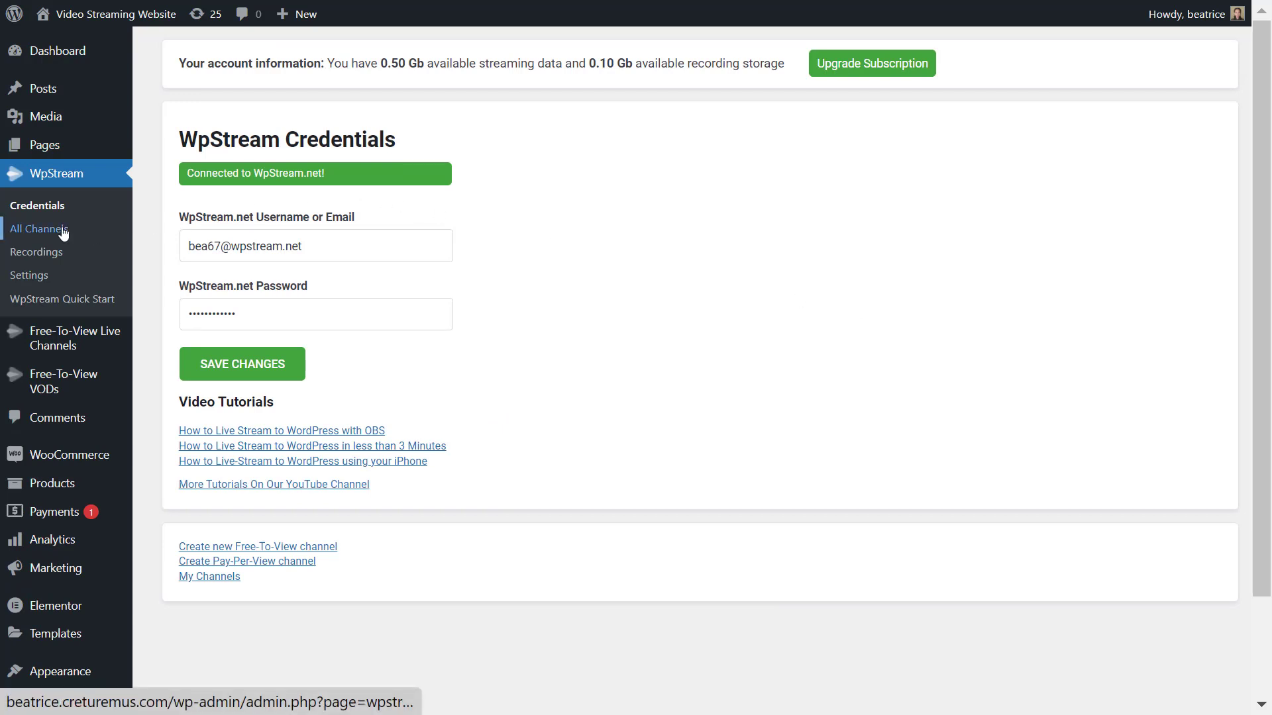
# Step: Show WpStream's All Channels list, which reports no free or pay-per-view channels
pyautogui.click(38, 229)
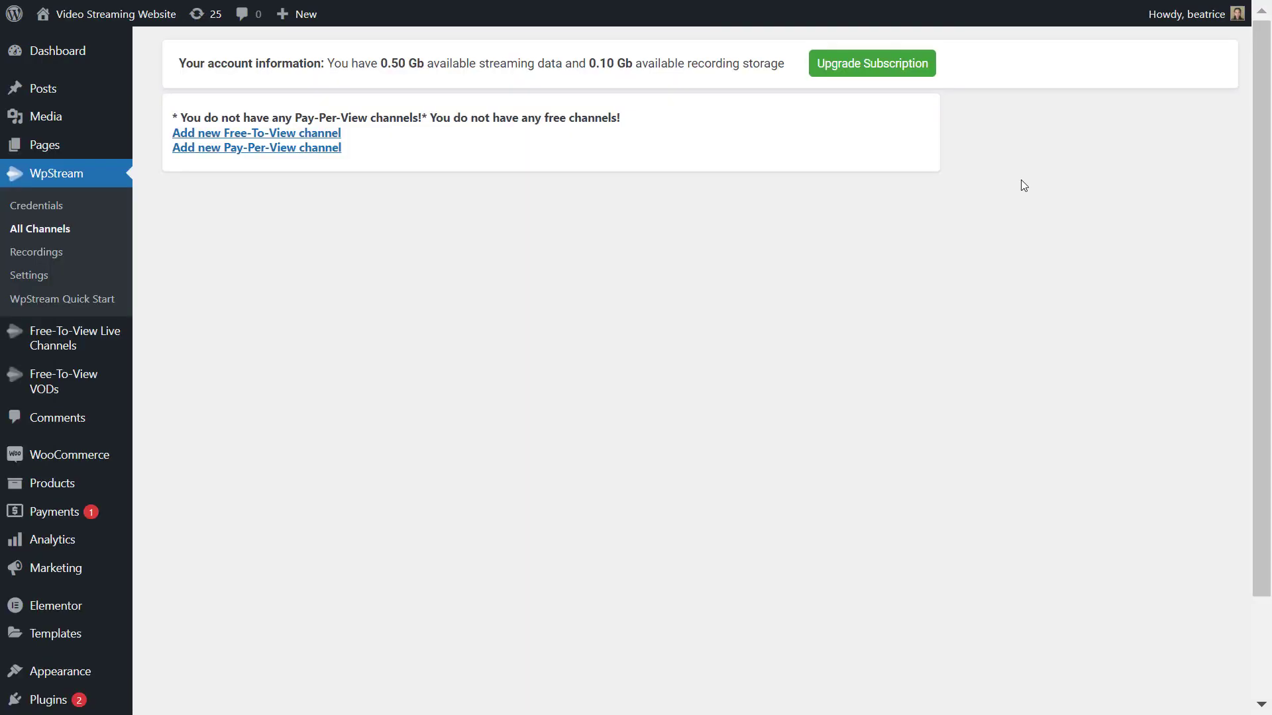
pyautogui.moveTo(371, 151)
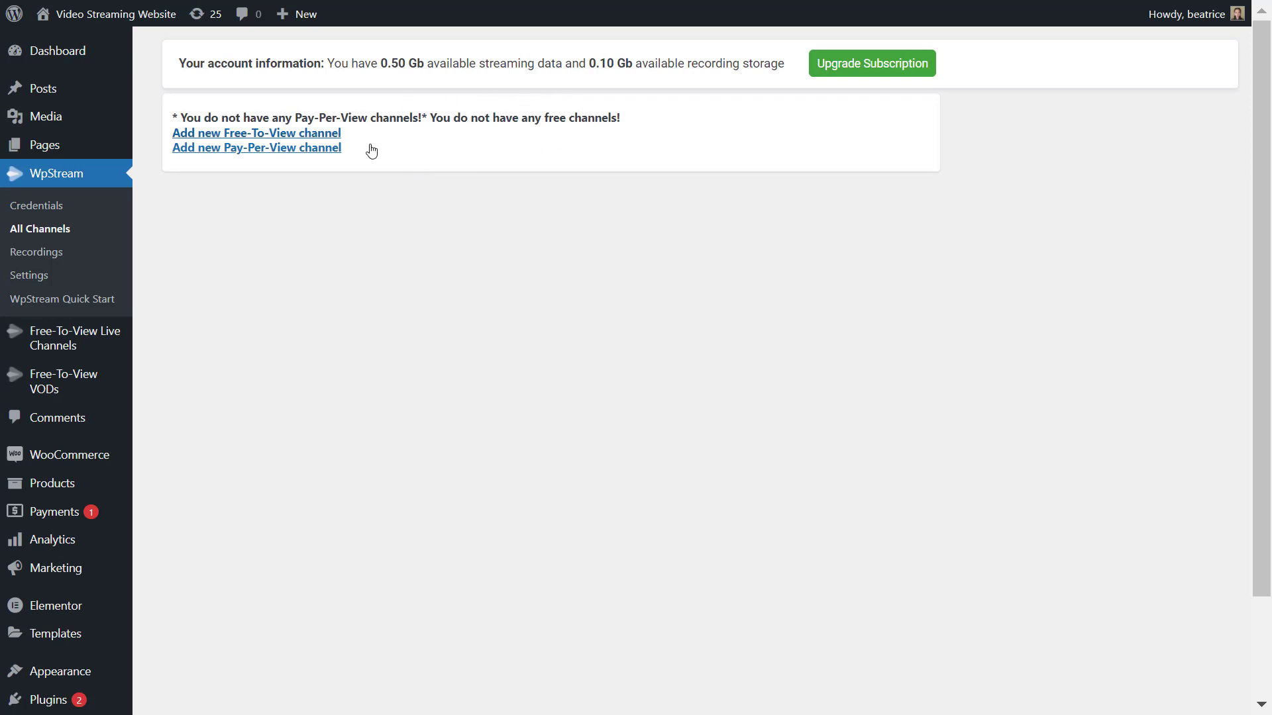
pyautogui.moveTo(228, 162)
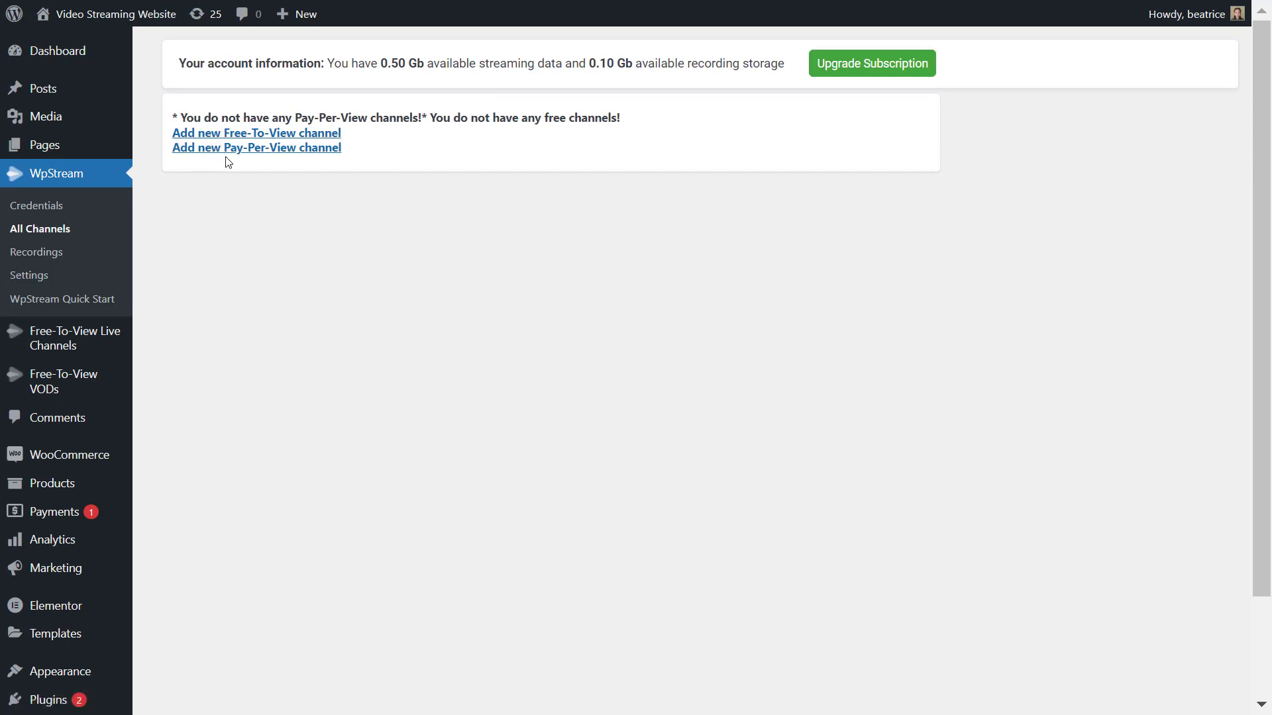
pyautogui.moveTo(255, 148)
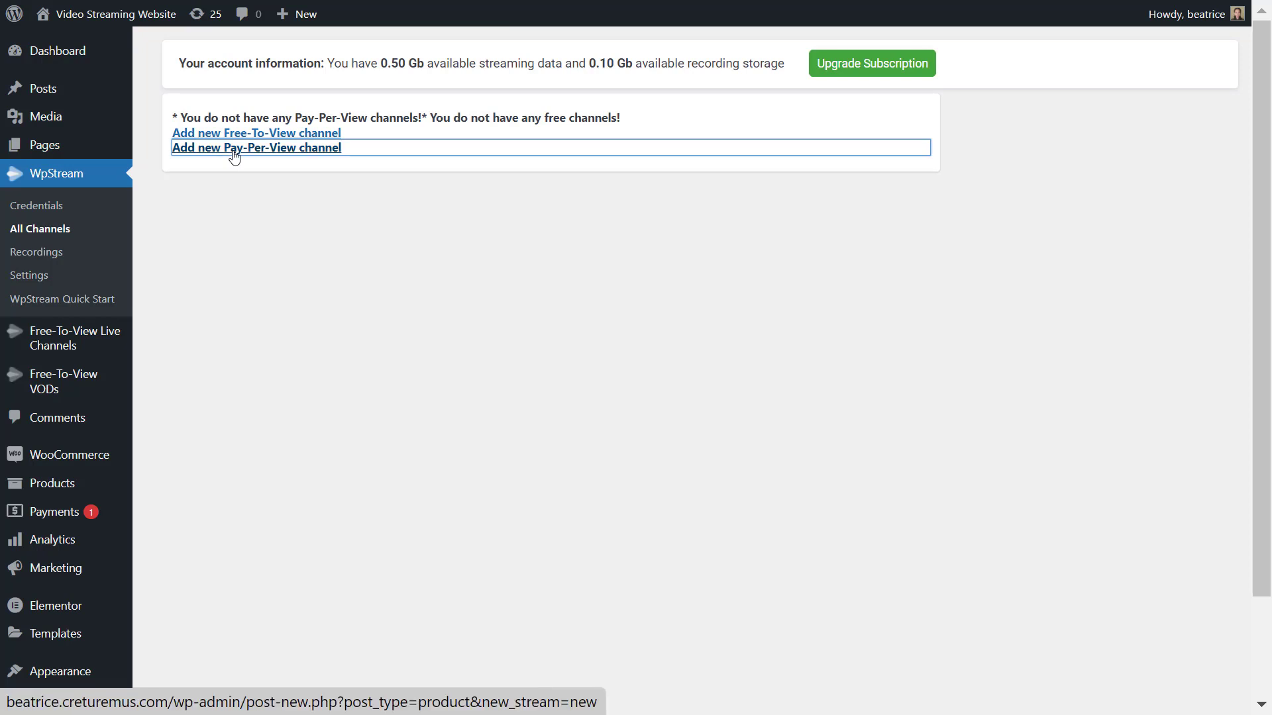
# Step: Start a new pay-per-view channel titled 'Chat with Andrea' with a description about an IT expert
pyautogui.click(255, 147)
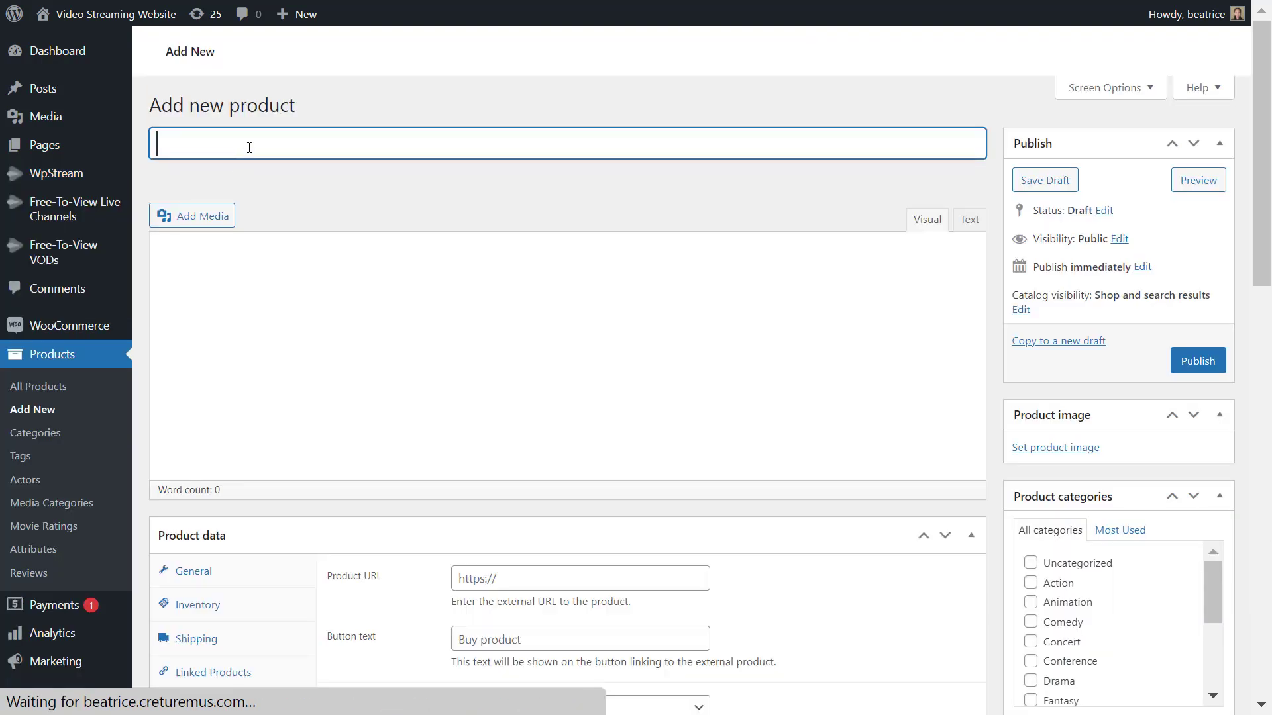
pyautogui.write('Chat')
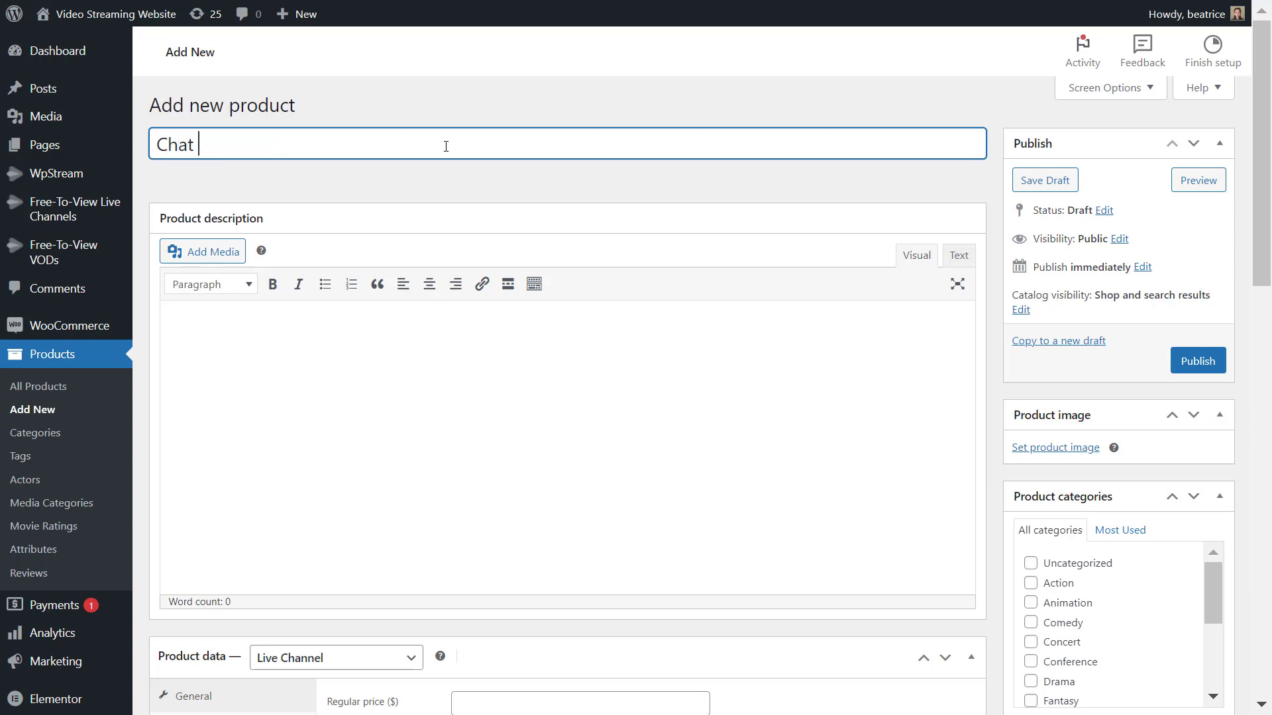
pyautogui.write('with Andrea')
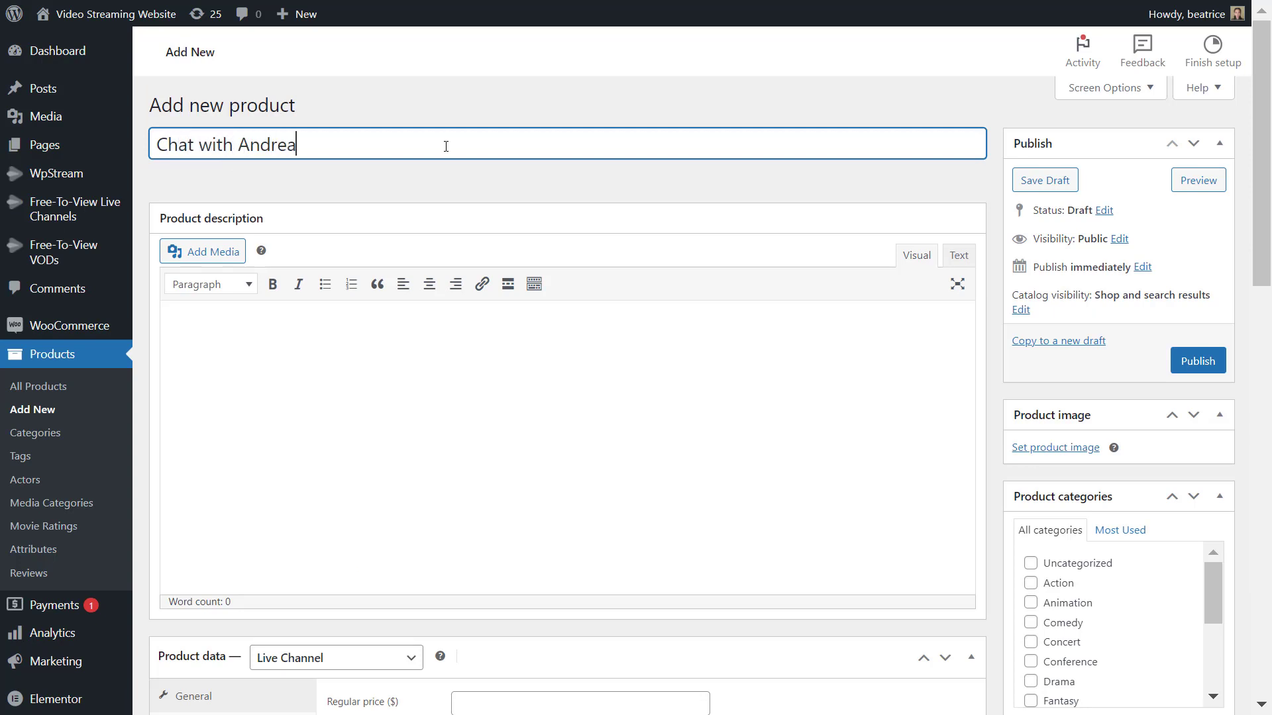
pyautogui.write('We have a site')
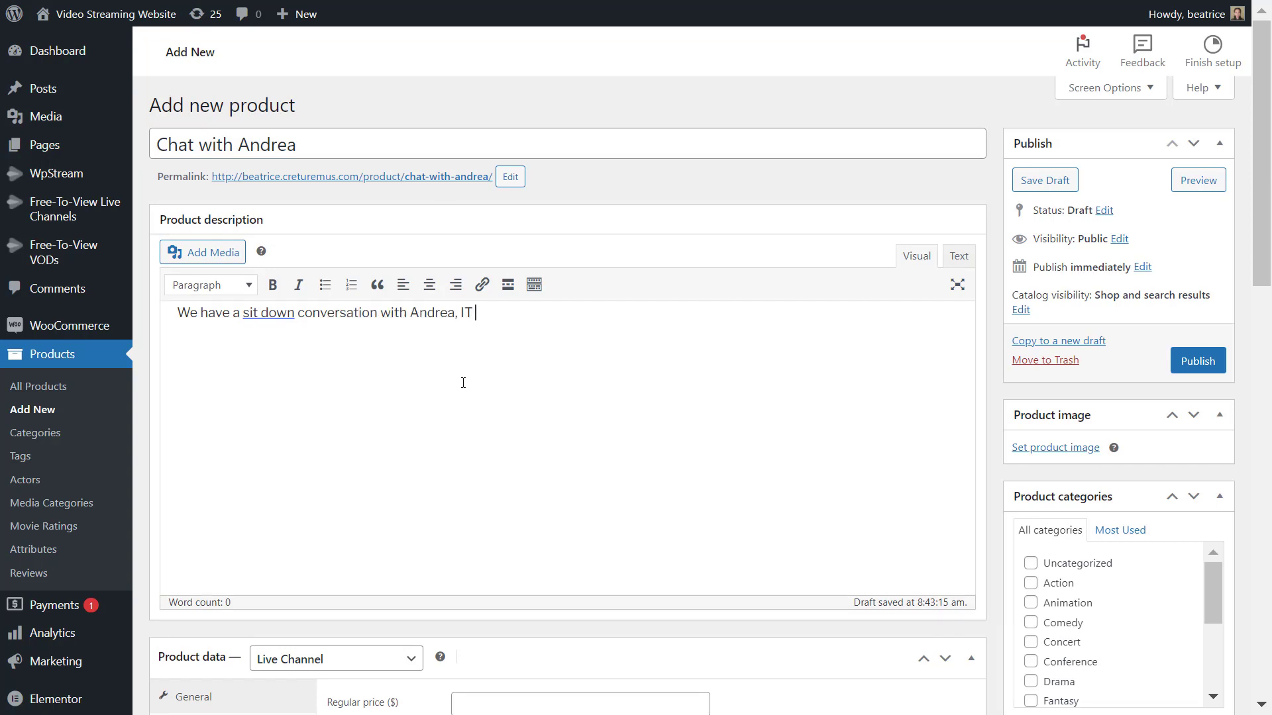
pyautogui.write('expert at top 4 IT firms in the country.')
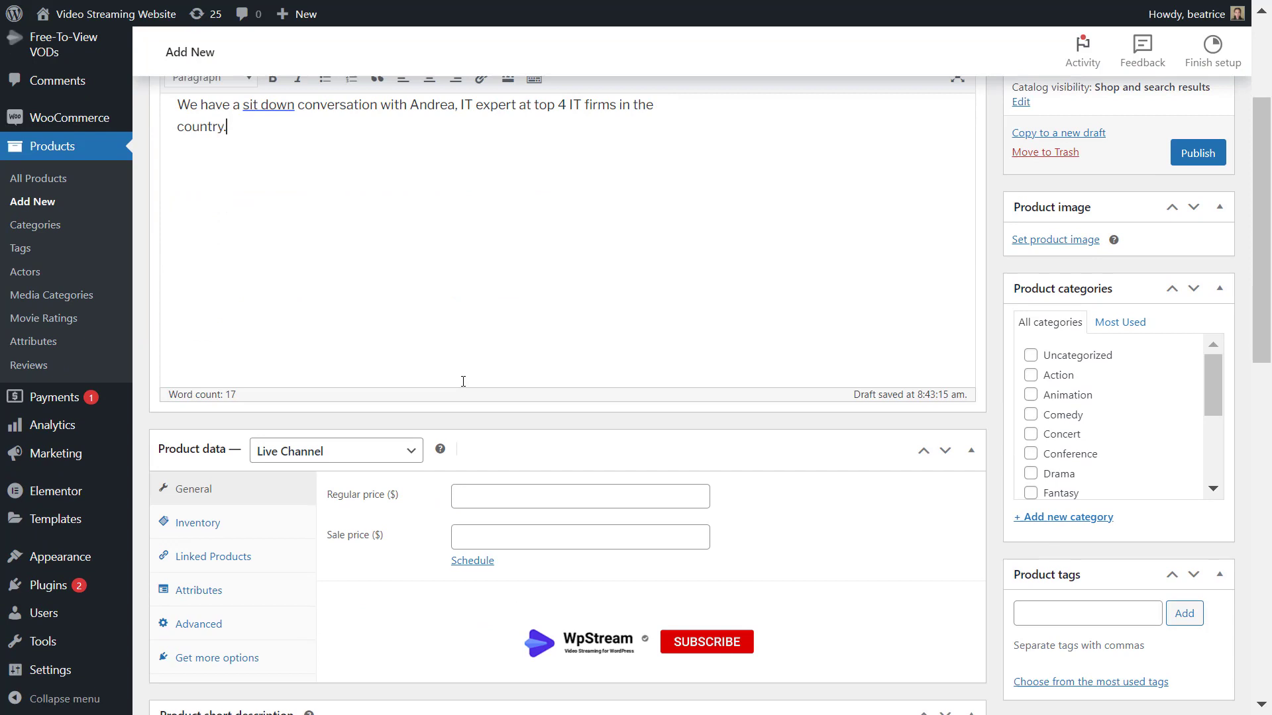
# Step: Enter a regular price of 27.99 and leave the sale price schedule empty
pyautogui.click(579, 489)
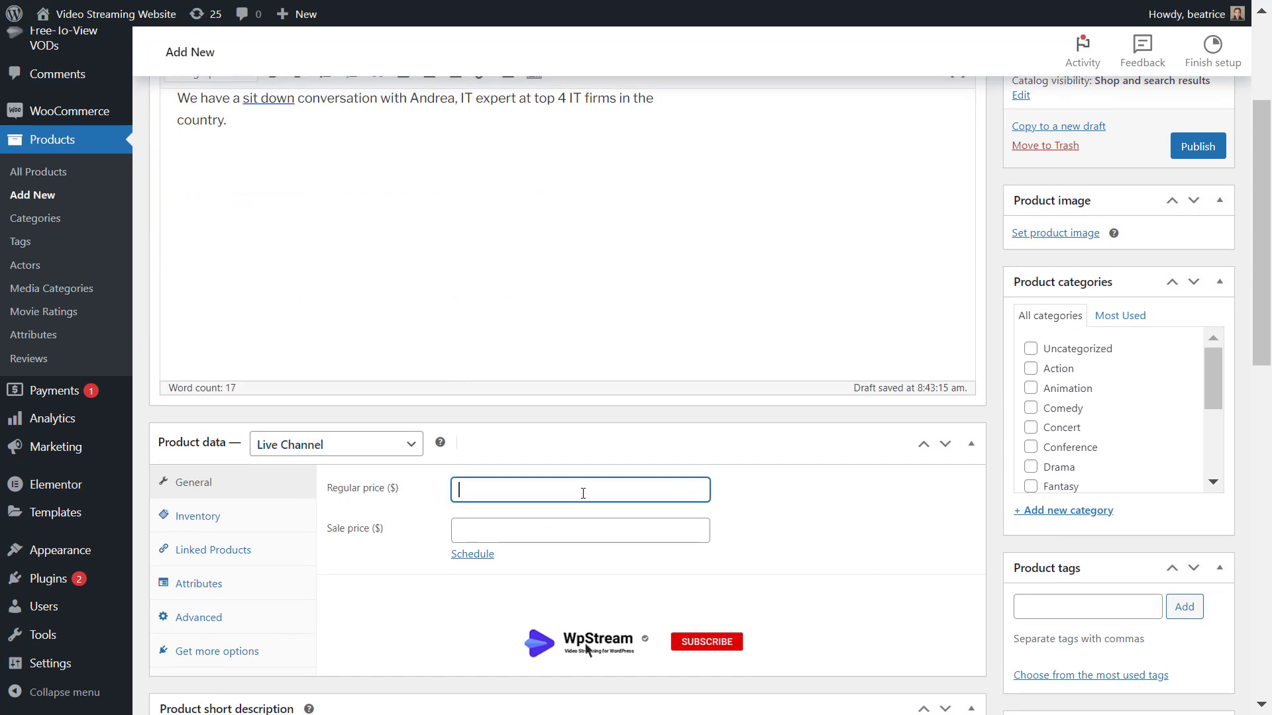
pyautogui.moveTo(736, 648)
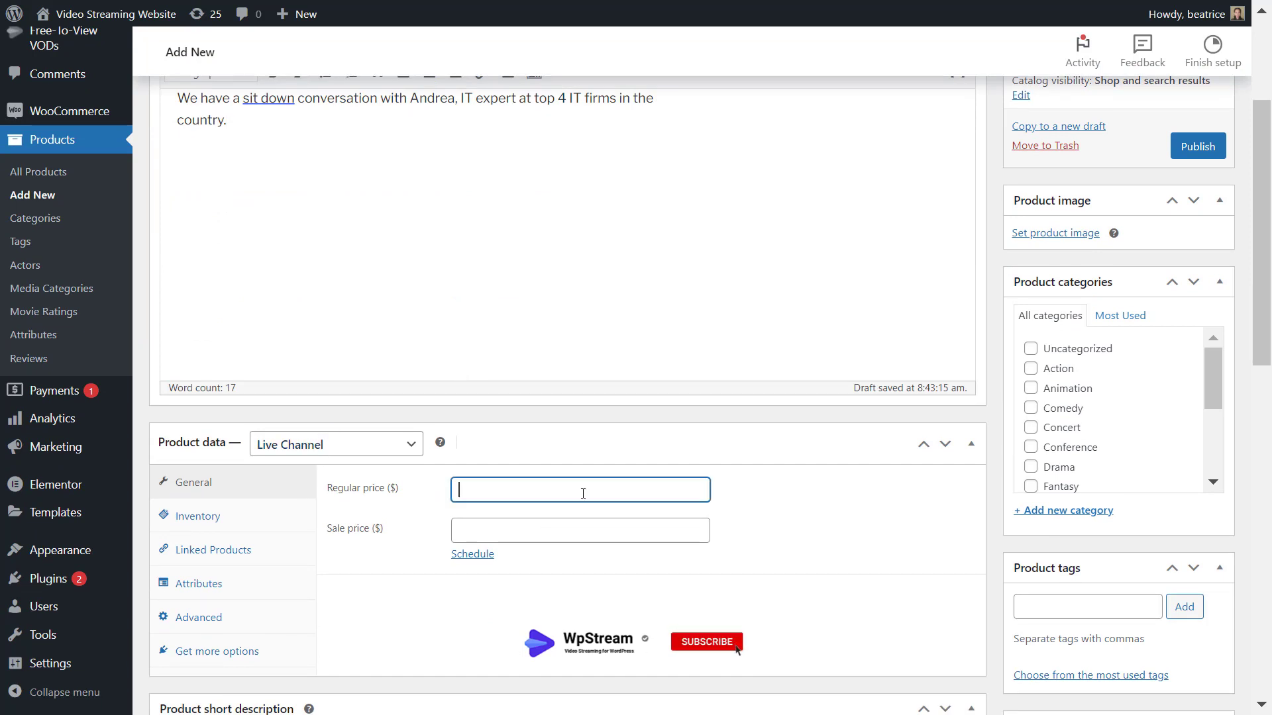
pyautogui.write('27')
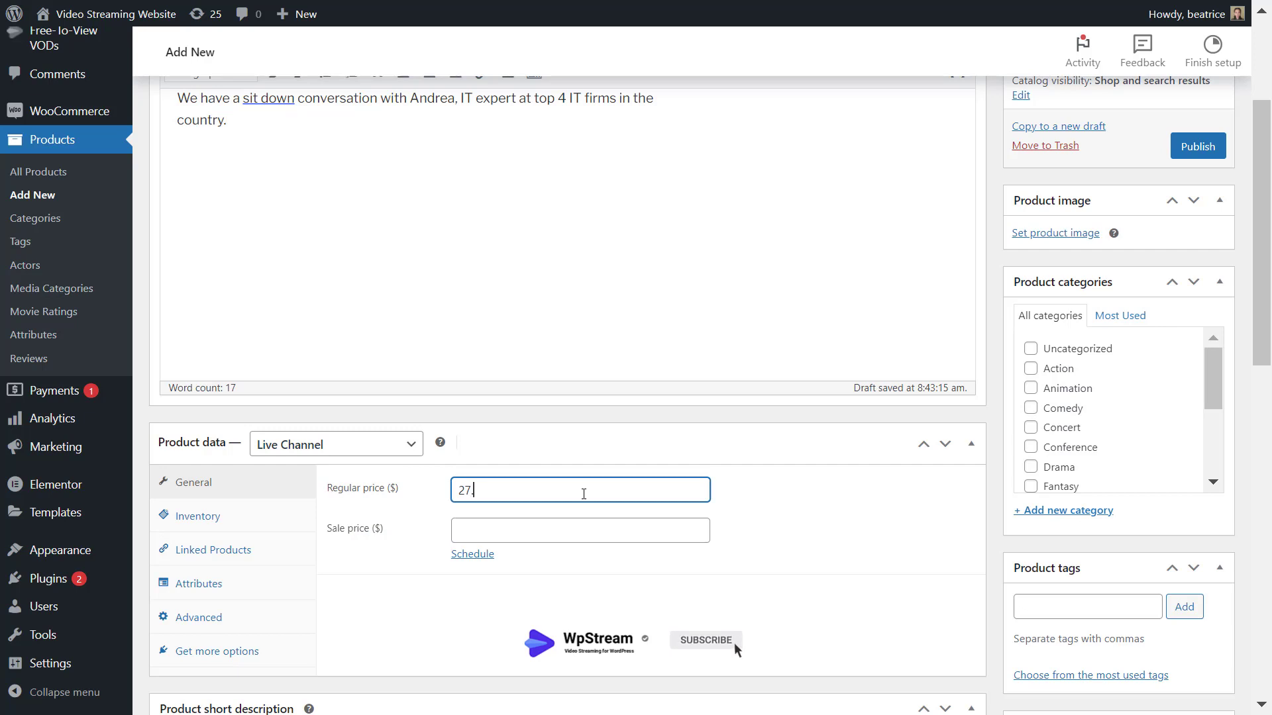
pyautogui.write('.99')
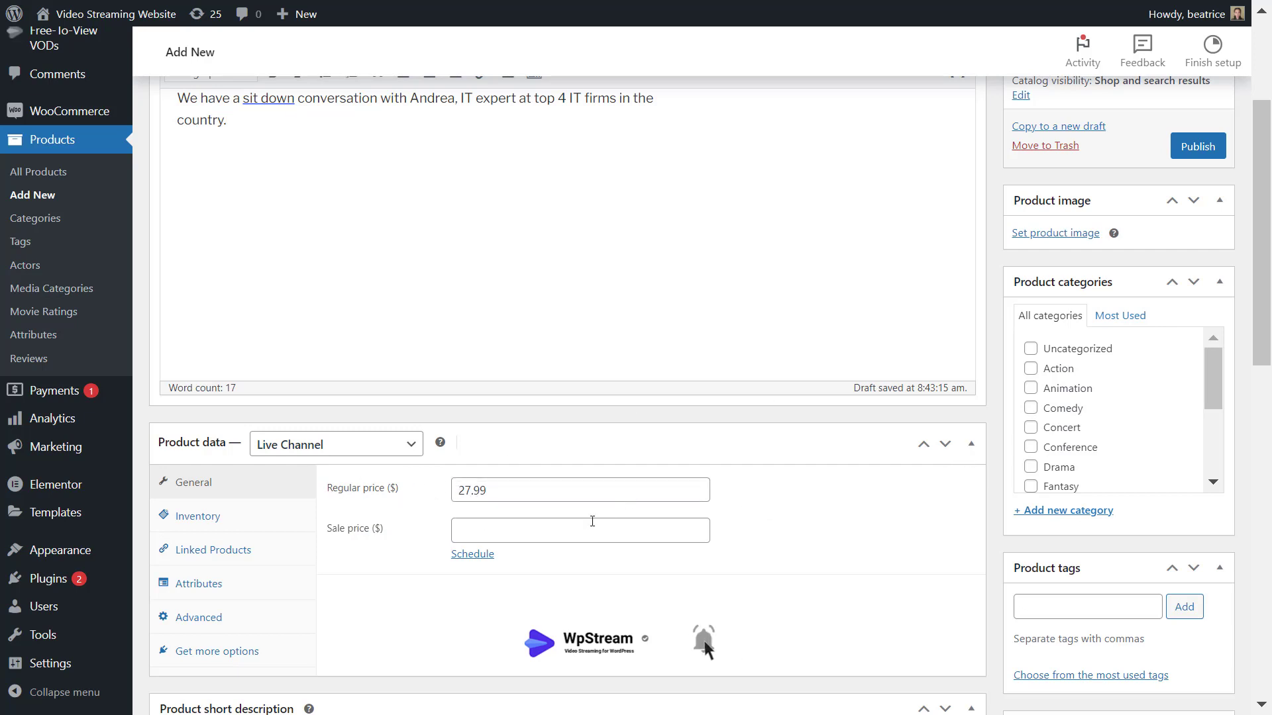
pyautogui.click(472, 554)
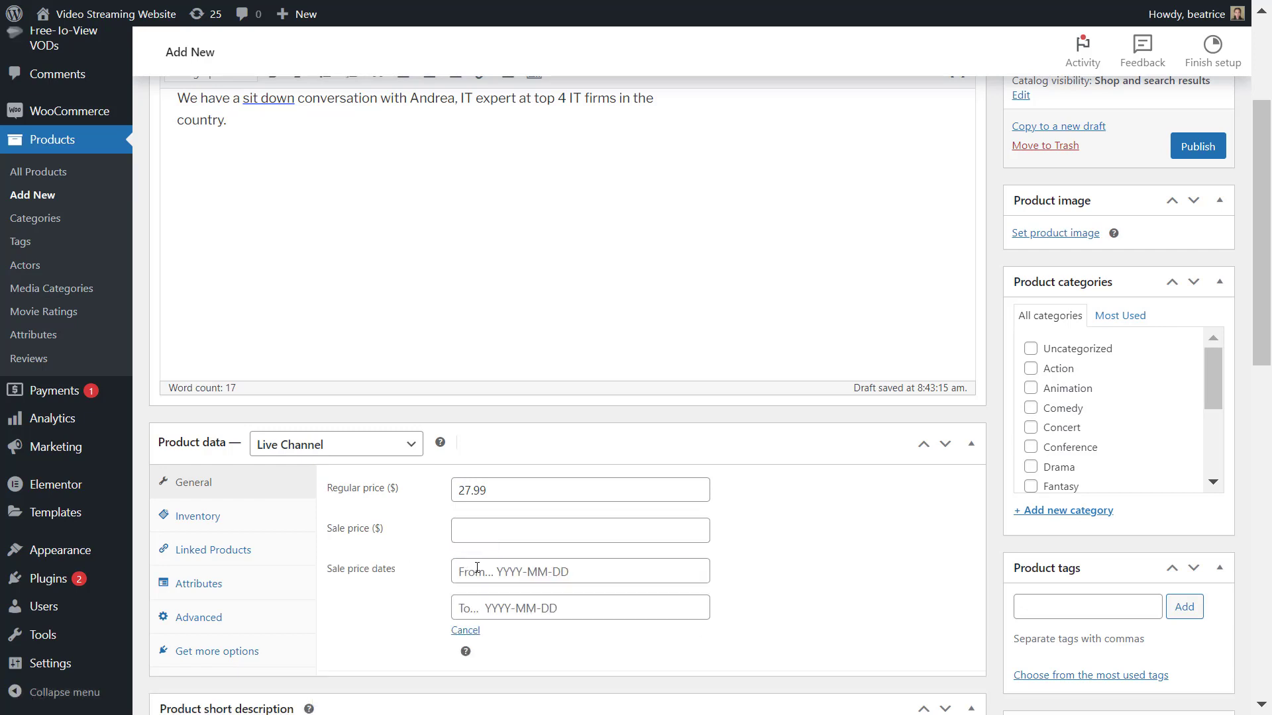
pyautogui.click(465, 630)
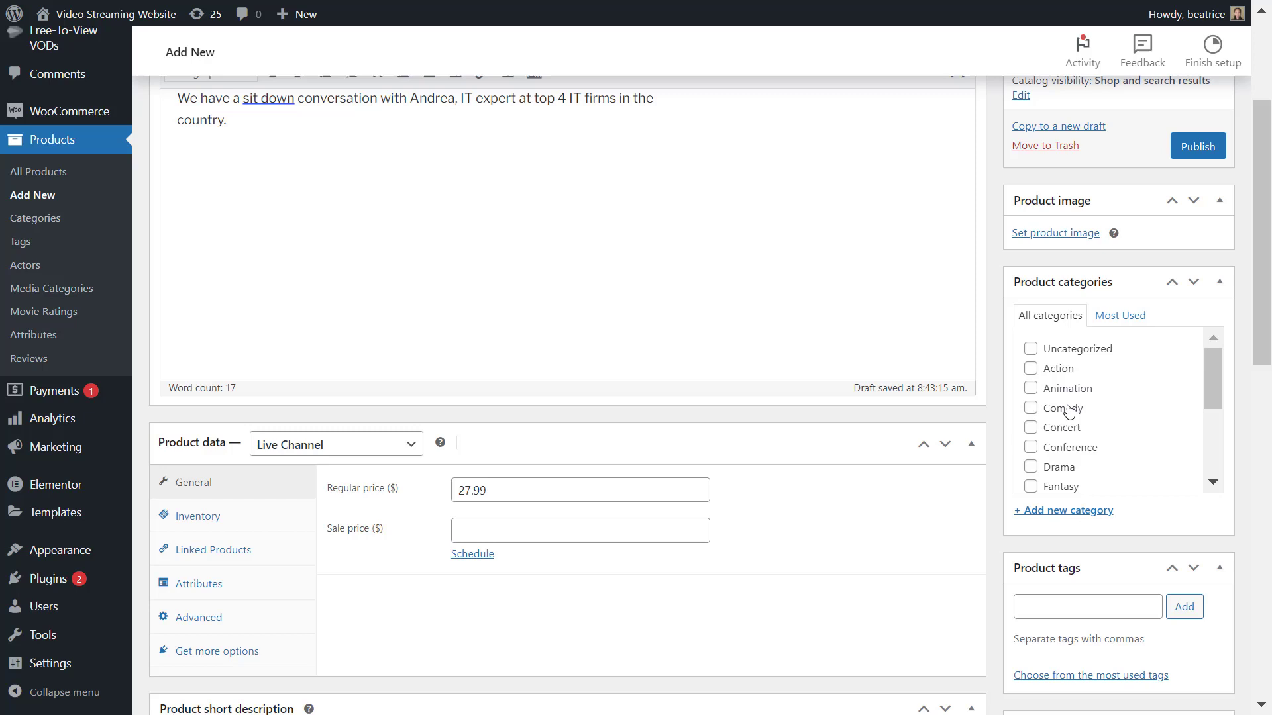
# Step: Tick the podcast category, add tags interview, software engineer, IT, WordPress, and the Podcast media category
pyautogui.scroll(-3)
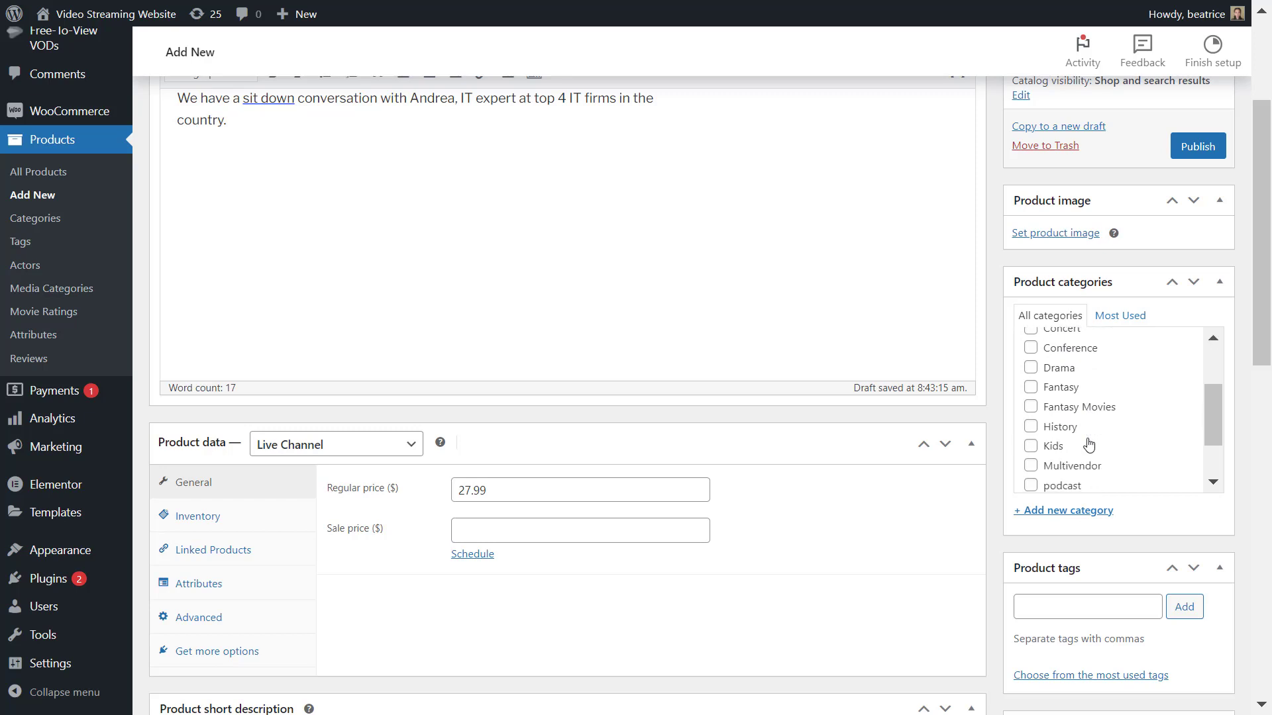
pyautogui.scroll(-3)
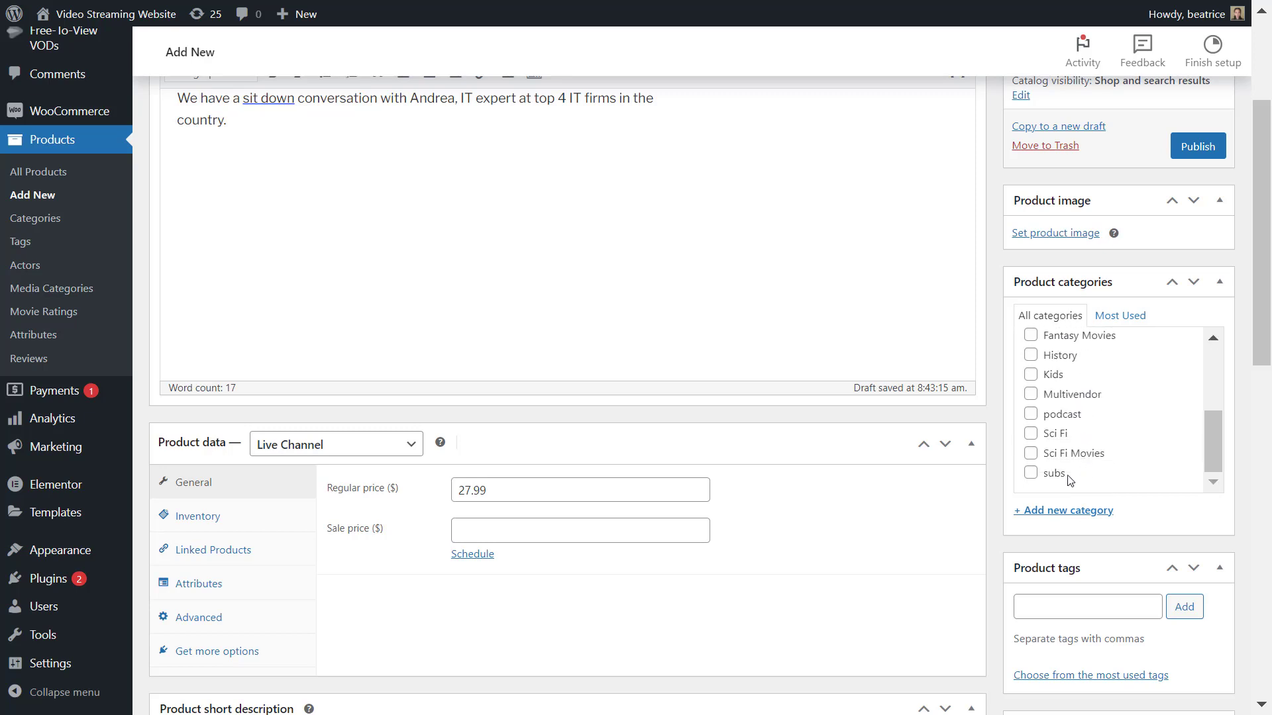
pyautogui.click(1031, 415)
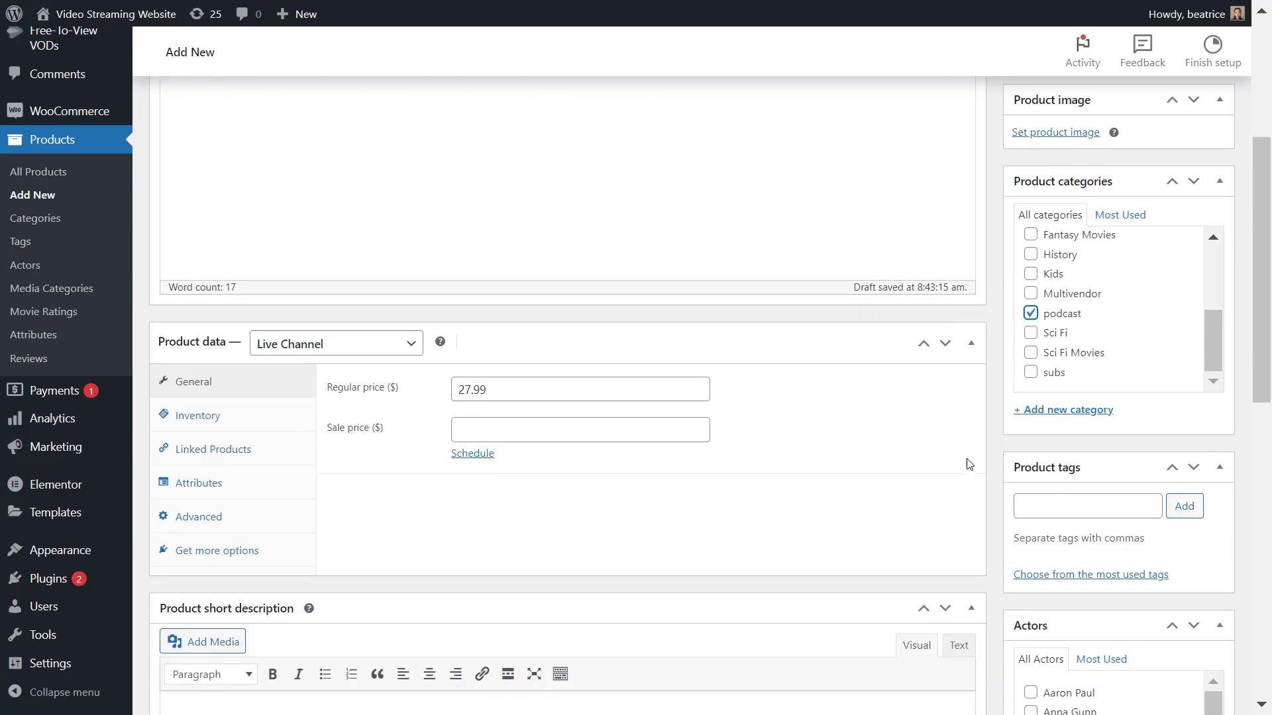
pyautogui.write('interview, software')
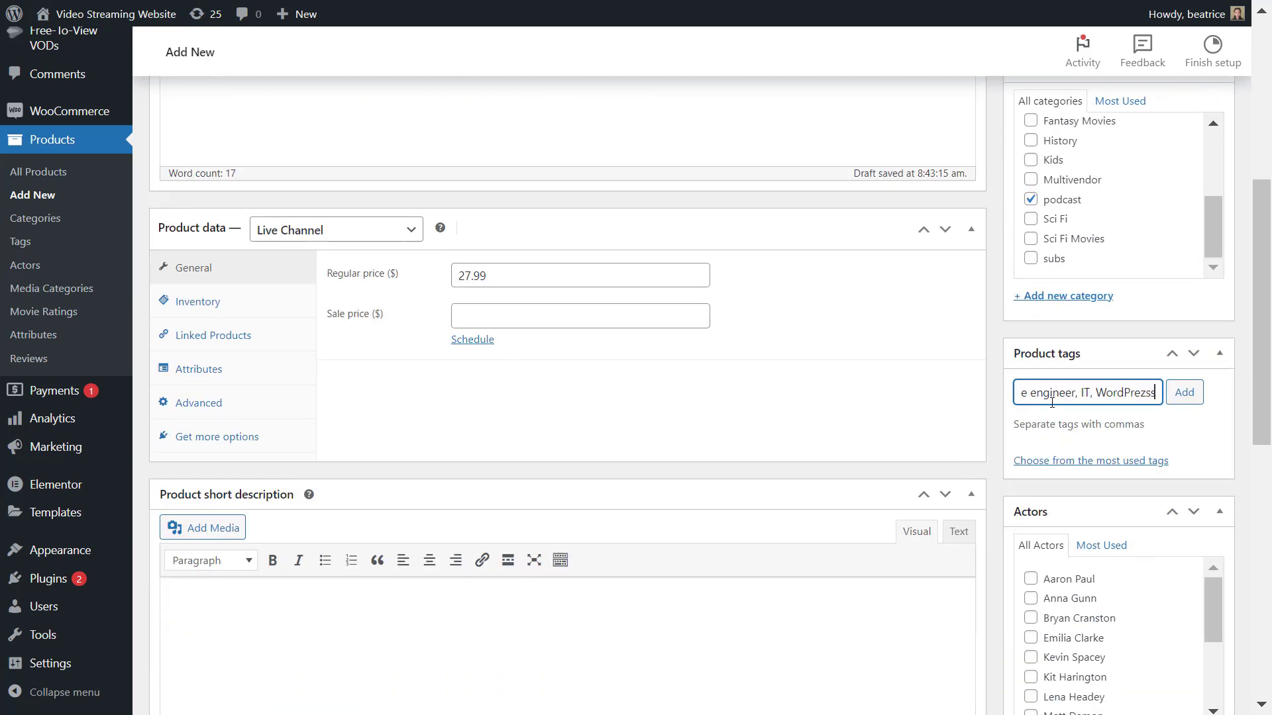
pyautogui.click(1184, 392)
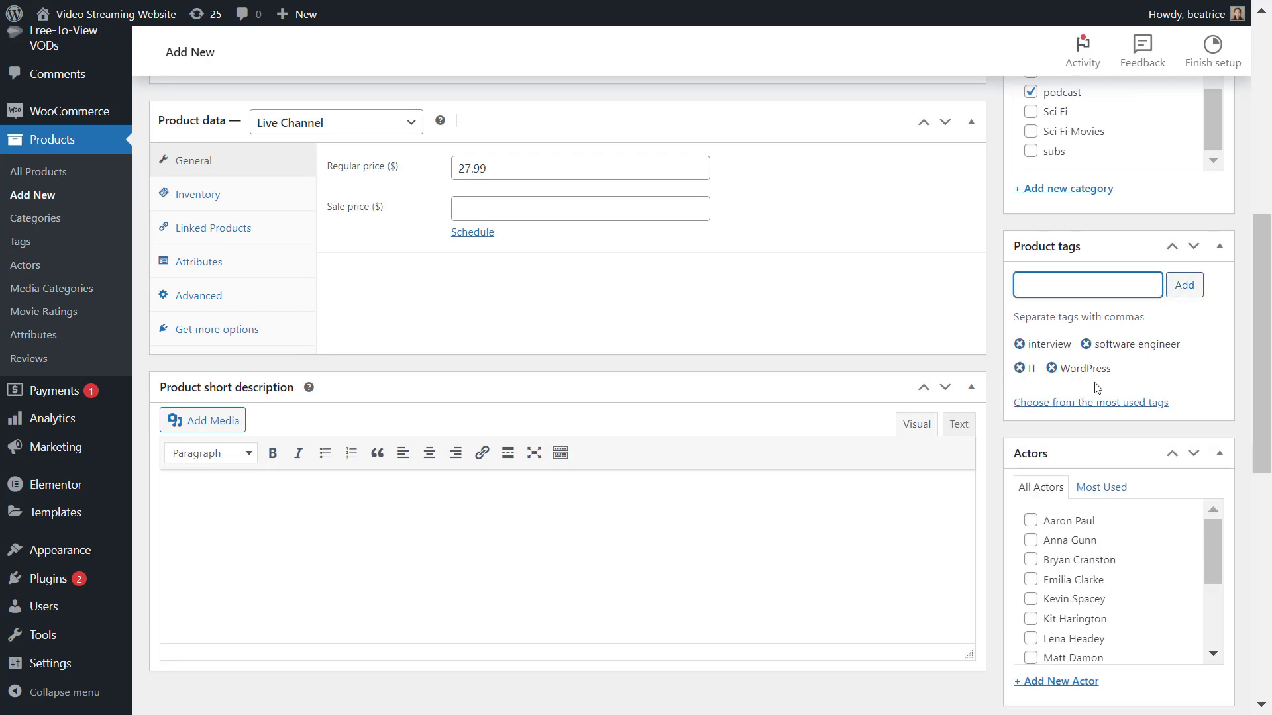
pyautogui.scroll(-3)
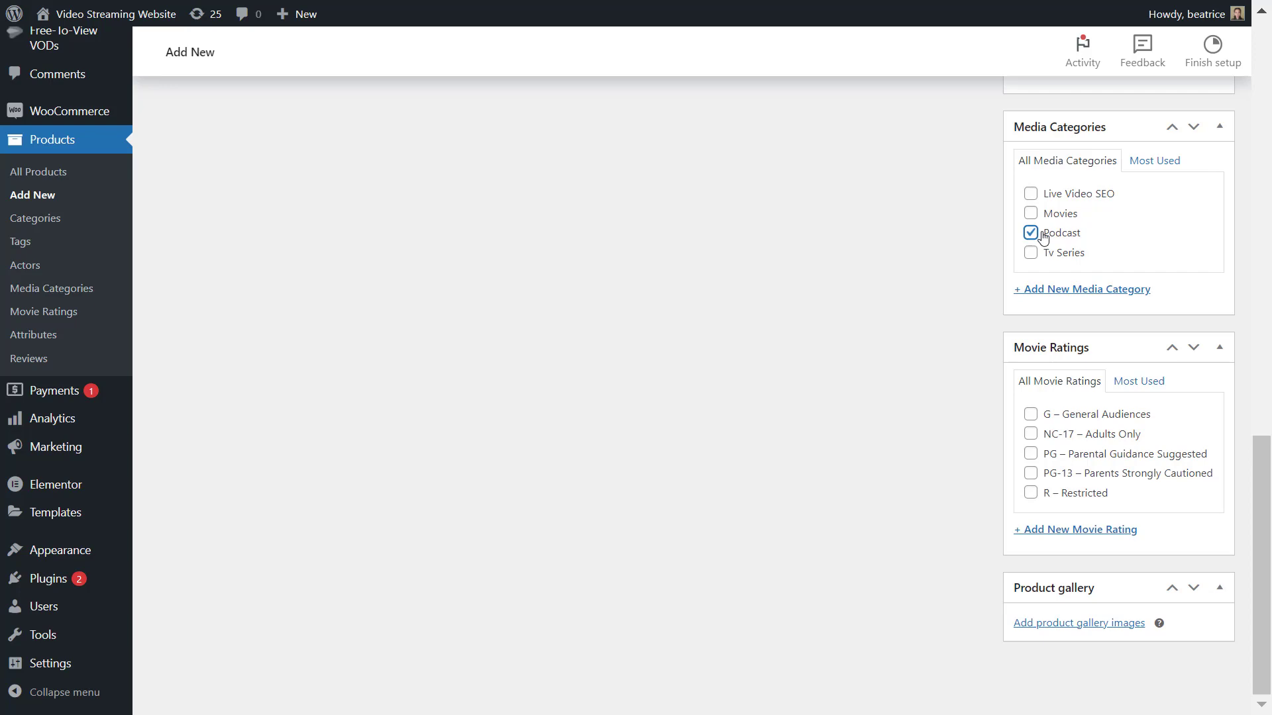
pyautogui.moveTo(1103, 628)
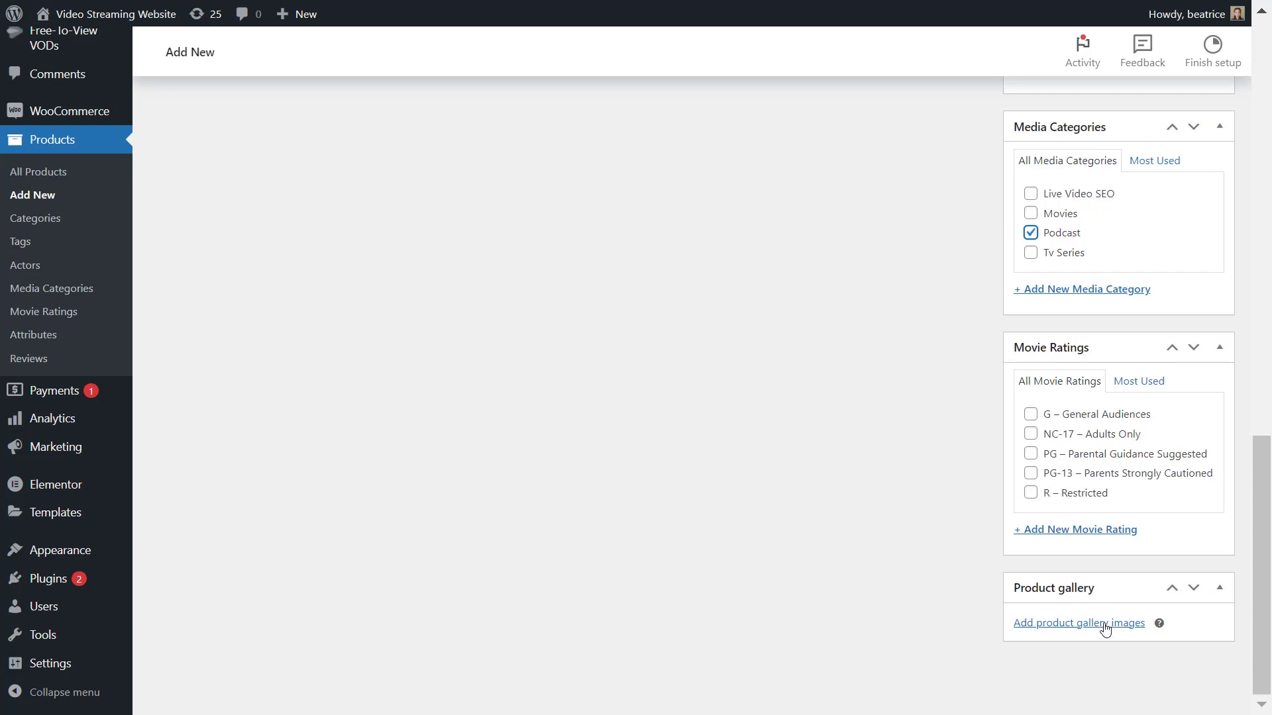
# Step: Set the product image to the silhouetted-people picture from the media library
pyautogui.scroll(3)
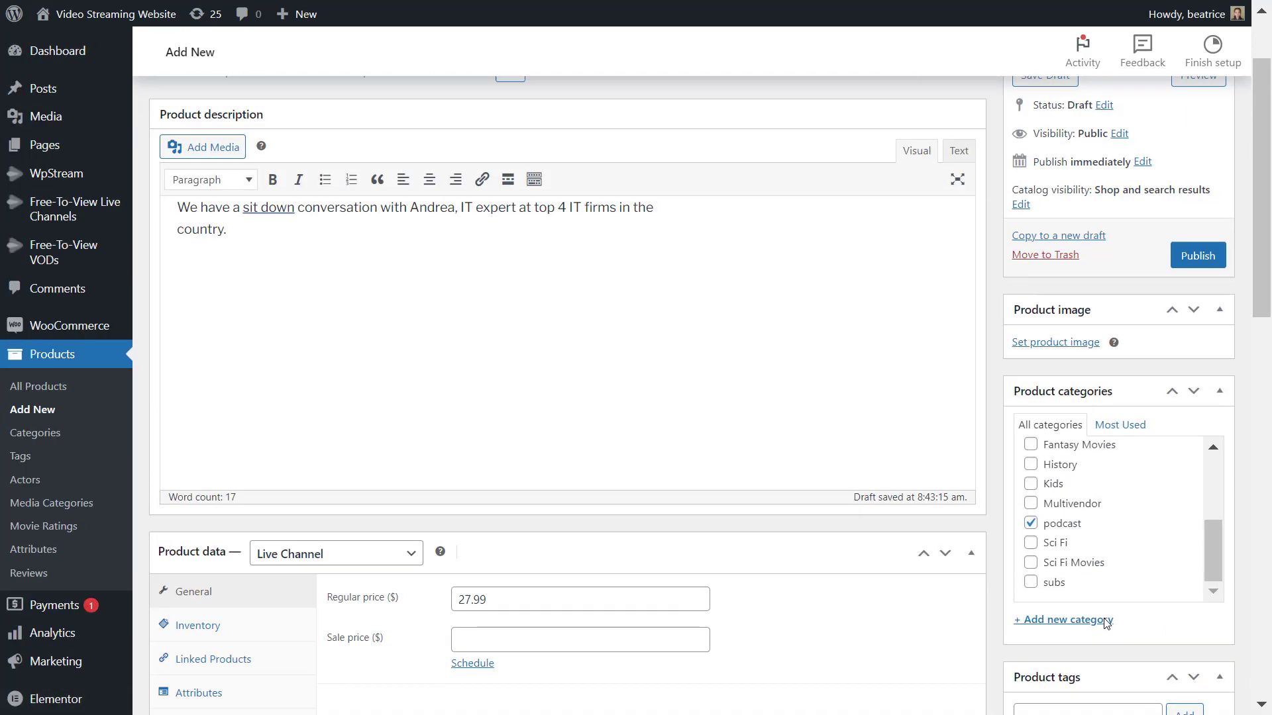
pyautogui.click(1054, 342)
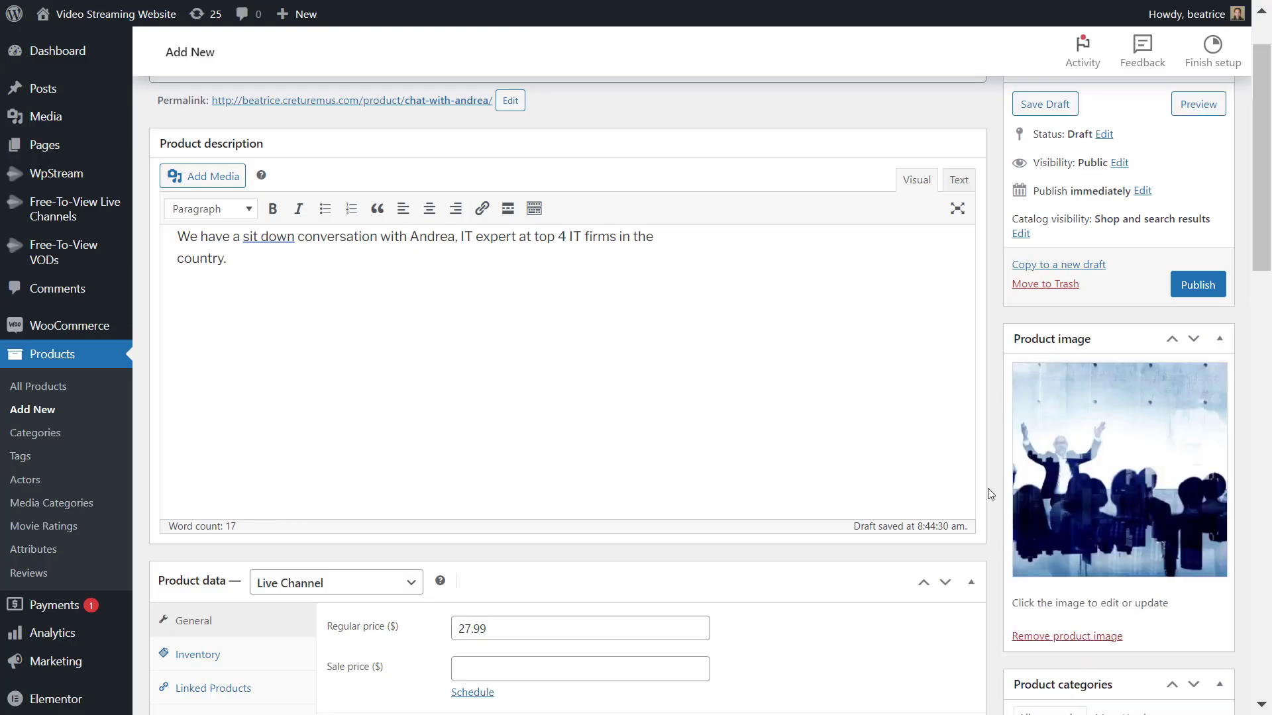
pyautogui.scroll(3)
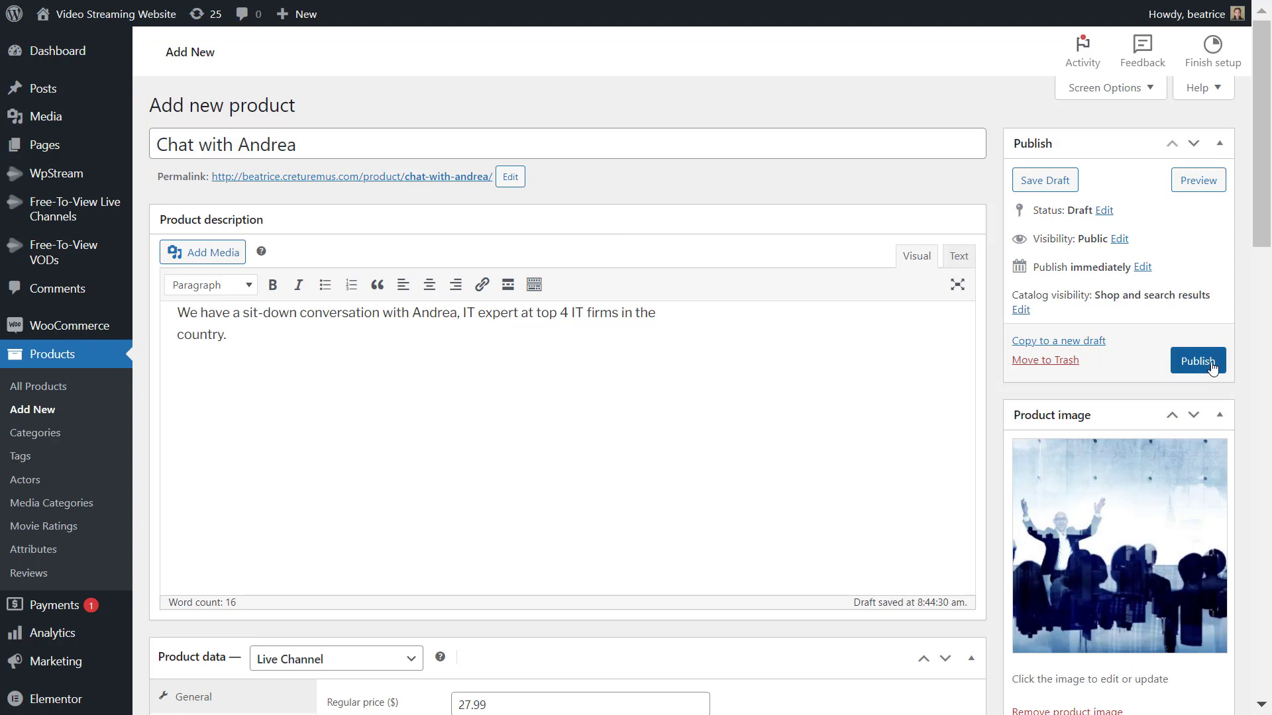
# Step: Publish Chat with Andrea and review its storefront page with image, $27.99 price and tags
pyautogui.click(1197, 361)
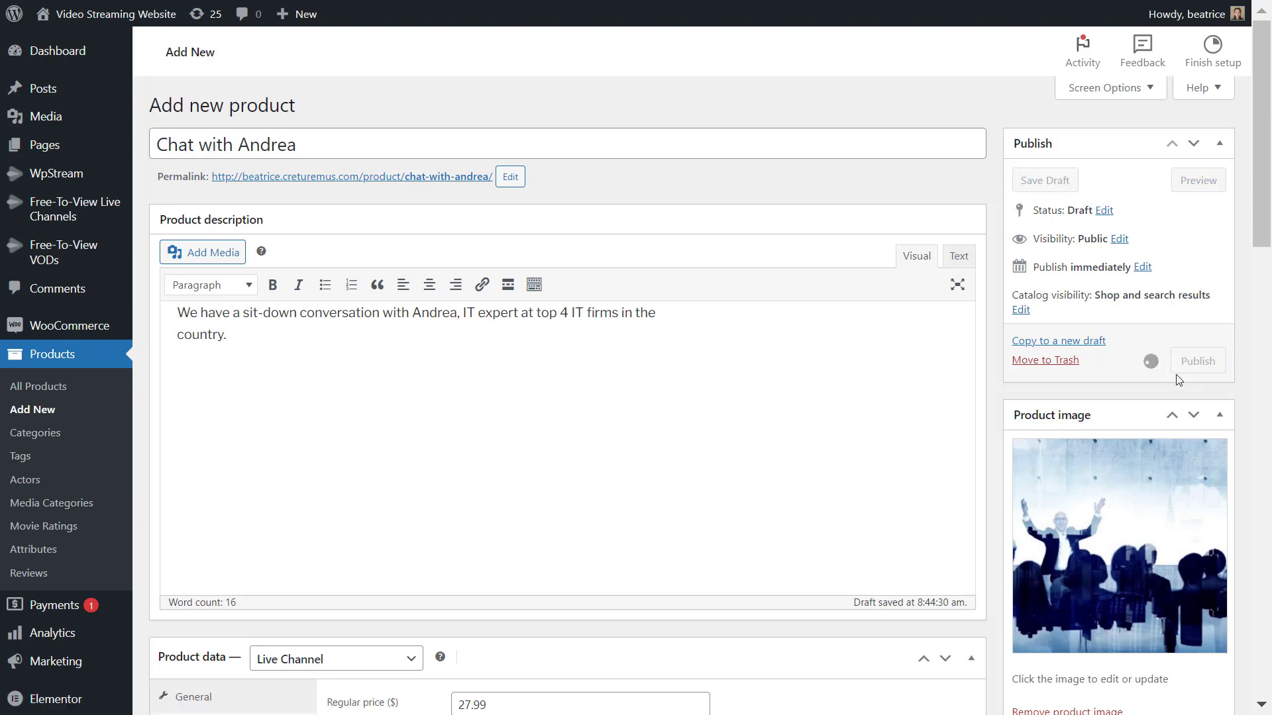
pyautogui.moveTo(1005, 334)
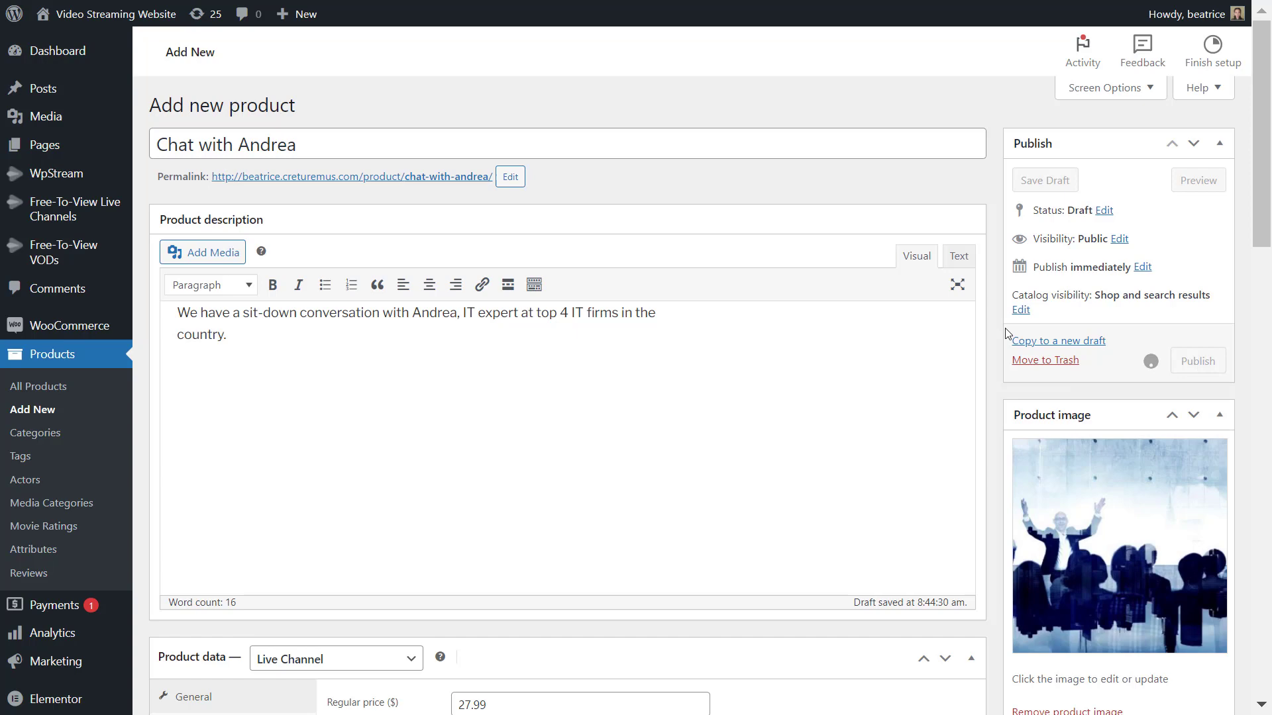
pyautogui.click(1197, 361)
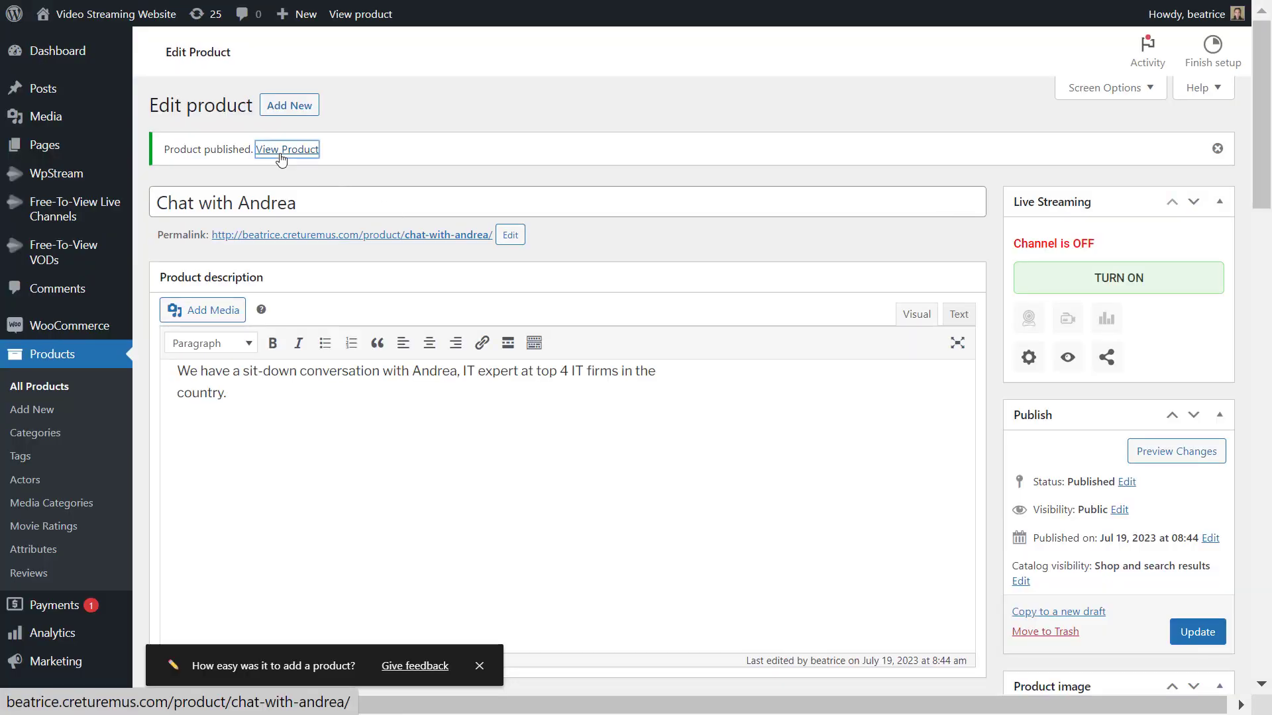
pyautogui.moveTo(360, 13)
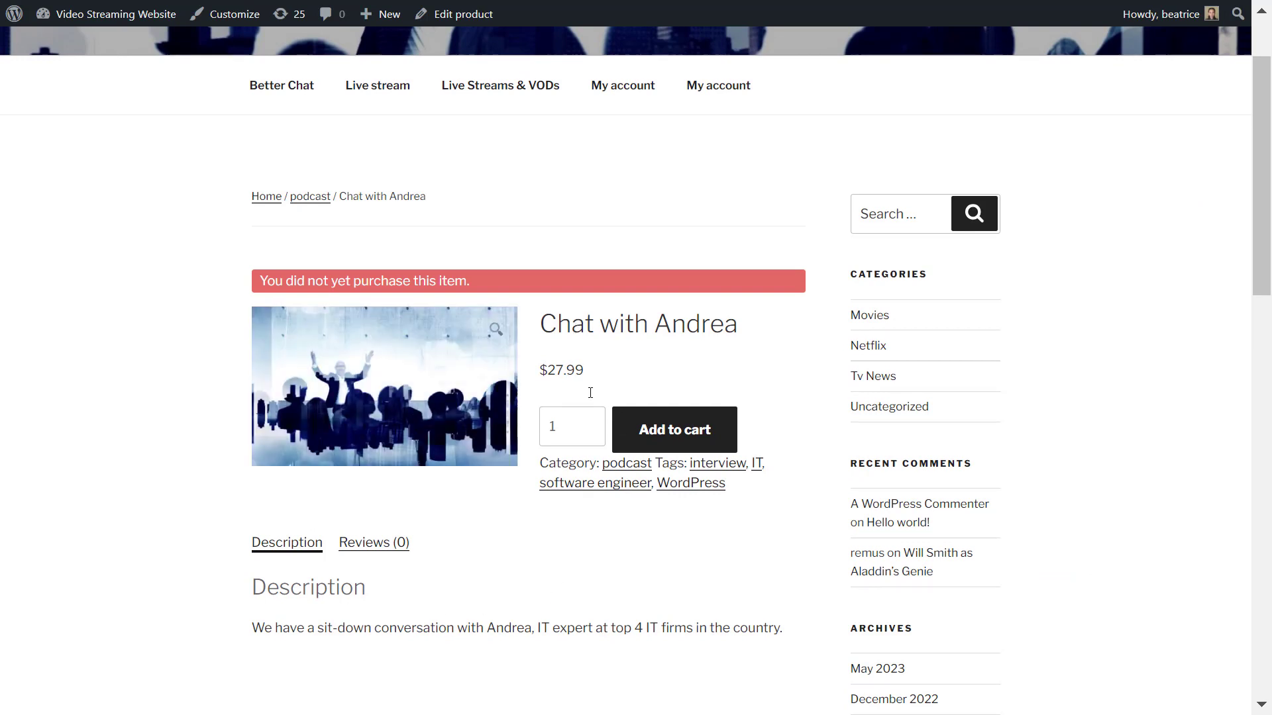
pyautogui.moveTo(421, 621)
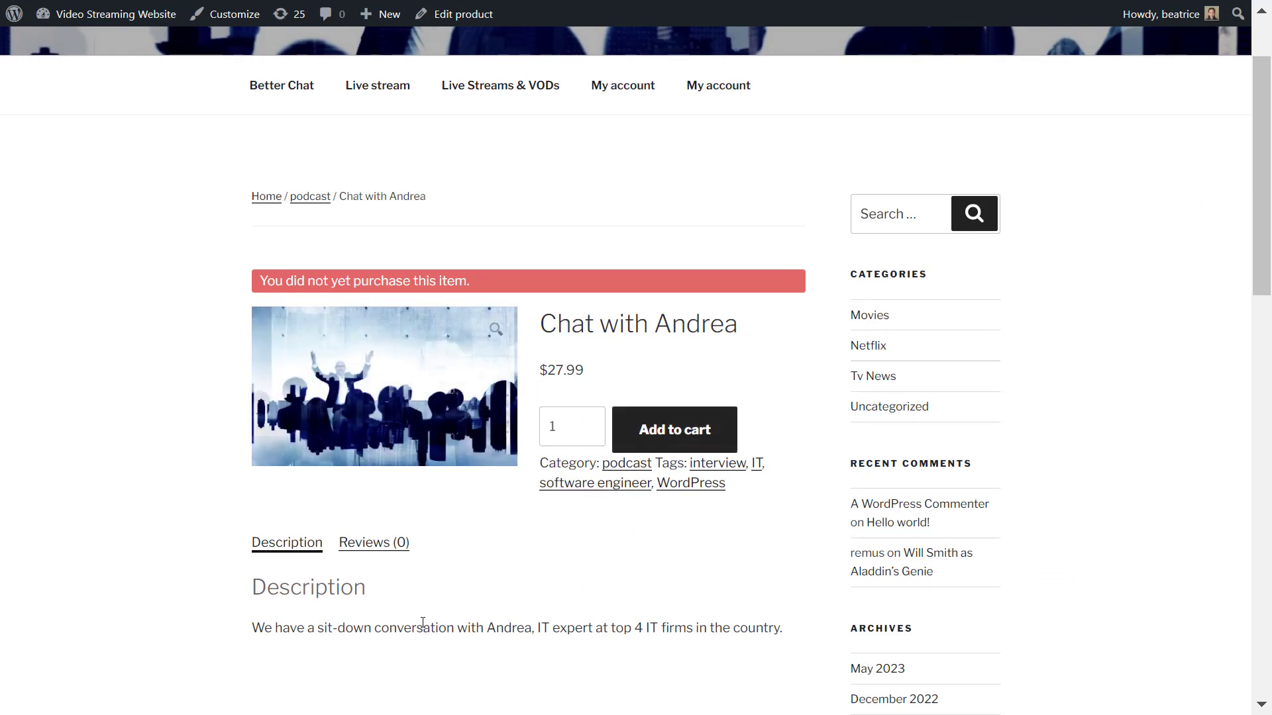
pyautogui.scroll(-3)
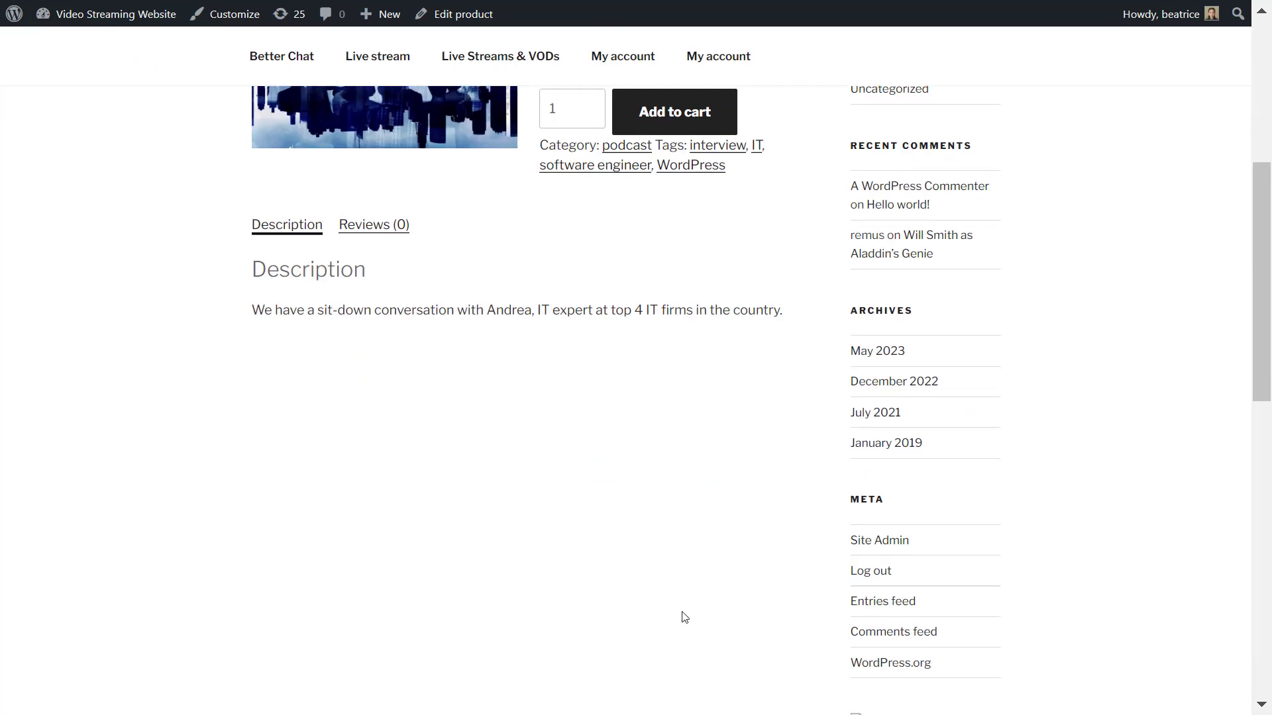
pyautogui.scroll(3)
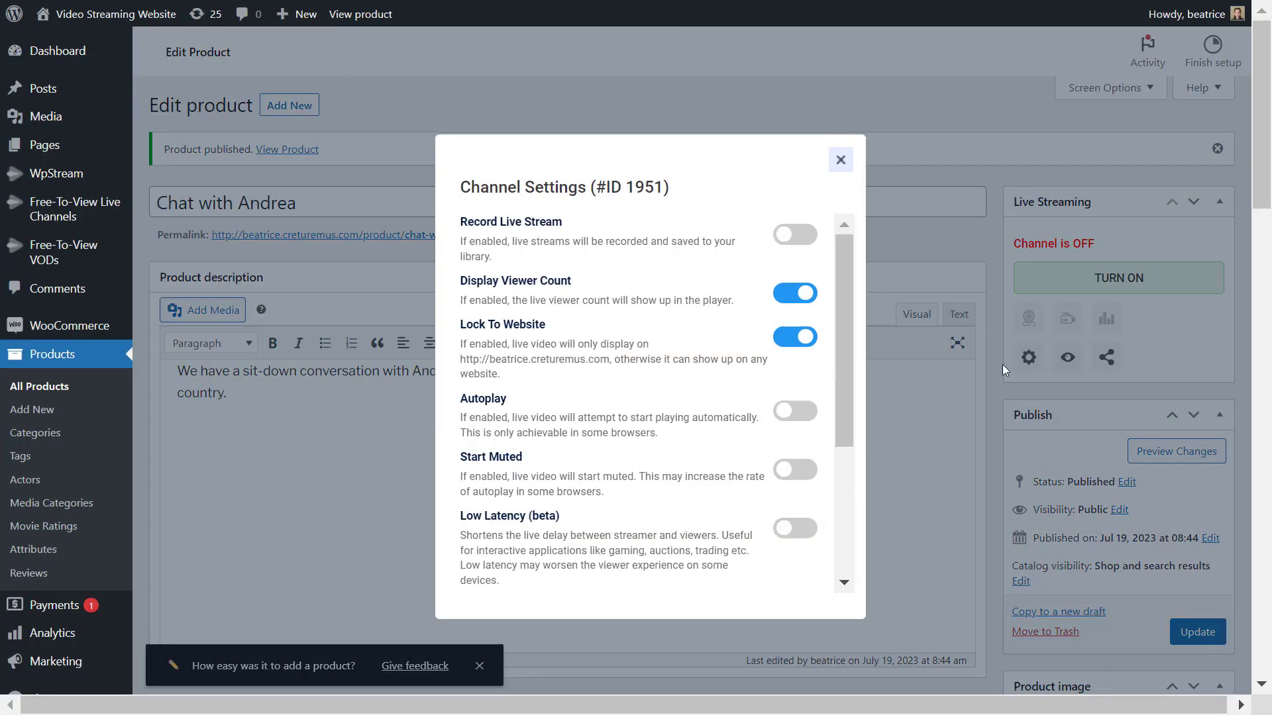
# Step: Enable Record Live Stream in channel settings and turn the live channel on
pyautogui.click(794, 234)
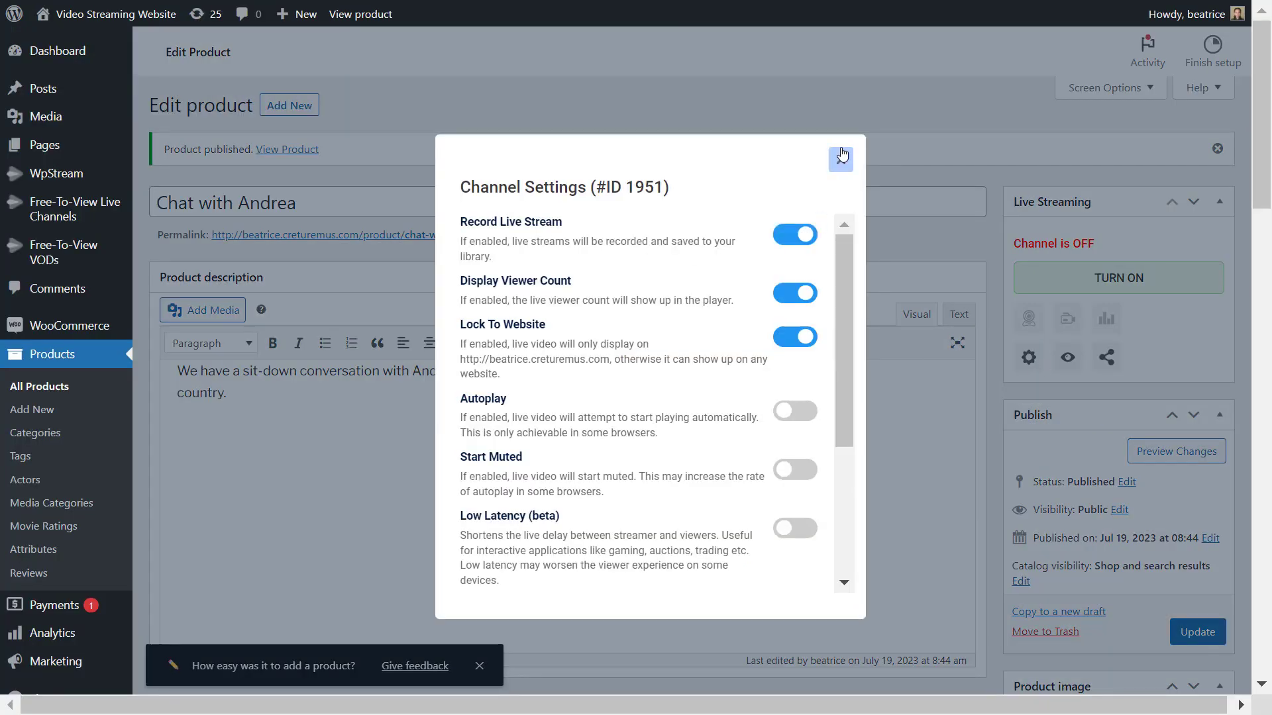
pyautogui.click(840, 157)
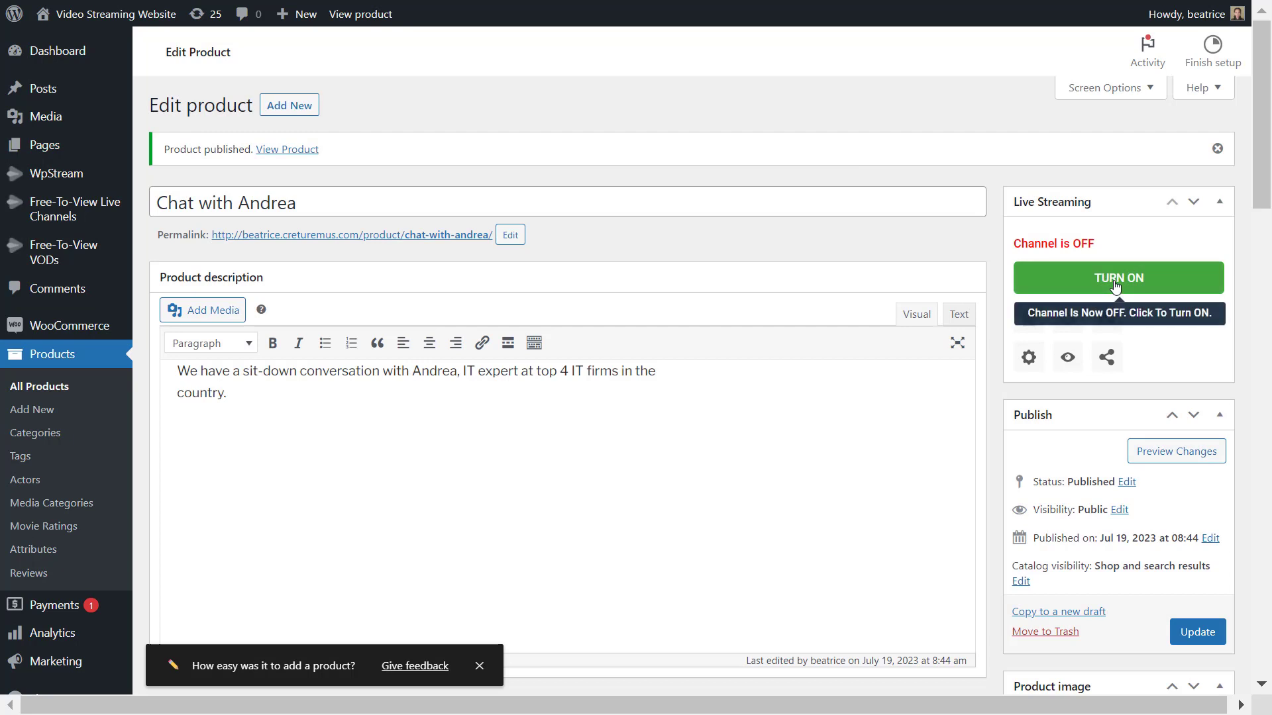
pyautogui.click(1119, 277)
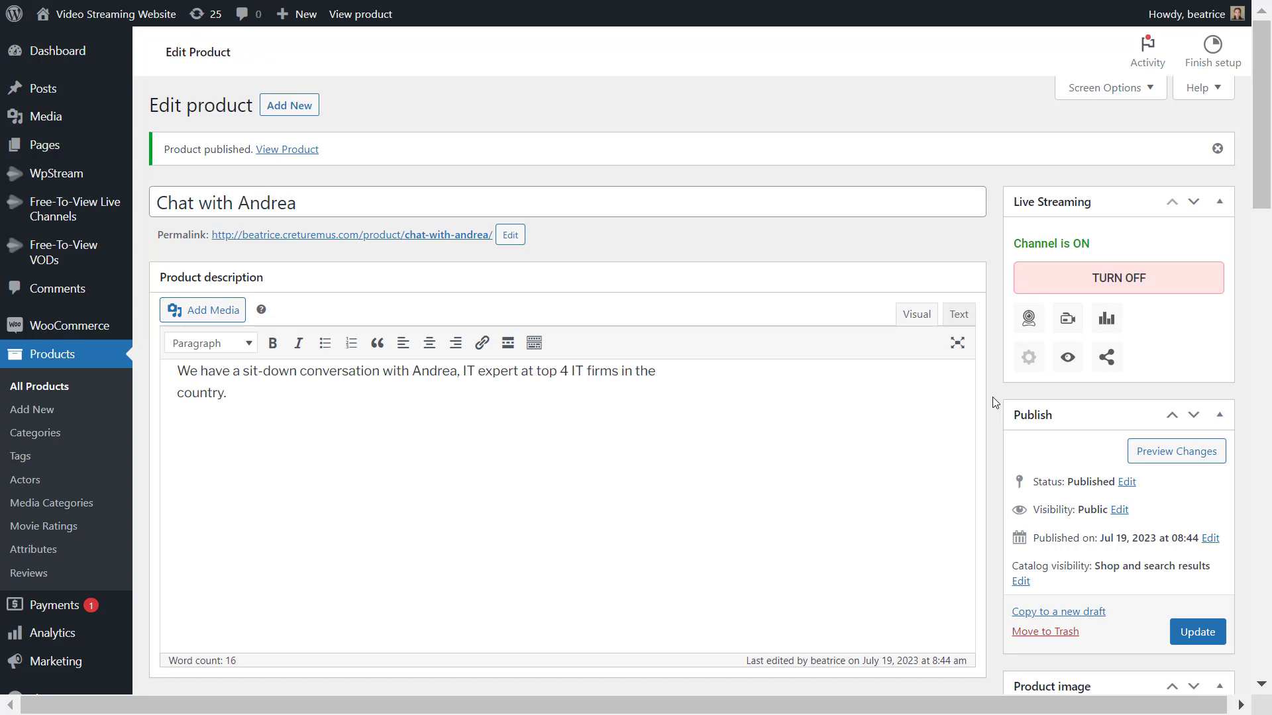
pyautogui.moveTo(1155, 337)
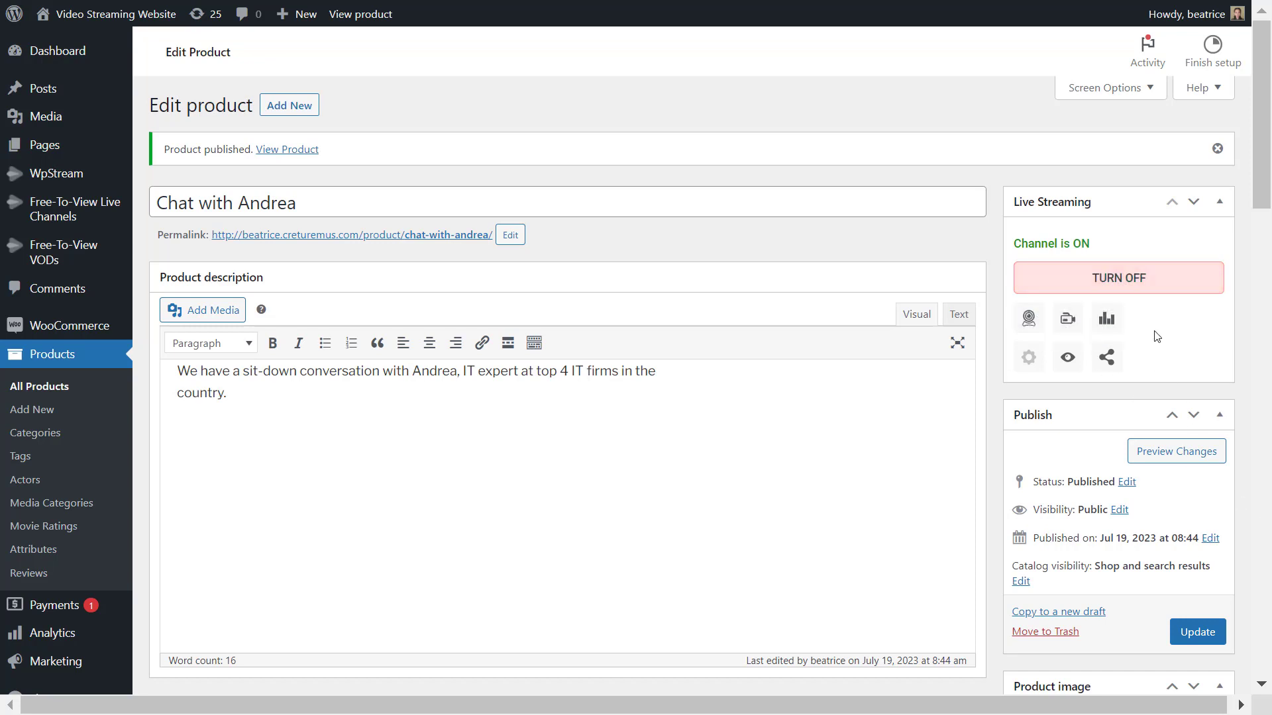
pyautogui.moveTo(1067, 317)
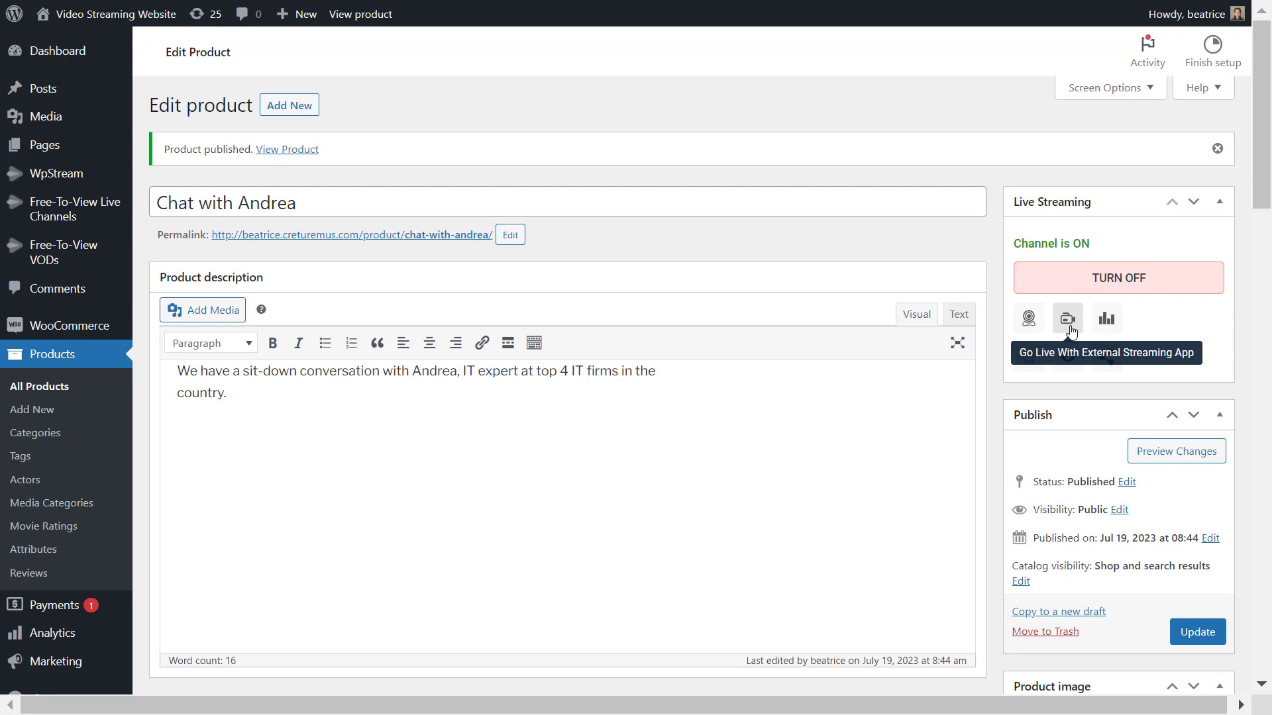
# Step: Show the external streaming app details with OBS selected, giving server address and stream key
pyautogui.click(1067, 317)
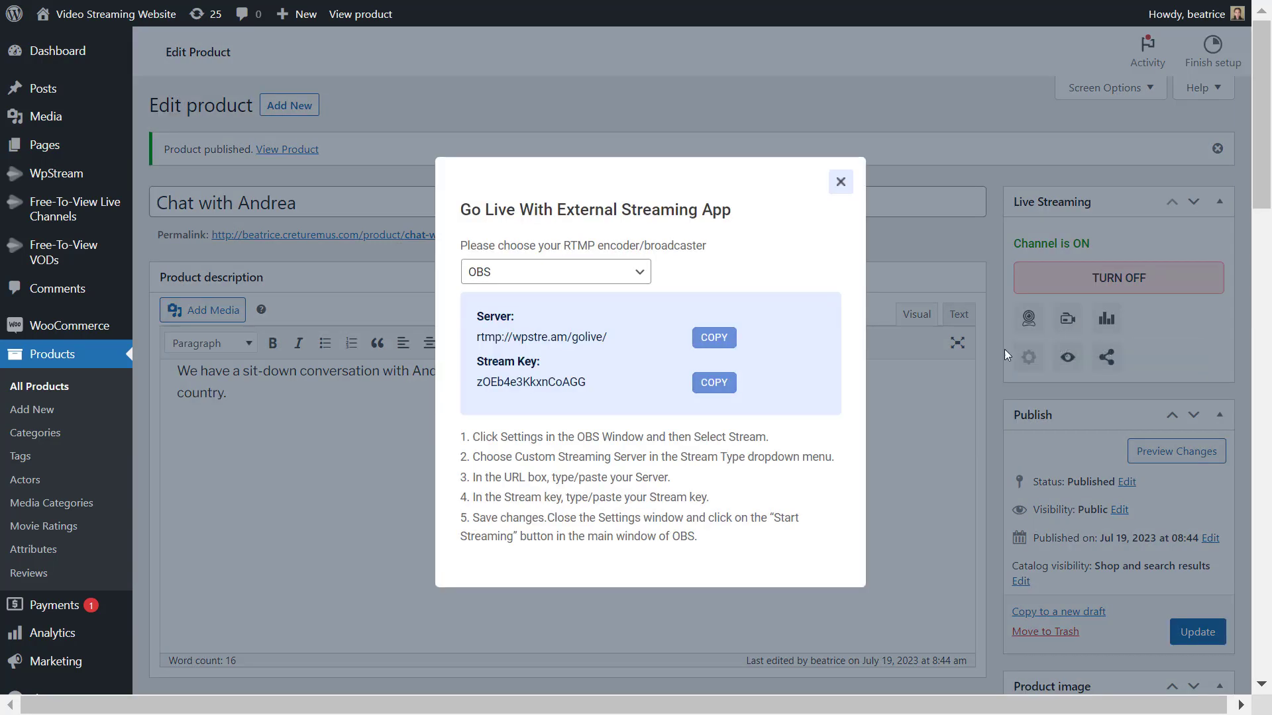
pyautogui.click(555, 272)
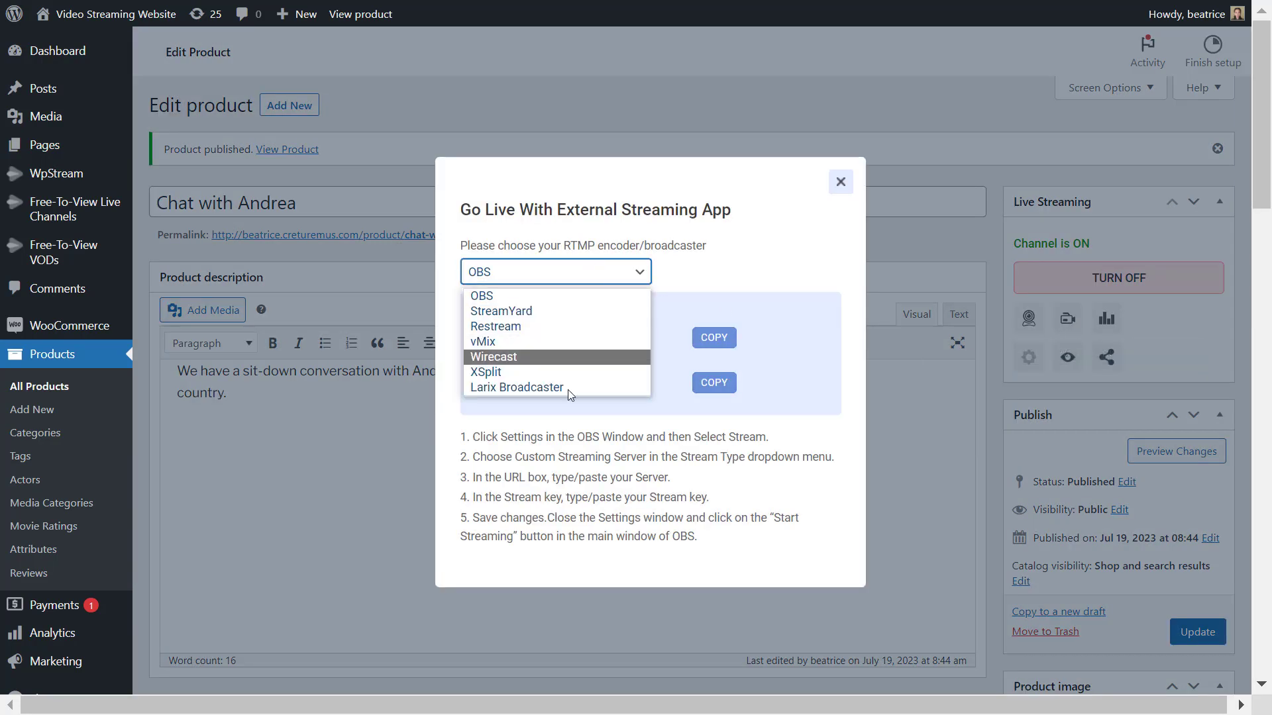
pyautogui.click(481, 296)
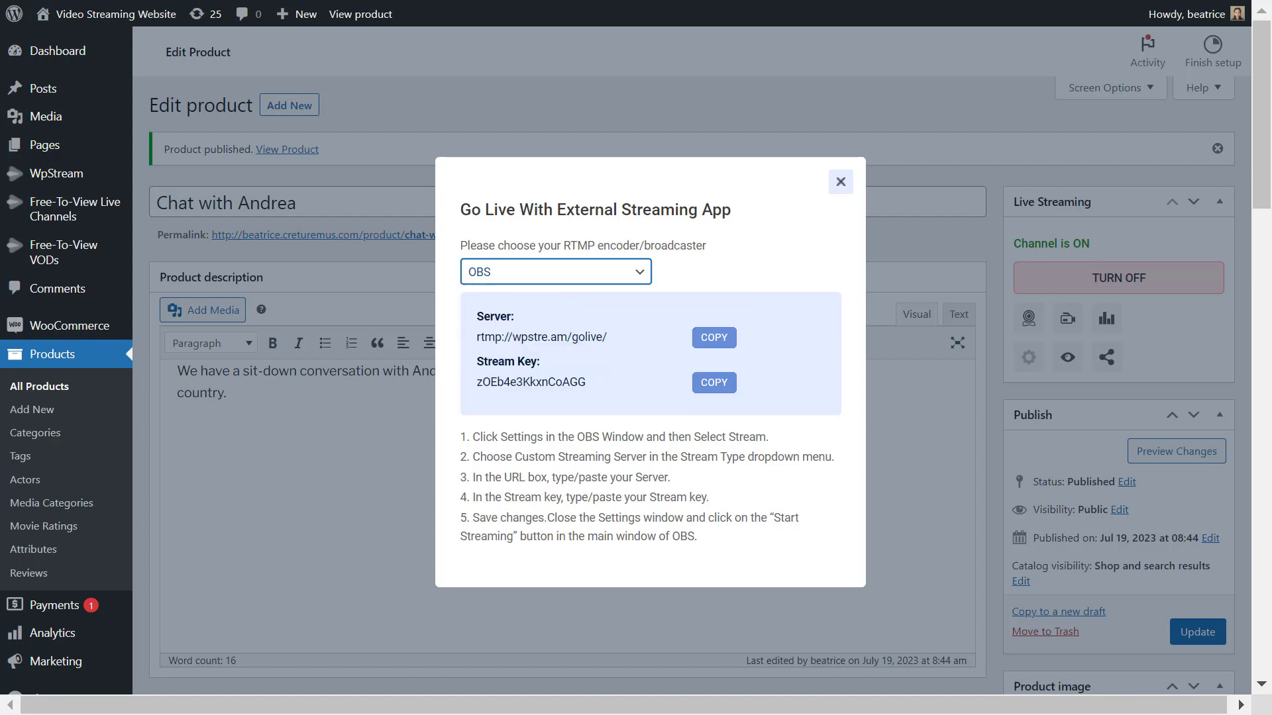
pyautogui.click(102, 698)
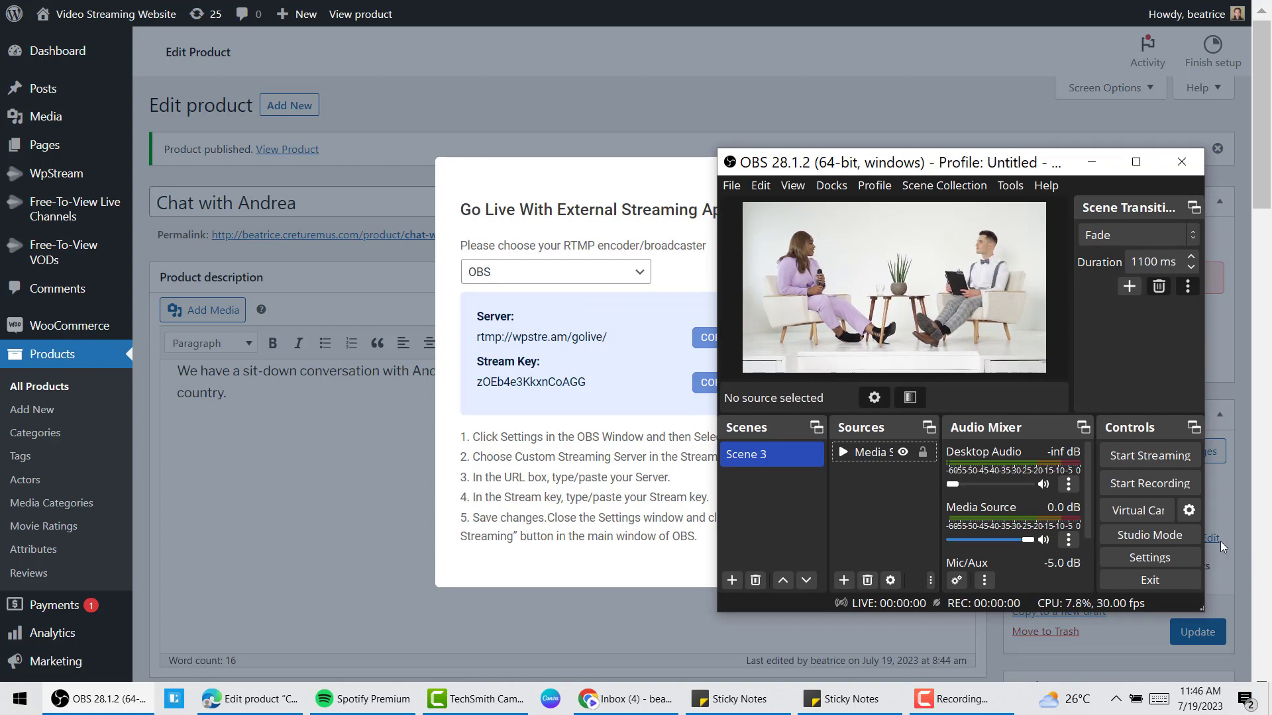
# Step: In OBS Settings > Stream, use WpStream service with automatic server and the channel's stream key, and confirm
pyautogui.click(1150, 558)
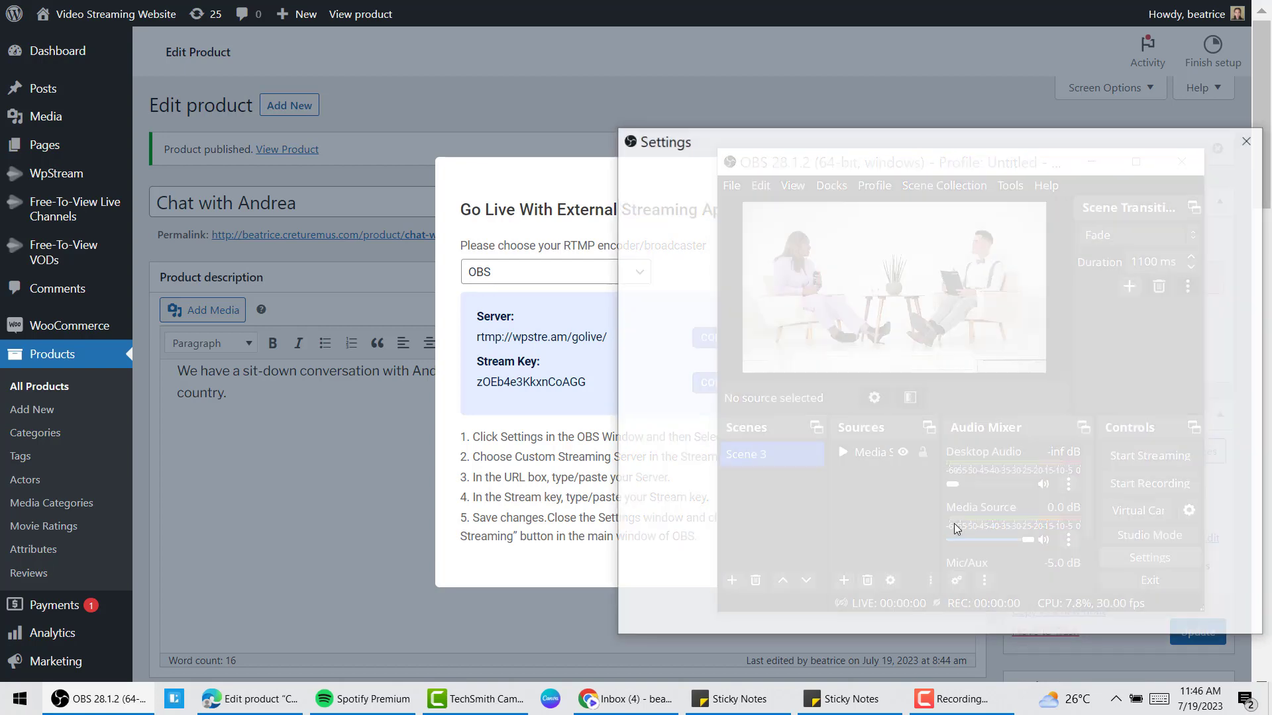
pyautogui.click(666, 206)
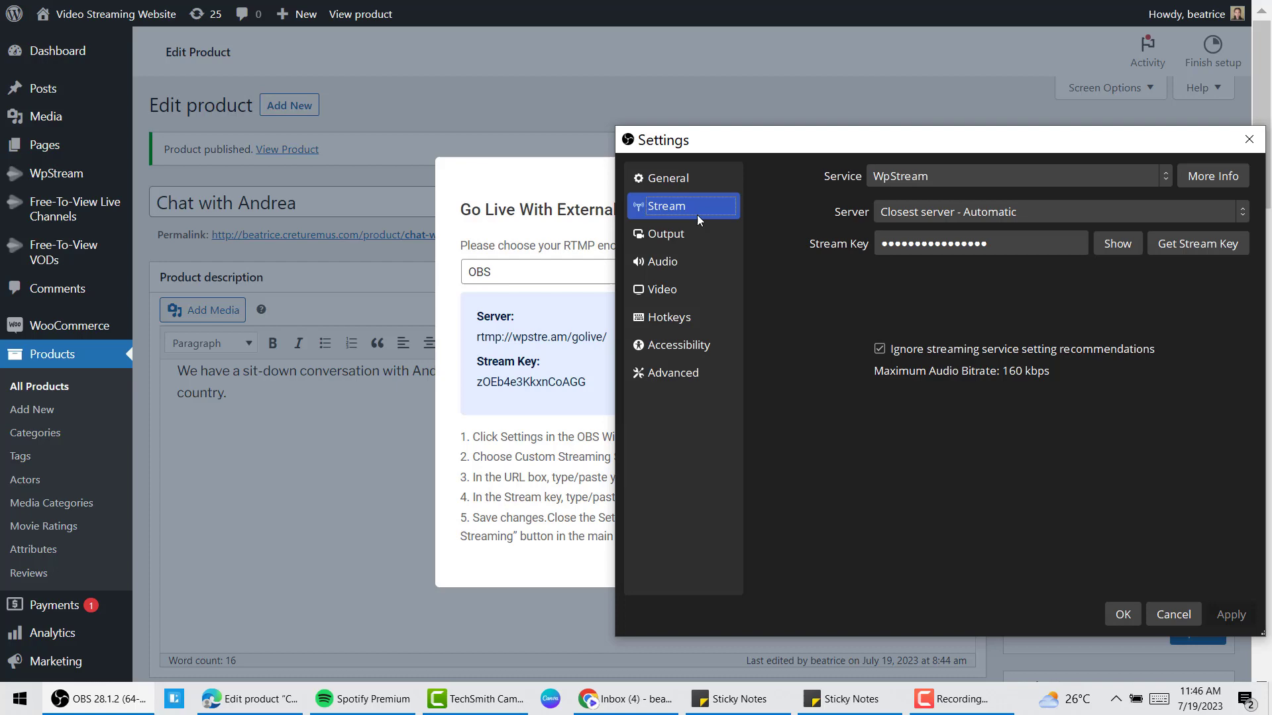
pyautogui.moveTo(934, 187)
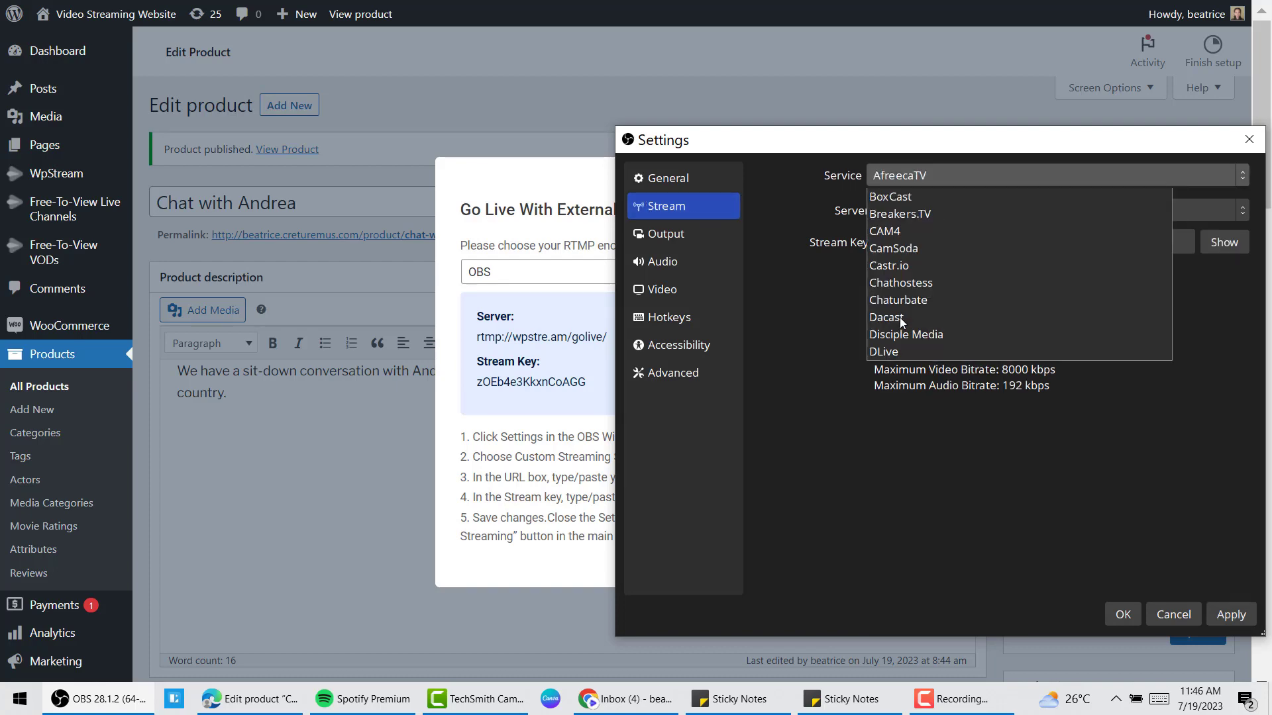
pyautogui.scroll(-3)
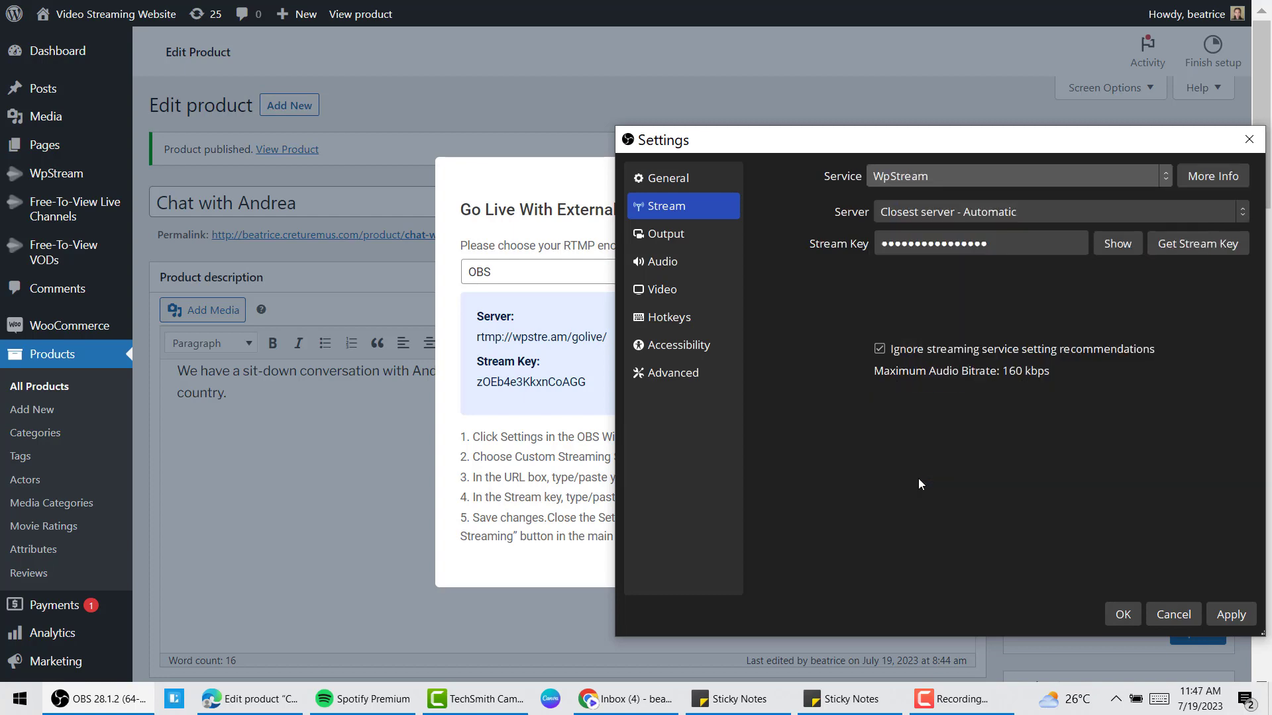
pyautogui.moveTo(821, 252)
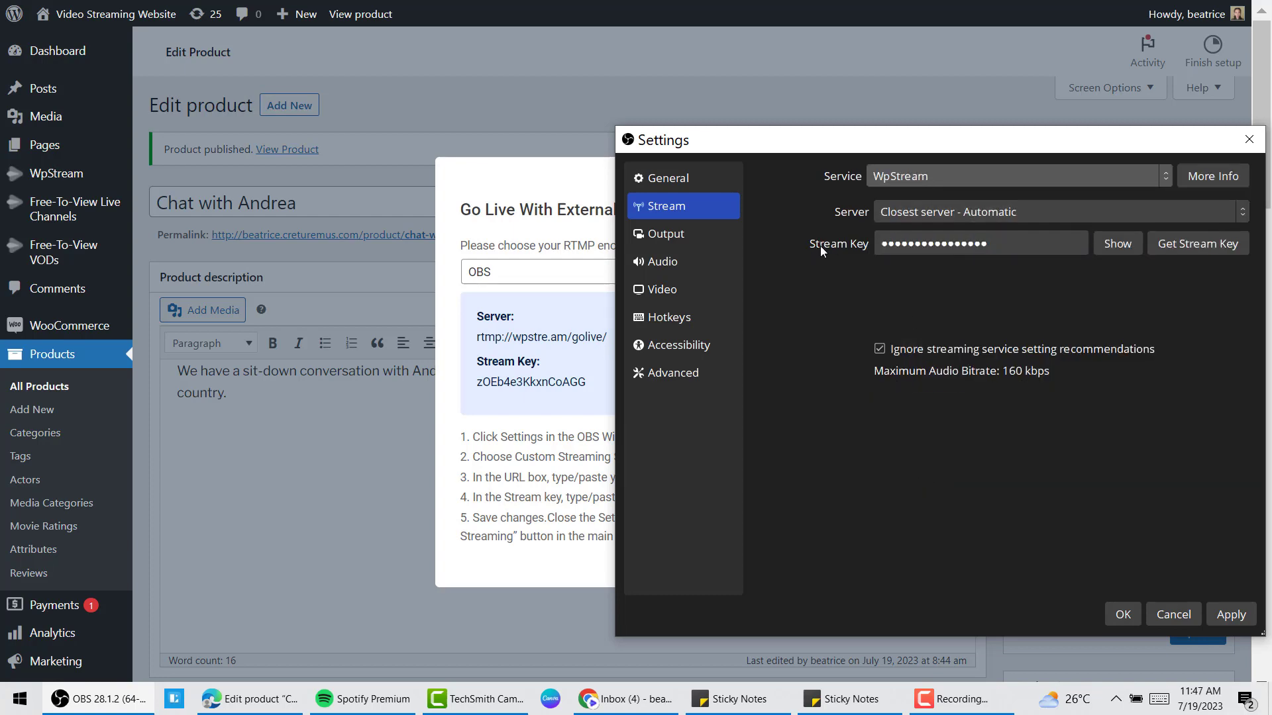
pyautogui.click(1248, 139)
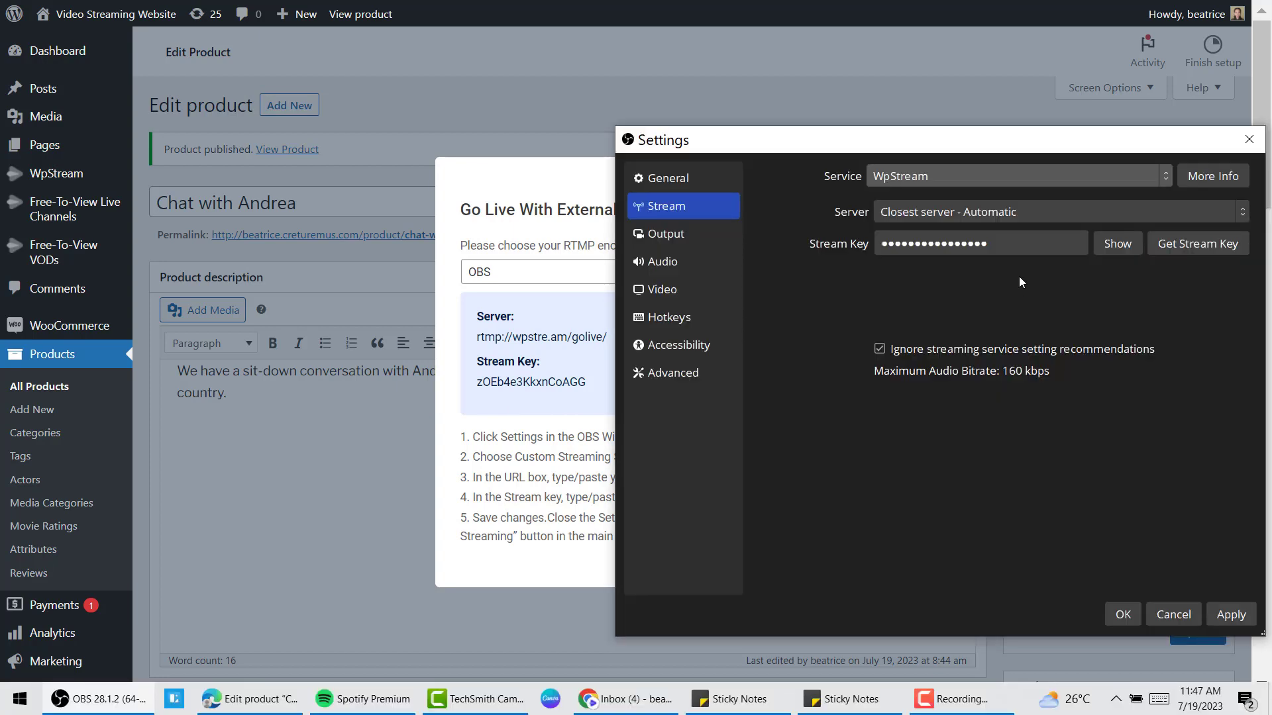
pyautogui.click(981, 244)
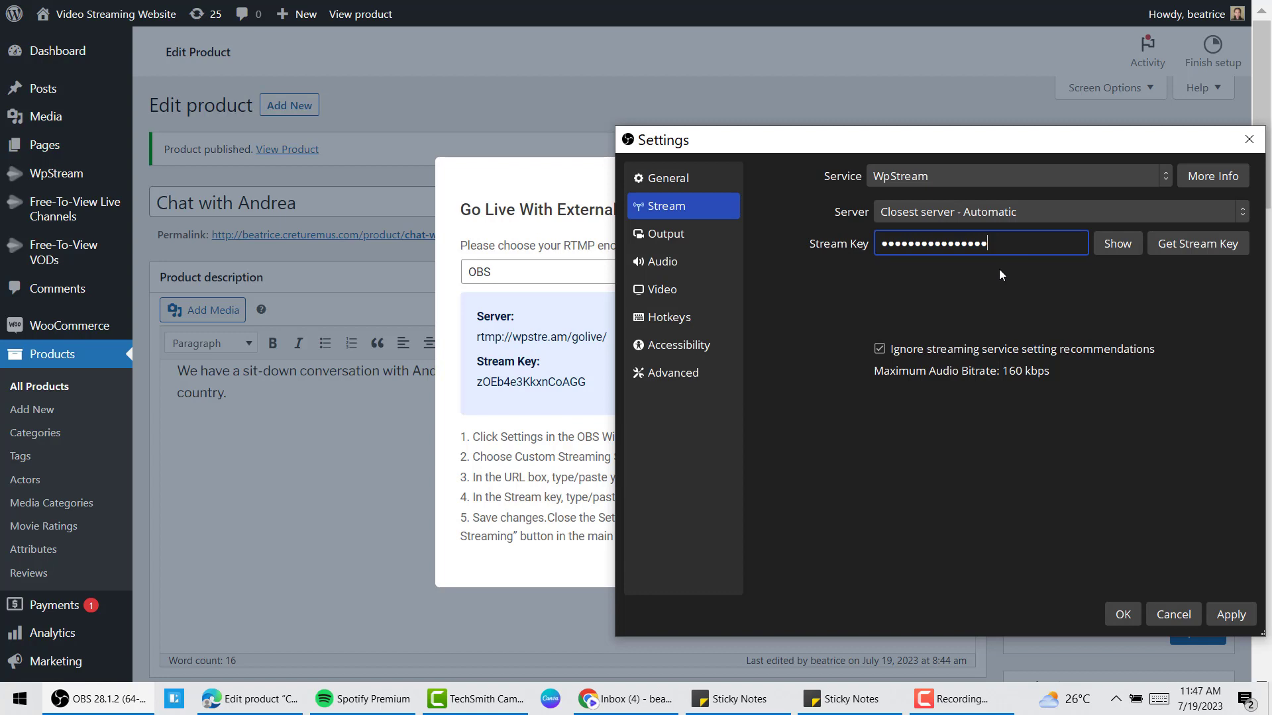
pyautogui.moveTo(1055, 453)
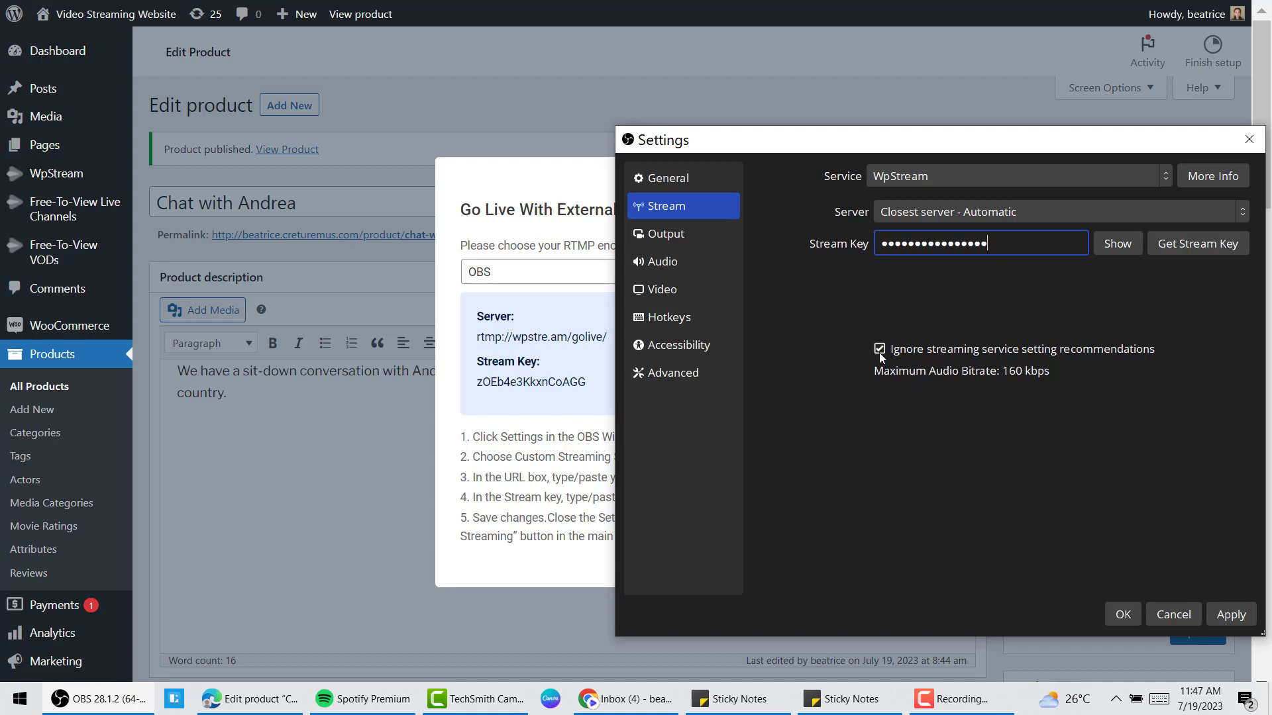
pyautogui.click(878, 348)
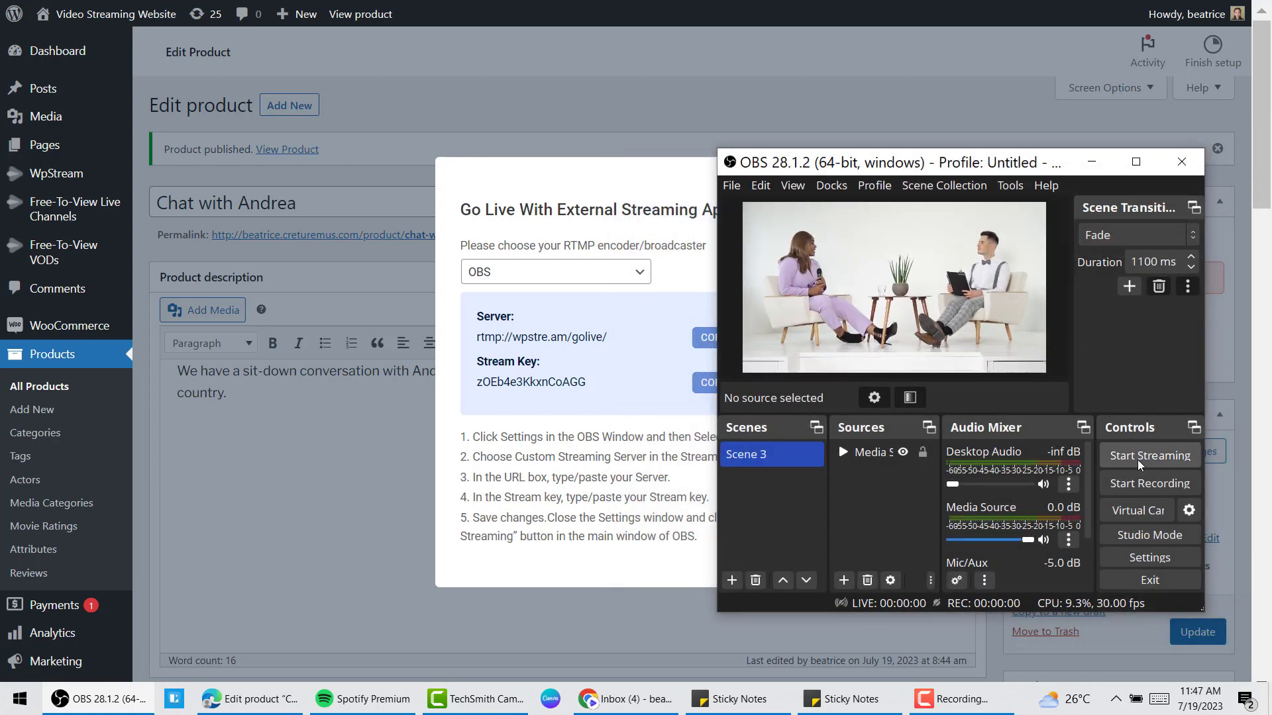
# Step: Start streaming in OBS and return to the product editor, where the channel shows ON
pyautogui.click(1149, 455)
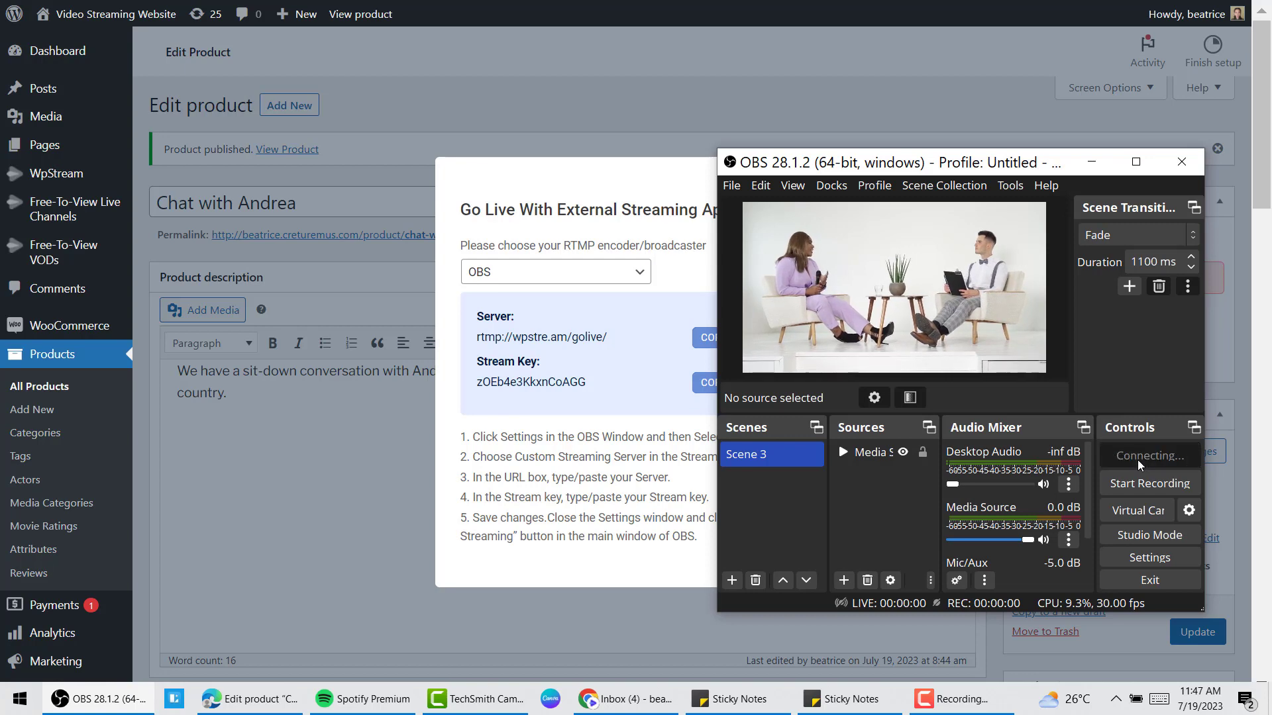
pyautogui.click(1149, 455)
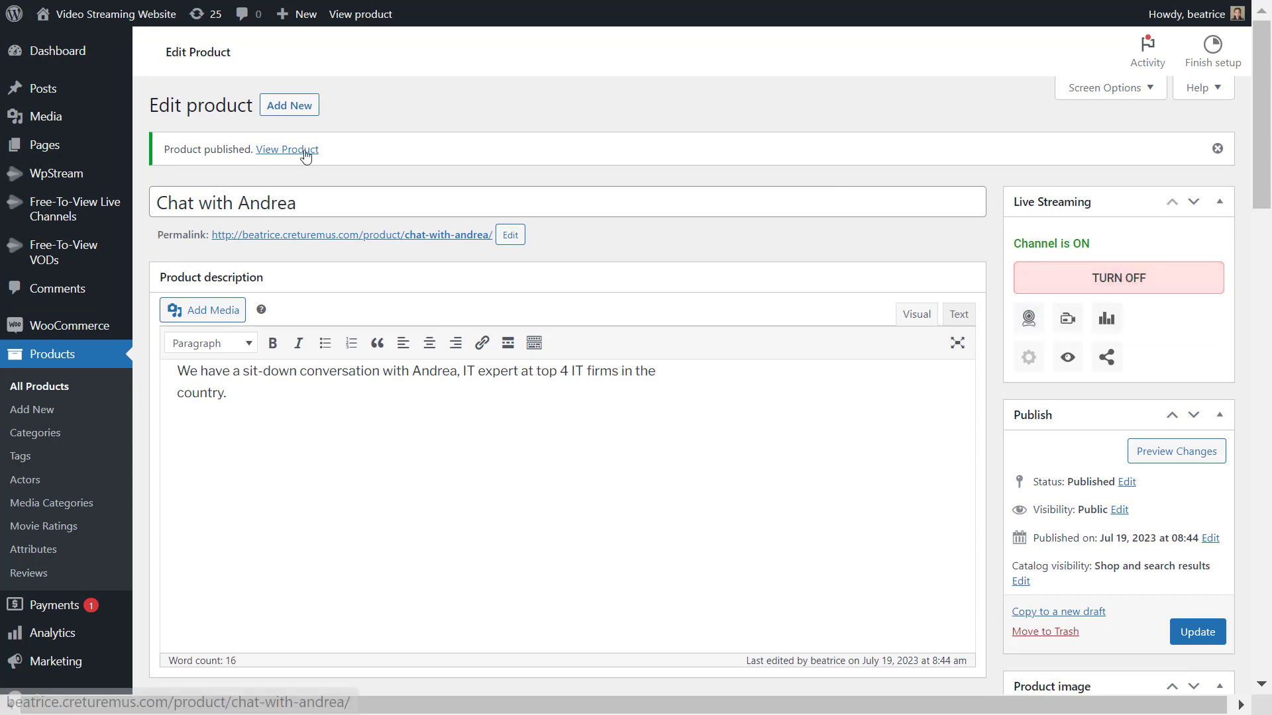
# Step: Add Chat with Andrea to the cart at $27.99 from its product page and review the cart
pyautogui.click(286, 150)
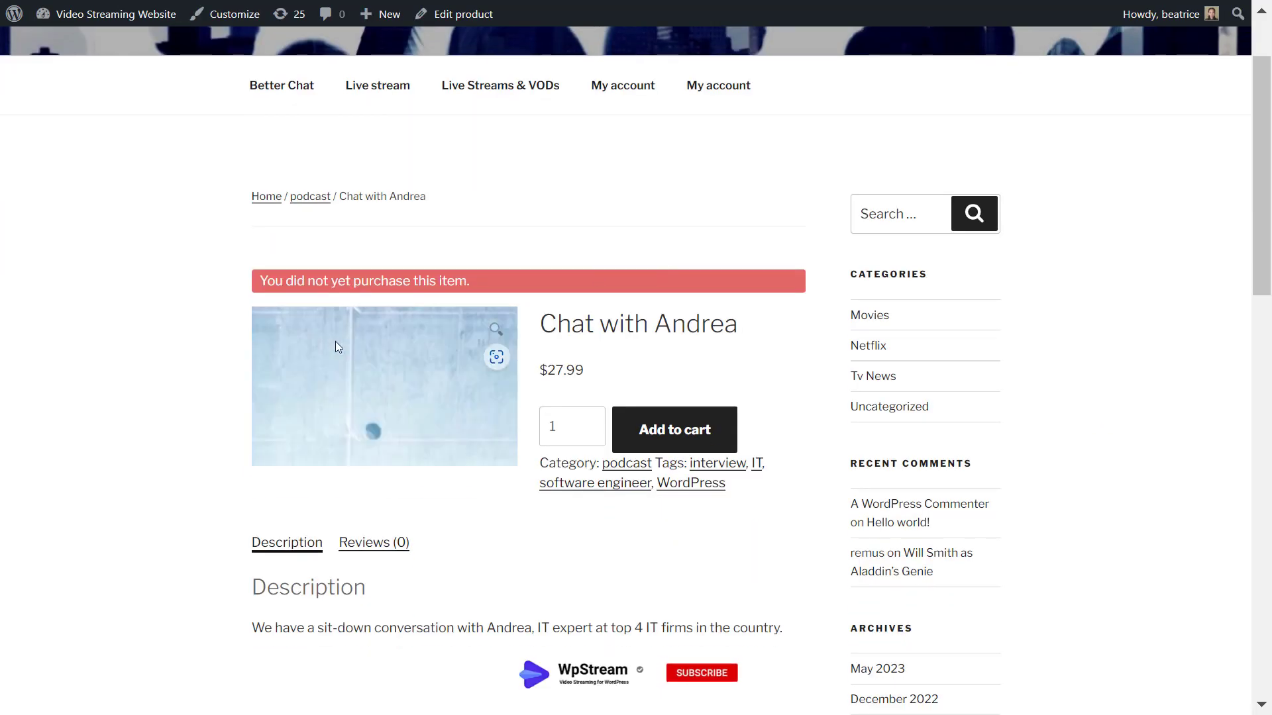
pyautogui.moveTo(673, 429)
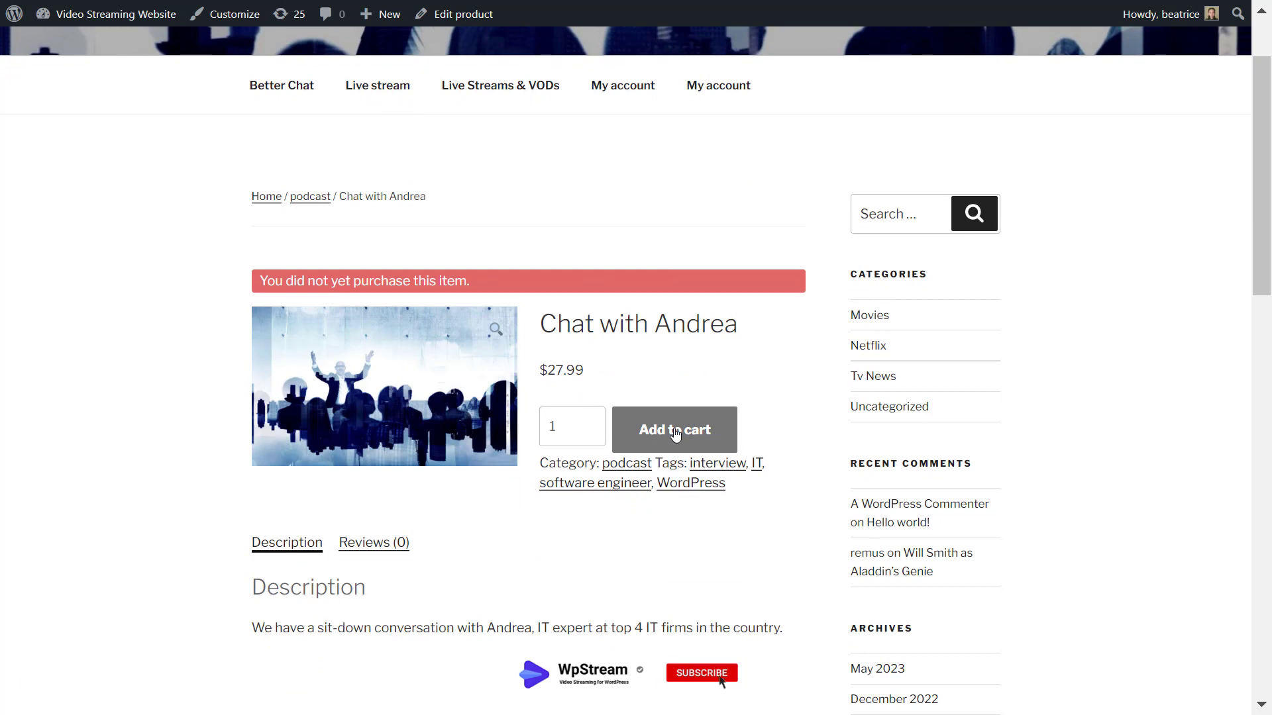
pyautogui.click(674, 429)
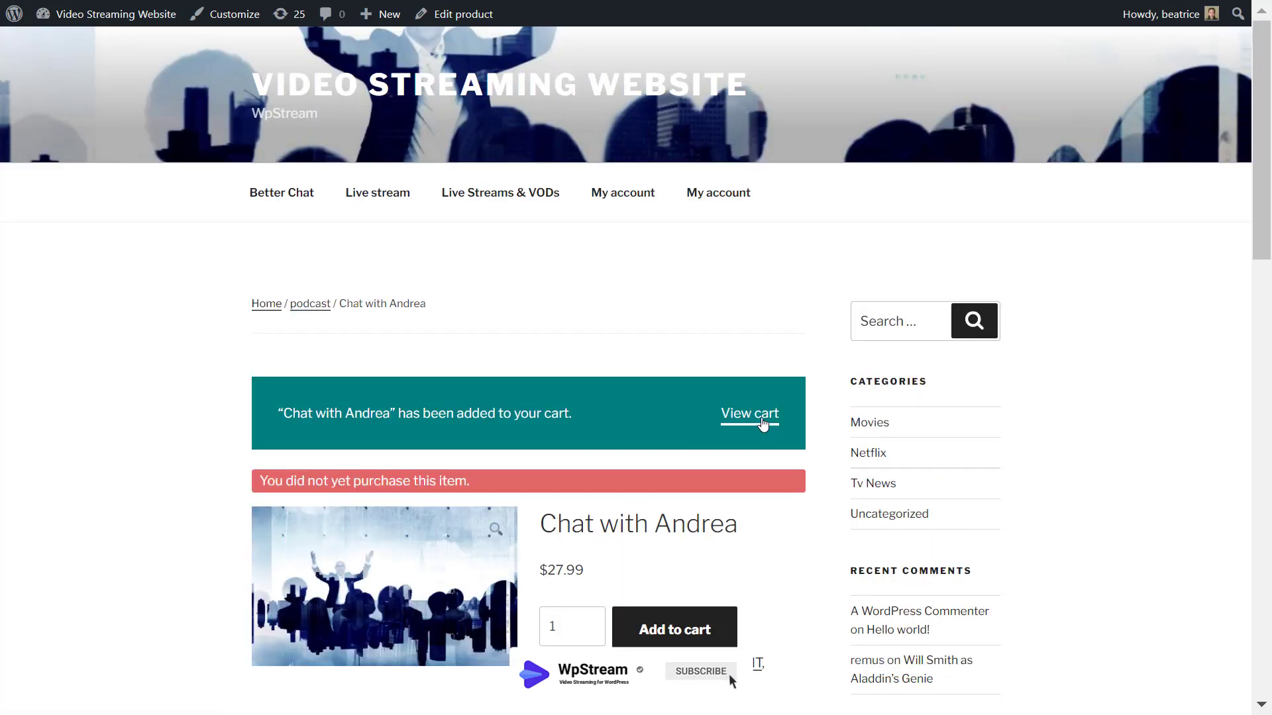
pyautogui.click(748, 414)
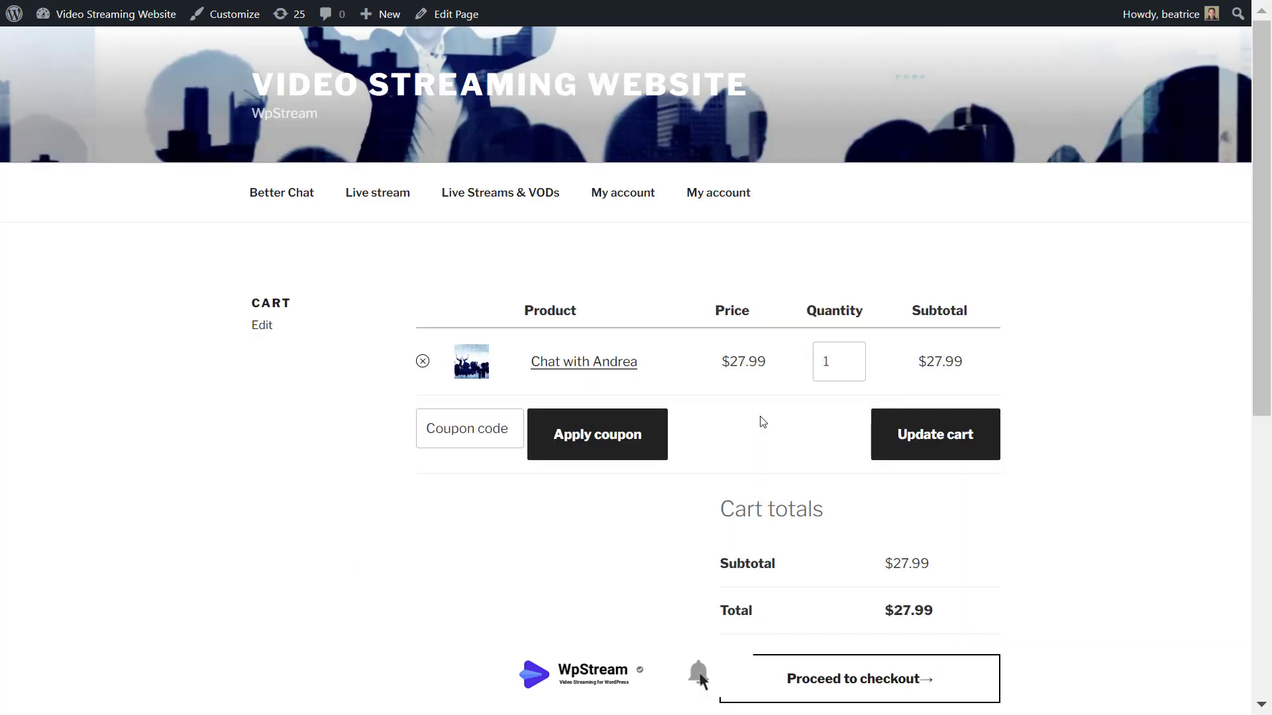
pyautogui.scroll(-3)
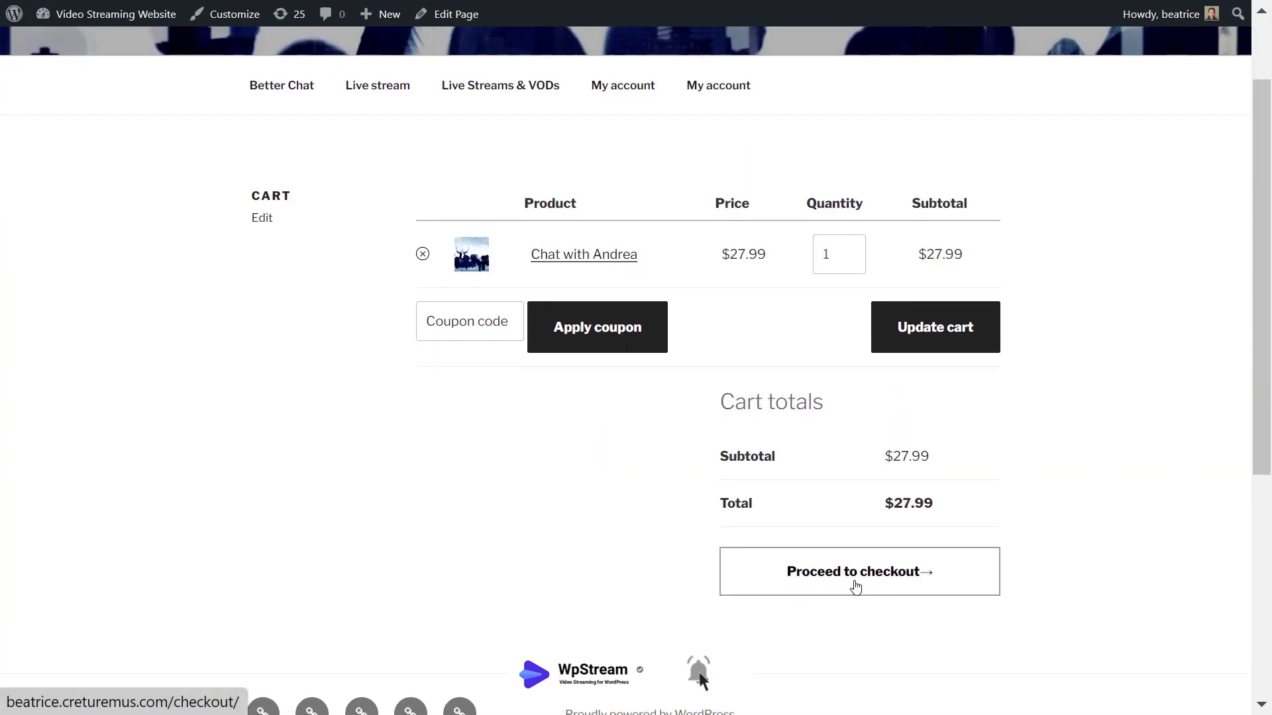
# Step: Place the $27.99 order by direct bank transfer and return to the purchased product page
pyautogui.click(858, 571)
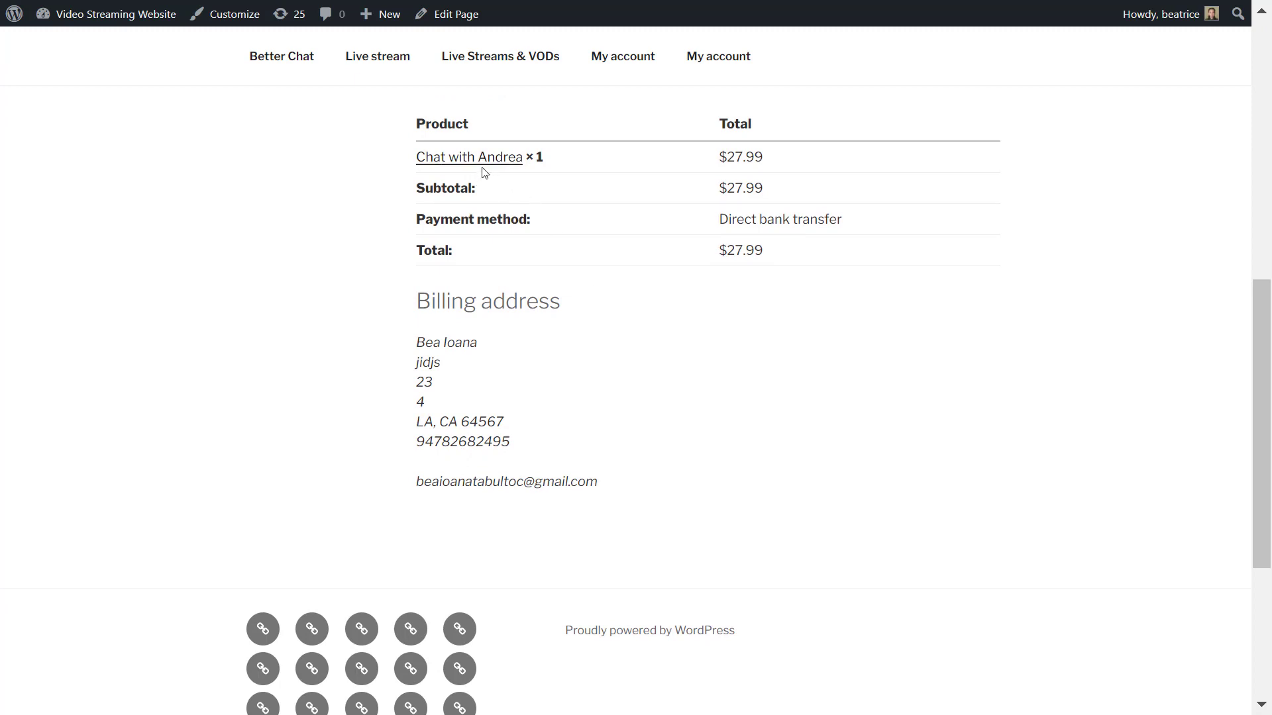
pyautogui.scroll(3)
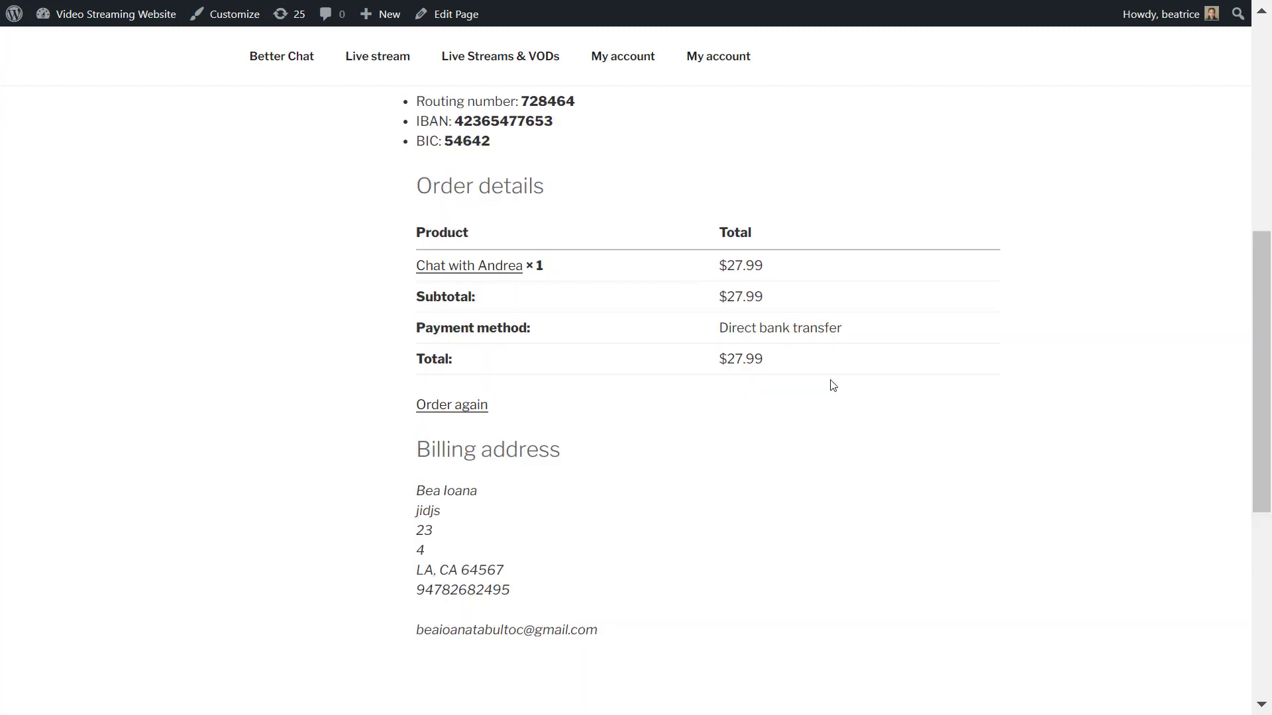
pyautogui.moveTo(500, 265)
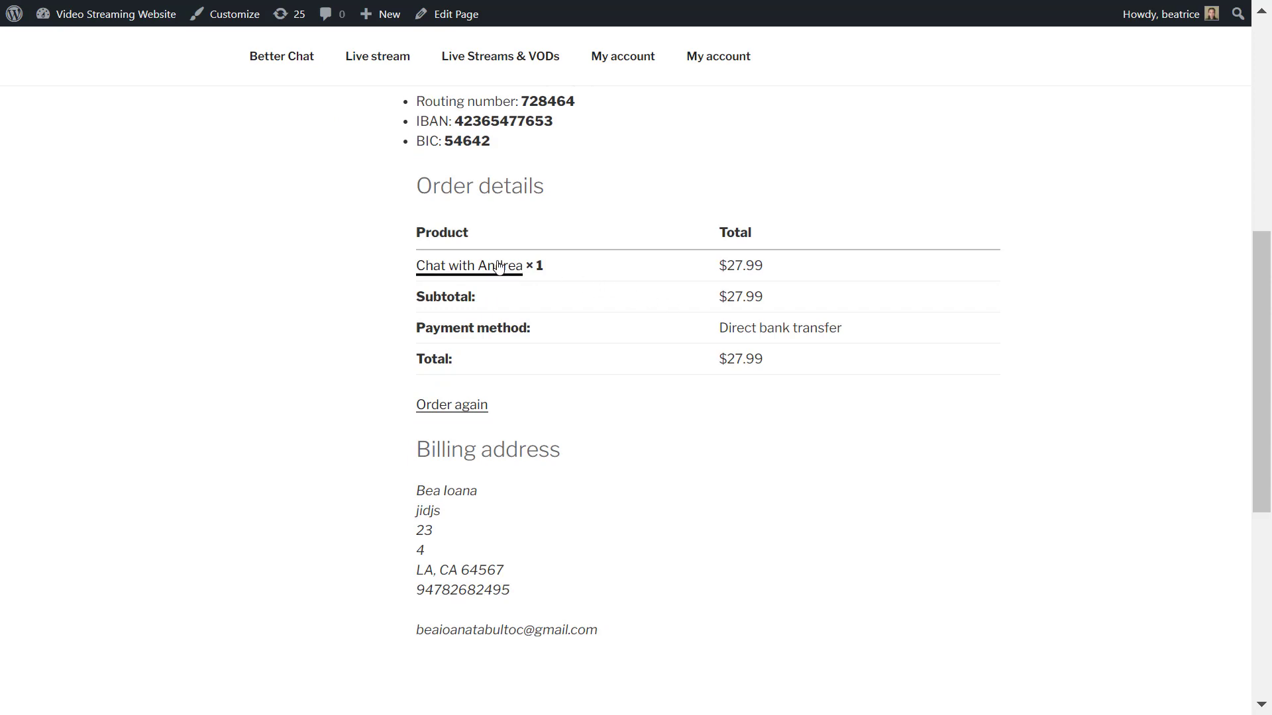
pyautogui.click(468, 265)
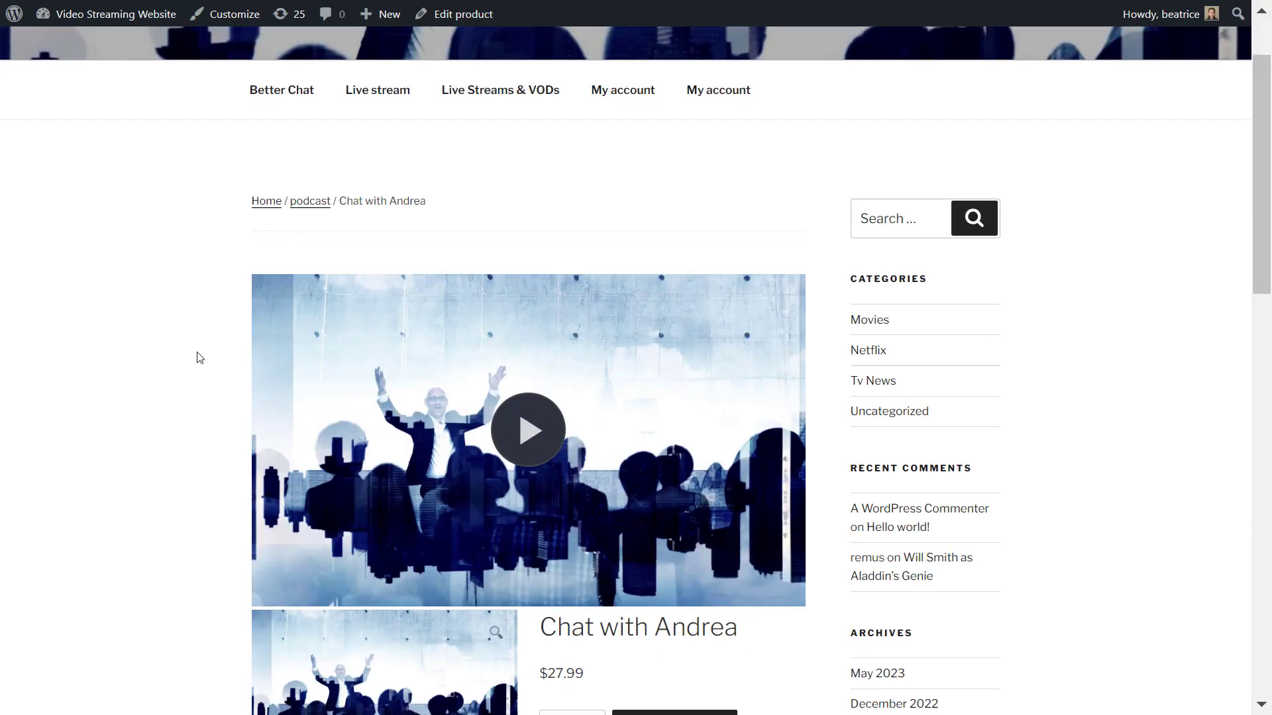
# Step: Play the live Chat with Andrea stream in the product page player, showing one viewer
pyautogui.click(526, 430)
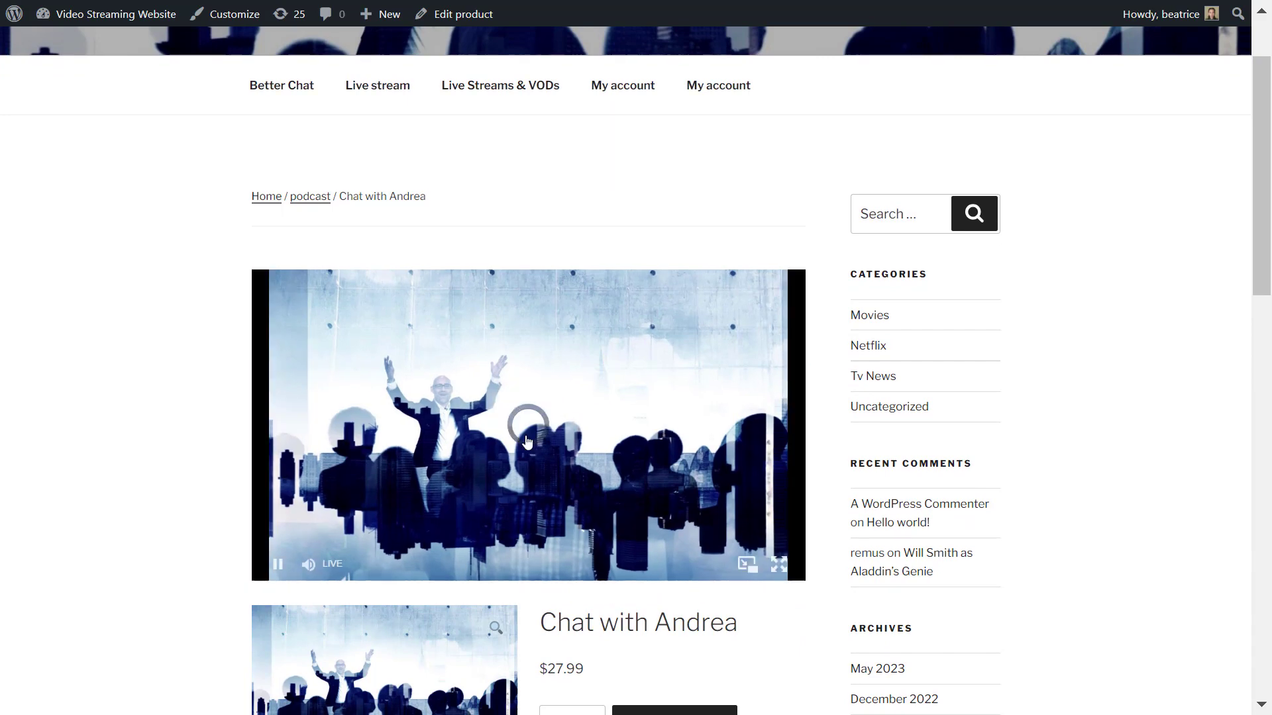
pyautogui.scroll(-3)
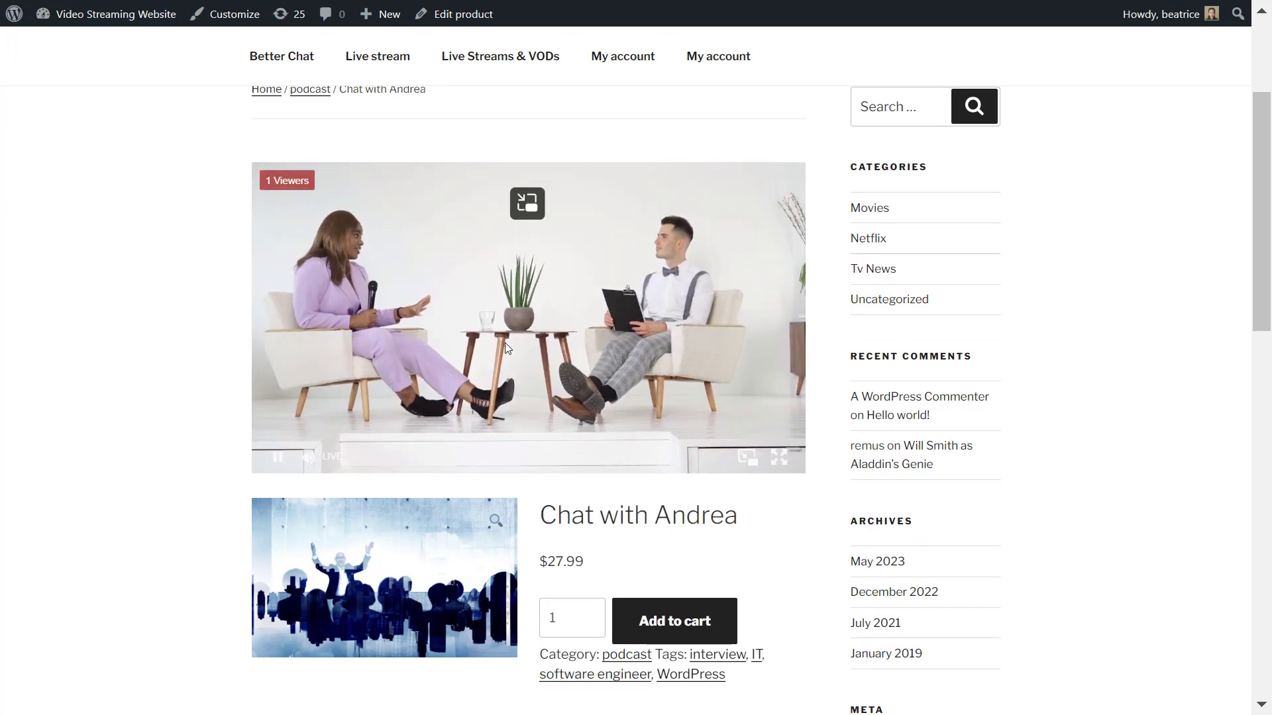
pyautogui.moveTo(746, 457)
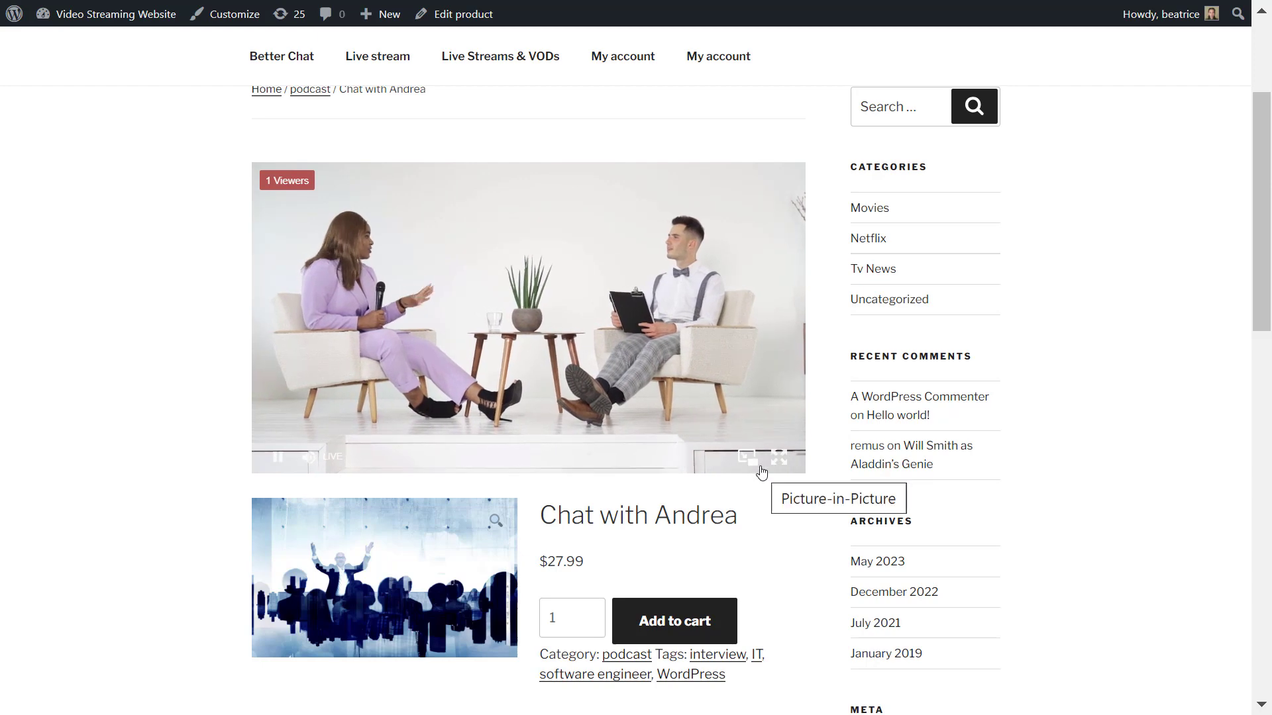
pyautogui.click(745, 457)
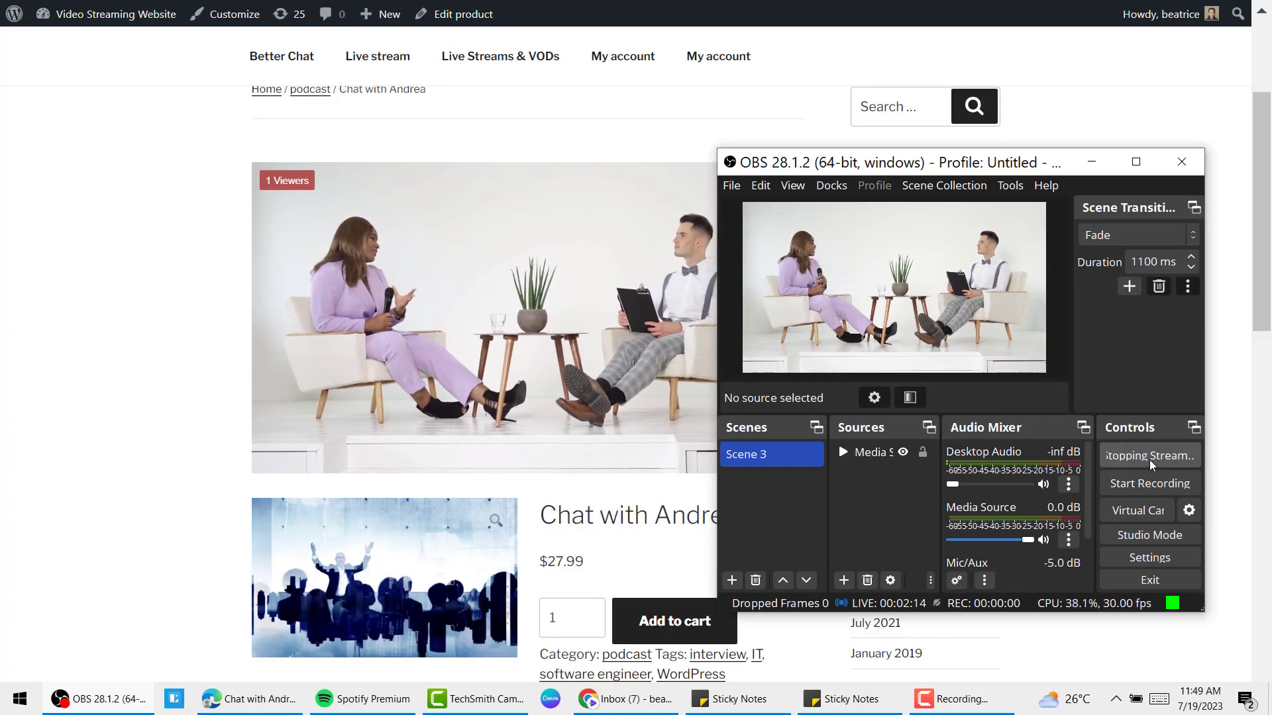
# Step: Stop streaming in OBS and return to the product page, where the player reports the stream paused
pyautogui.click(1148, 454)
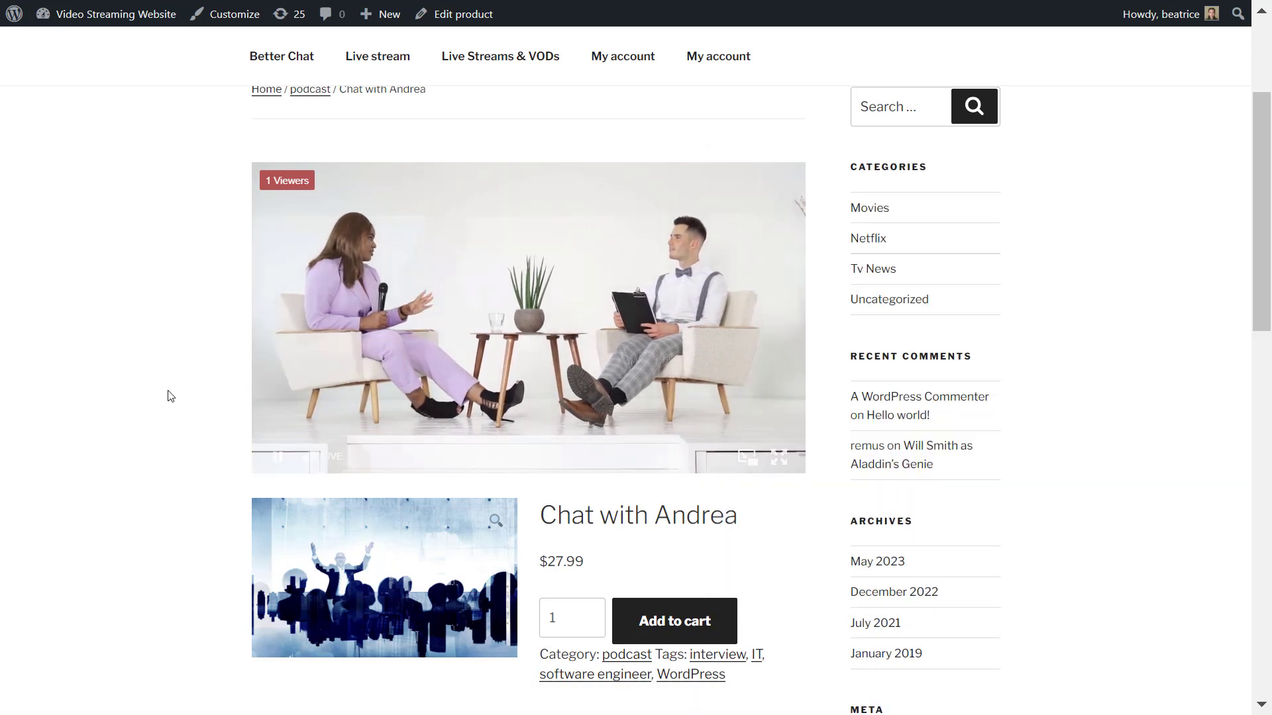
pyautogui.moveTo(166, 394)
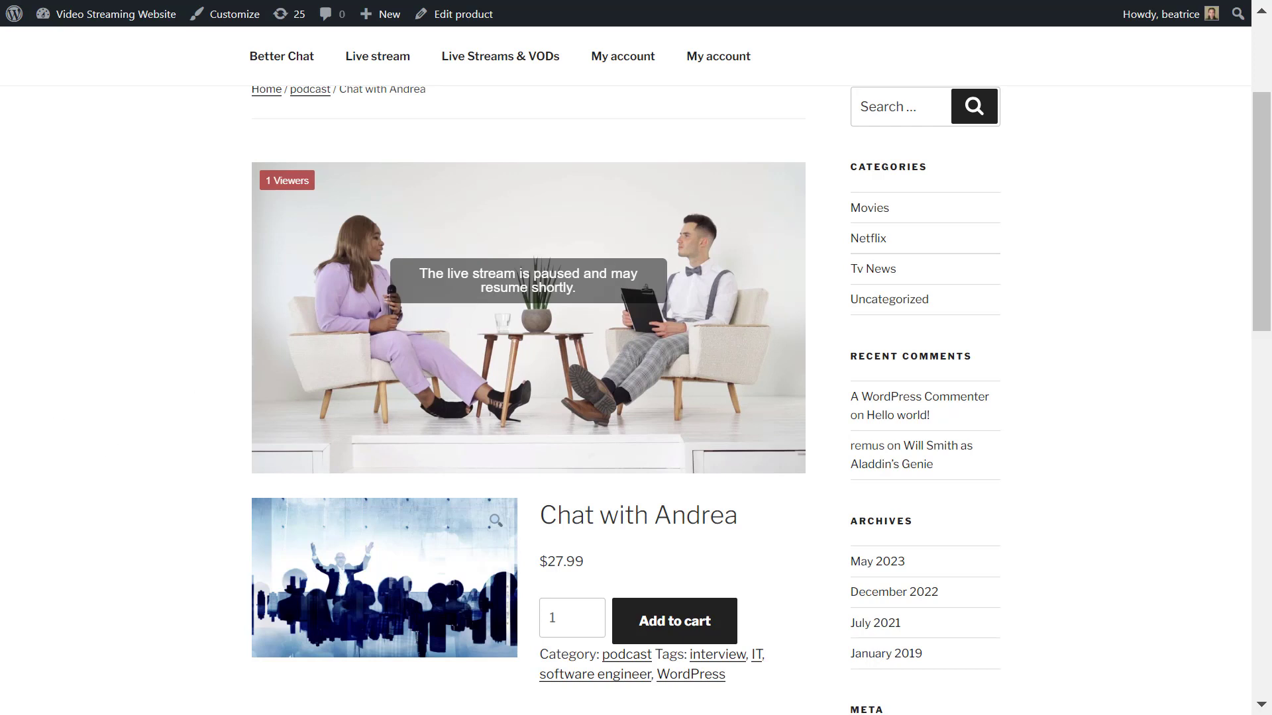
pyautogui.moveTo(628, 271)
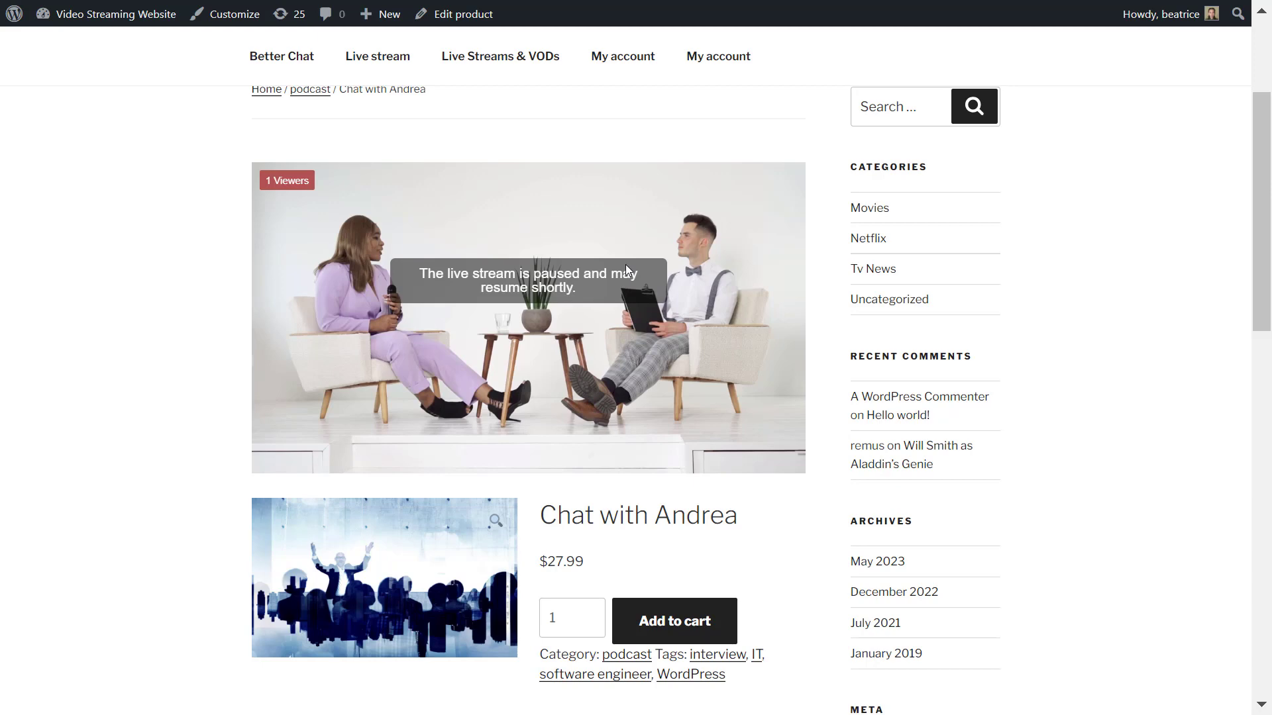
pyautogui.scroll(3)
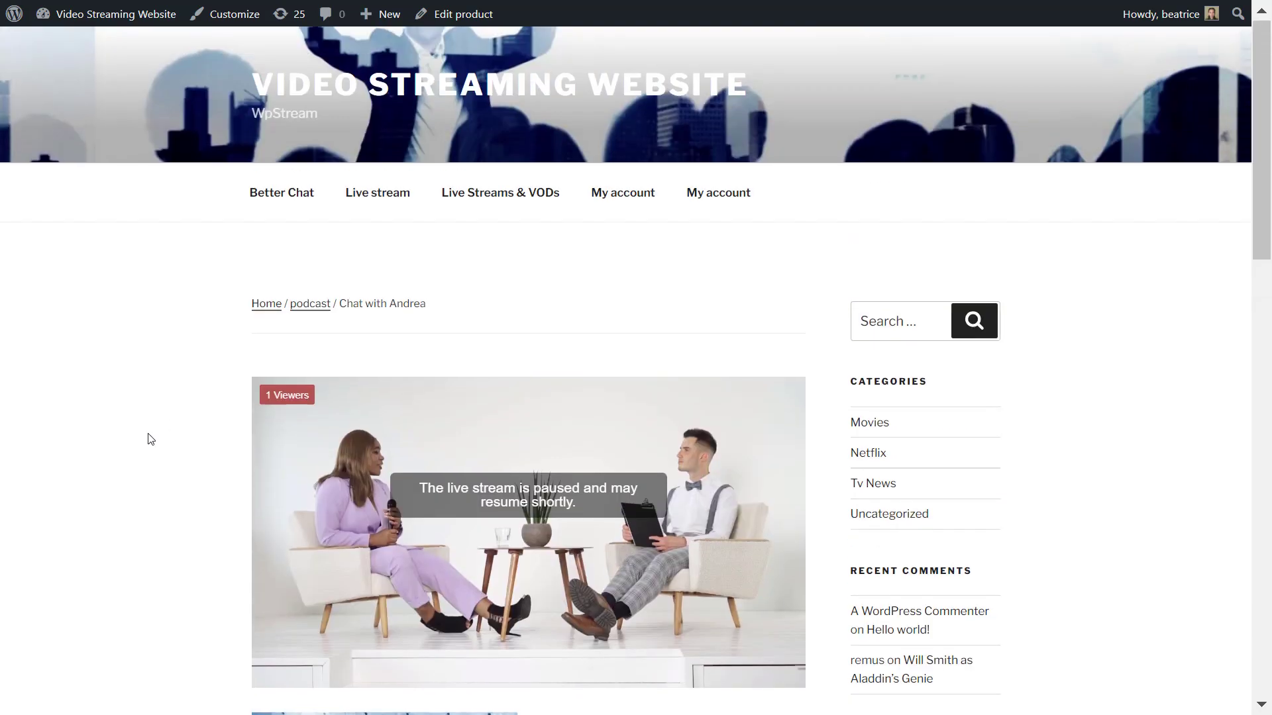